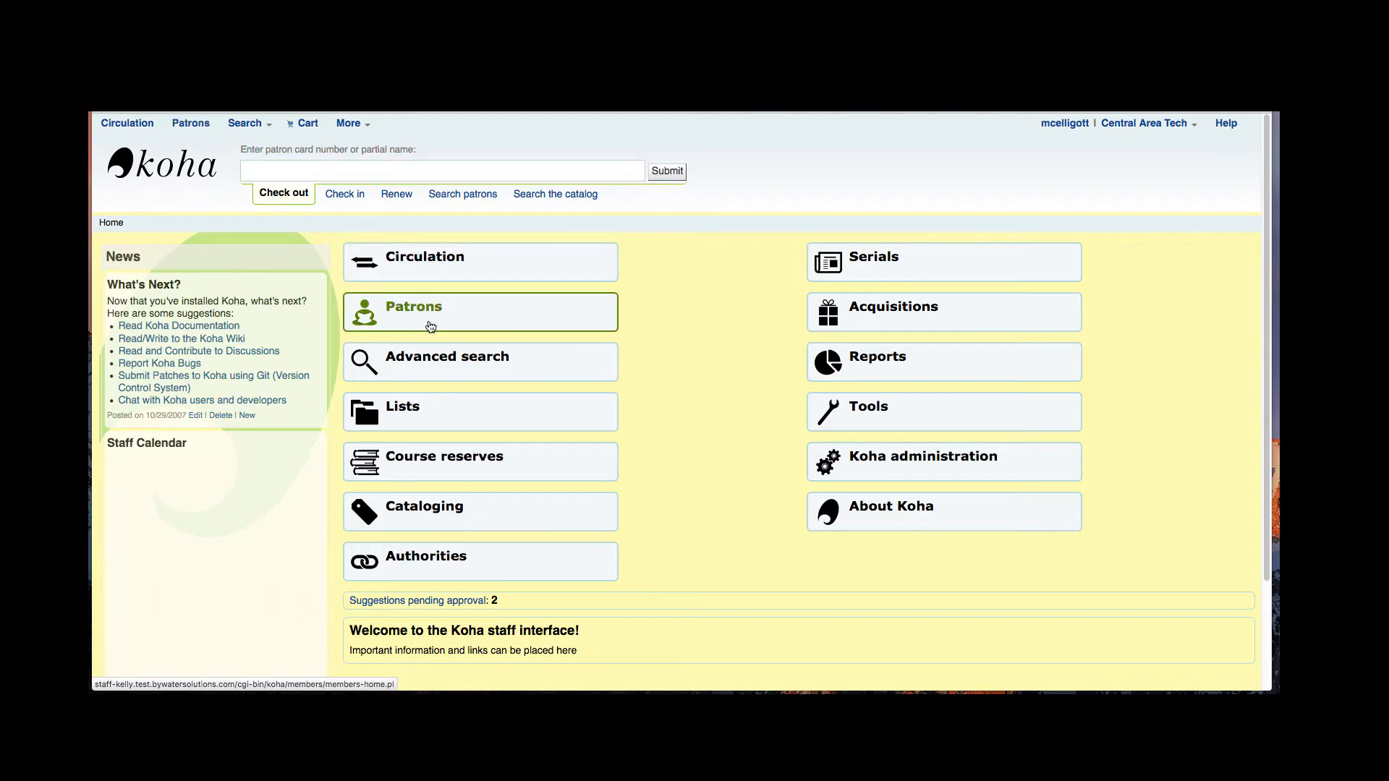
Step: From Patrons, choose New patron > Adult to get an empty patron form
click(413, 307)
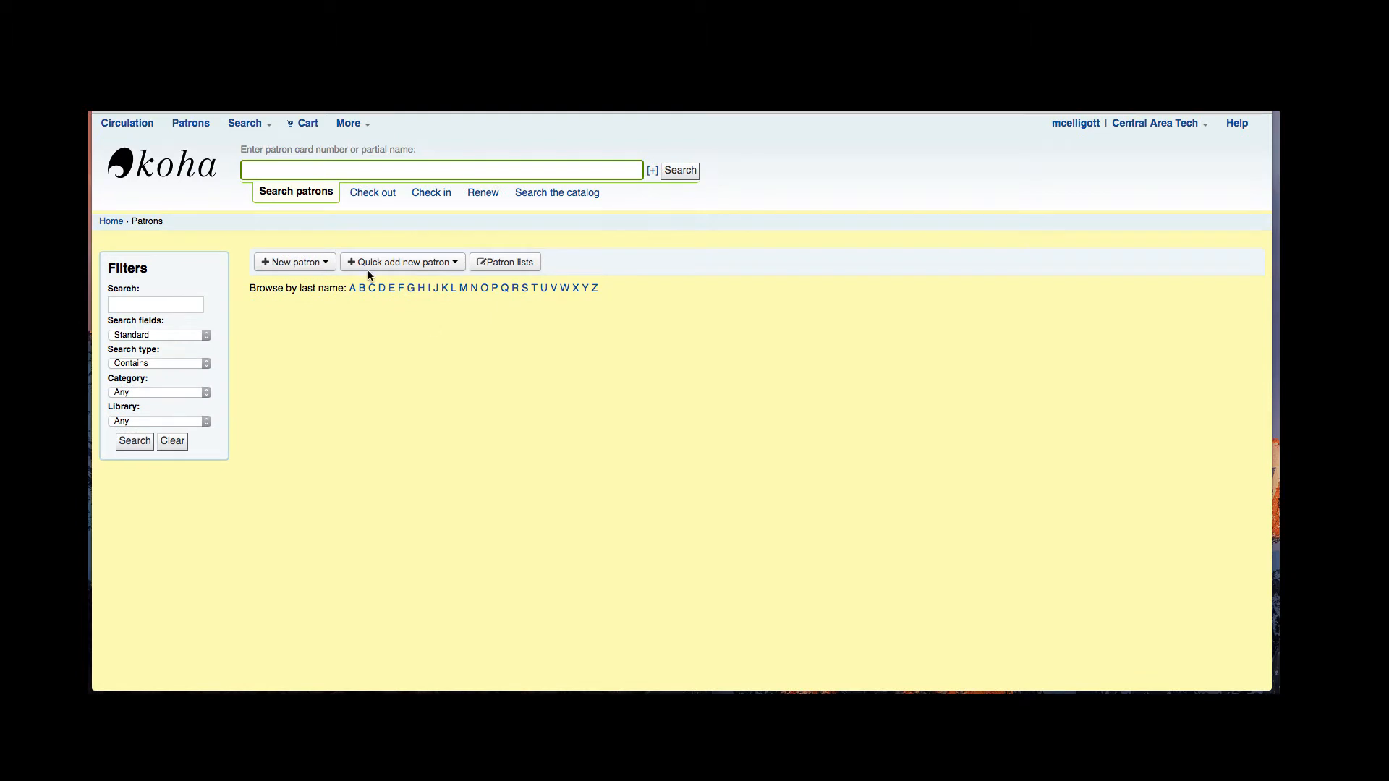
mouse_move(405, 196)
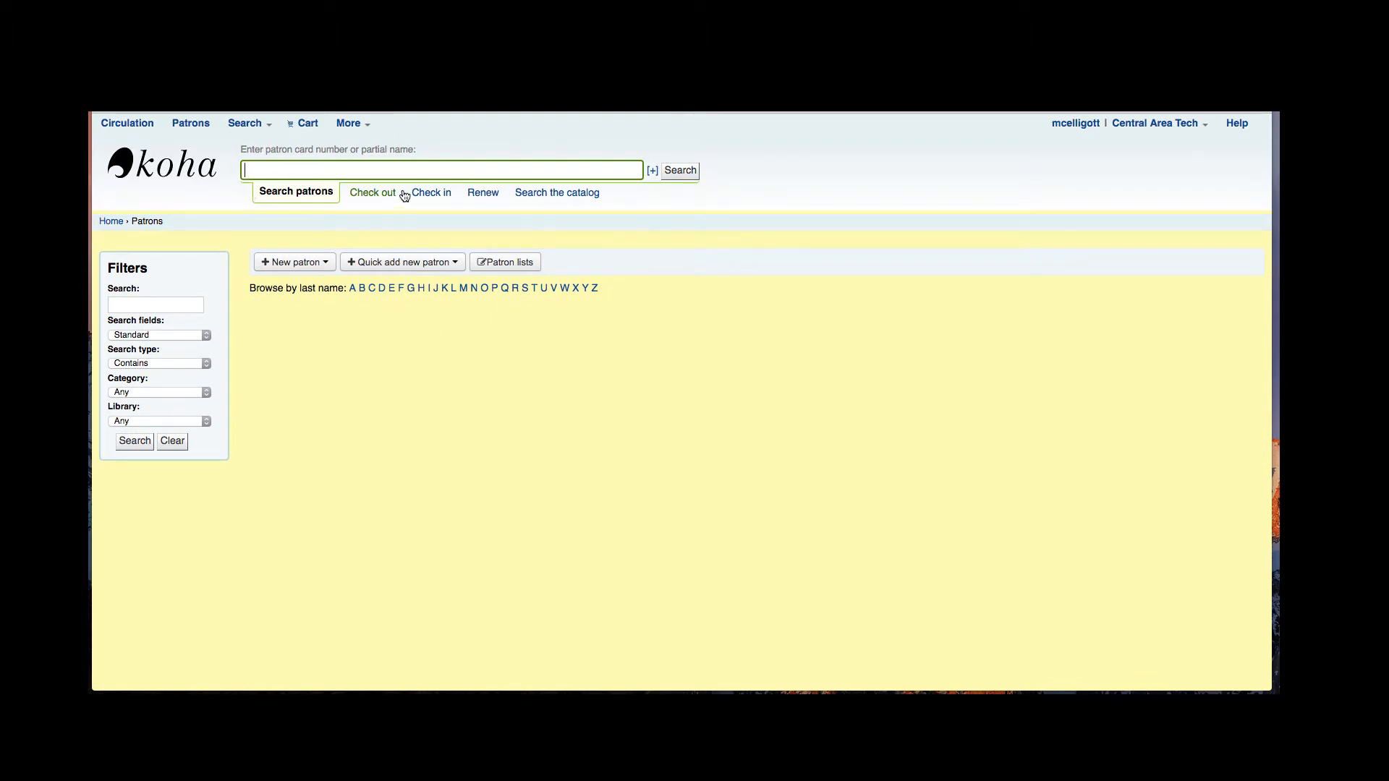
mouse_move(240, 244)
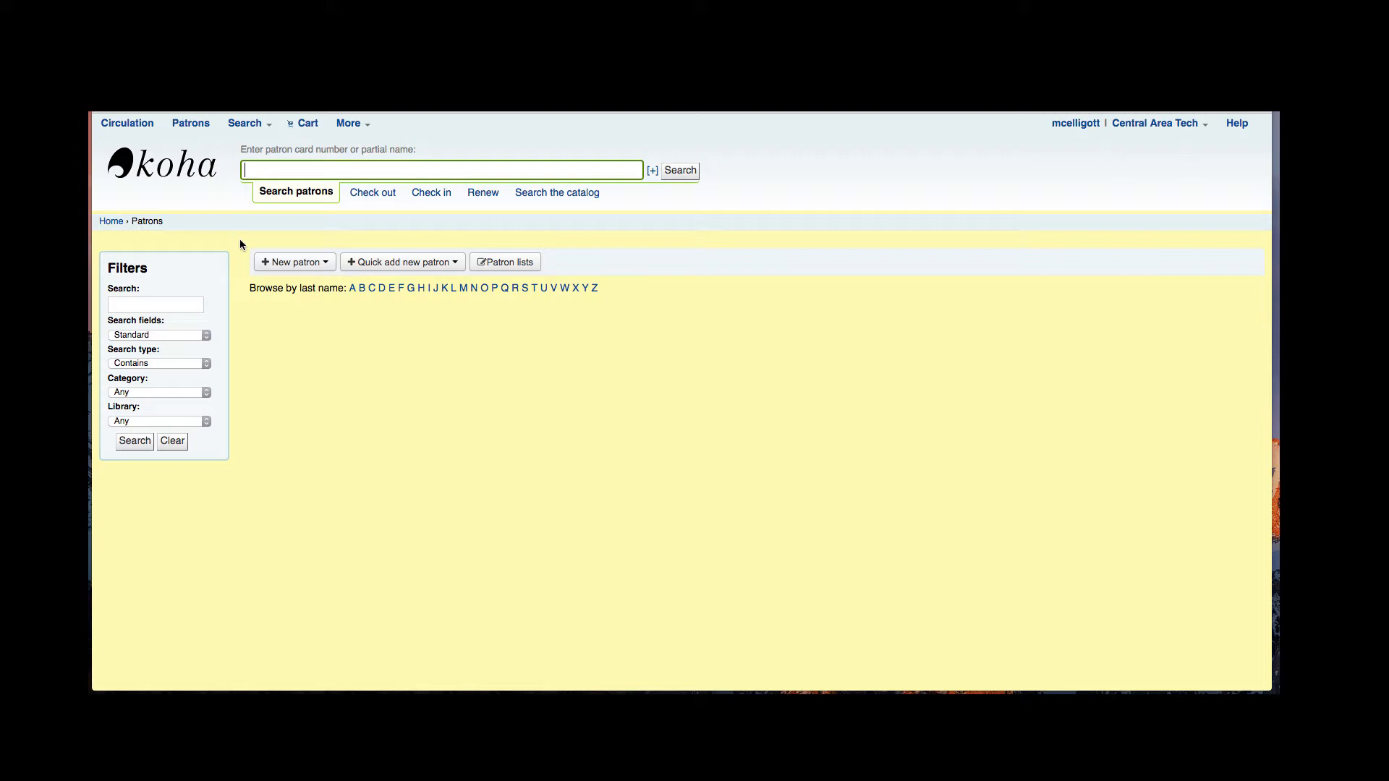
mouse_move(139, 256)
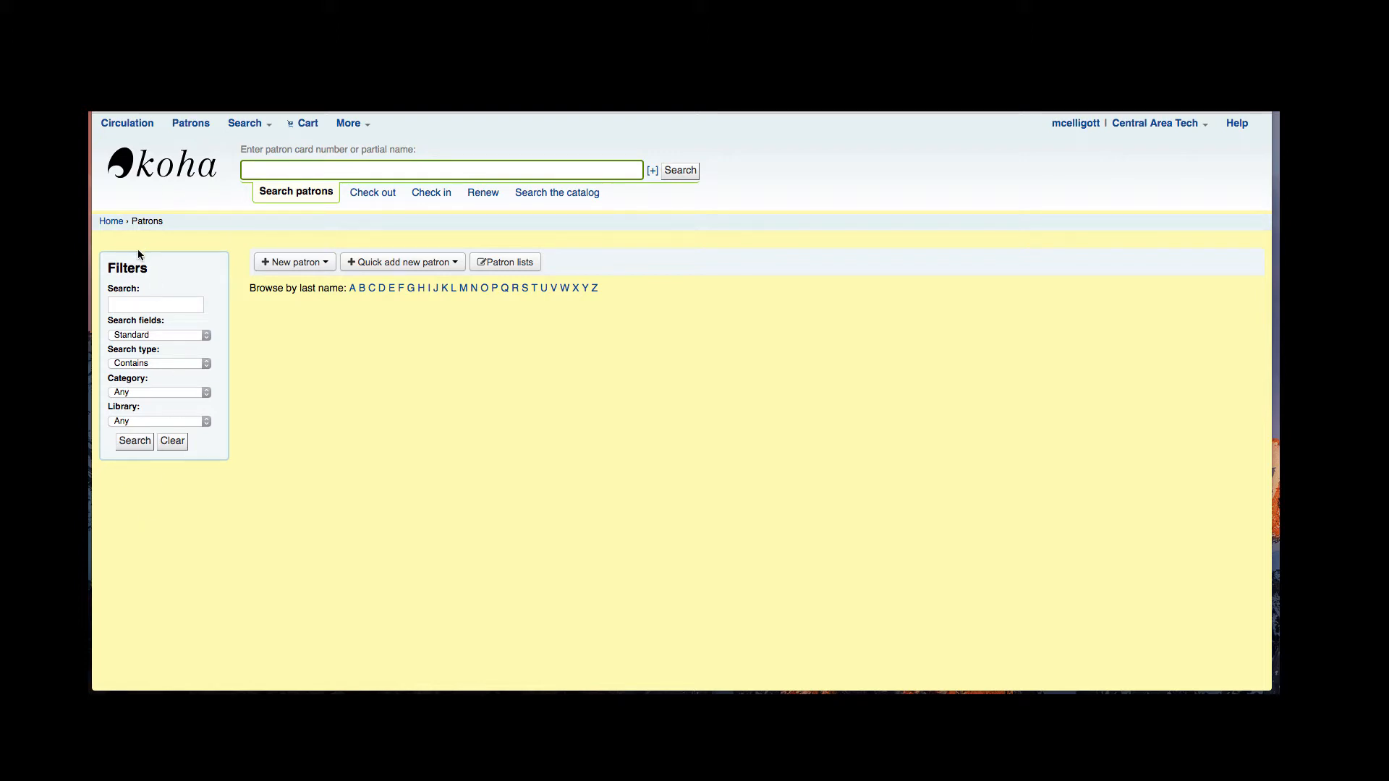
mouse_move(185, 289)
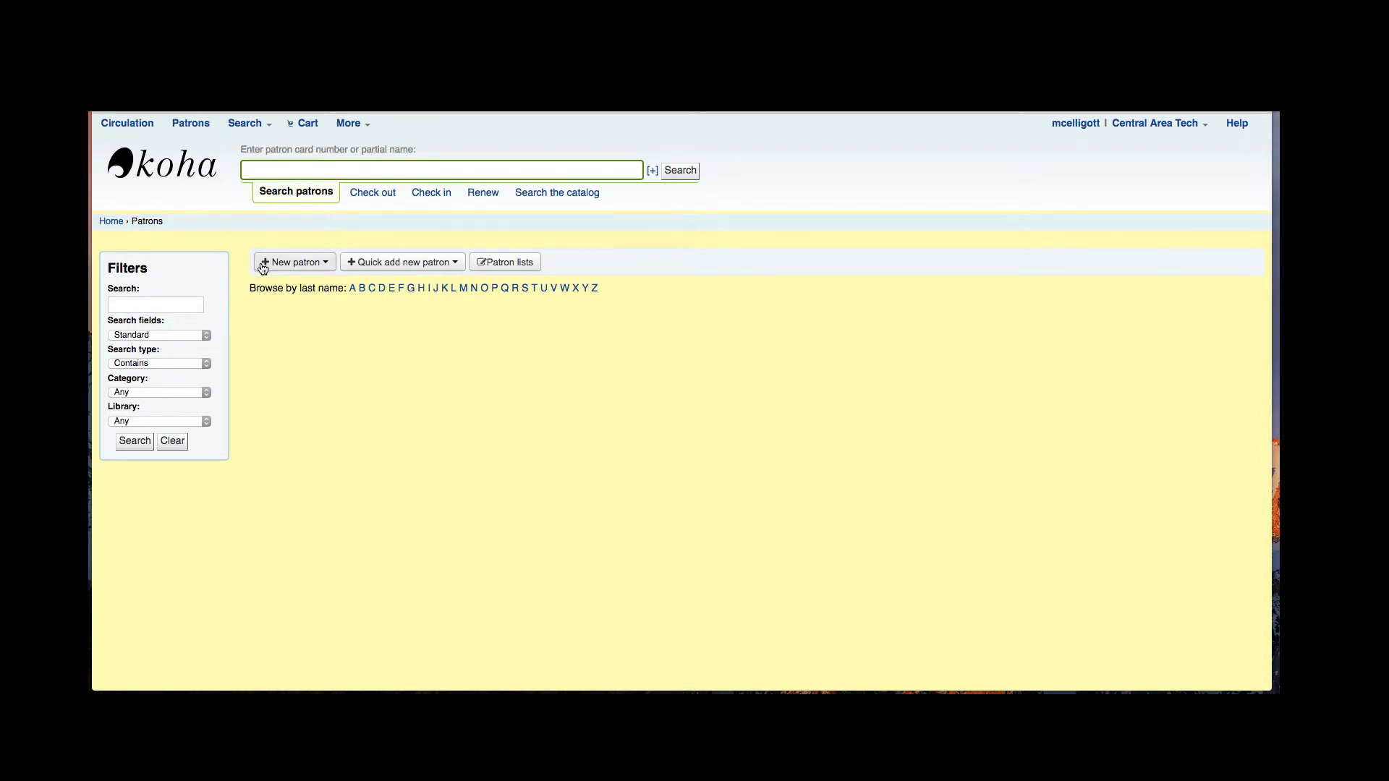
mouse_move(372, 267)
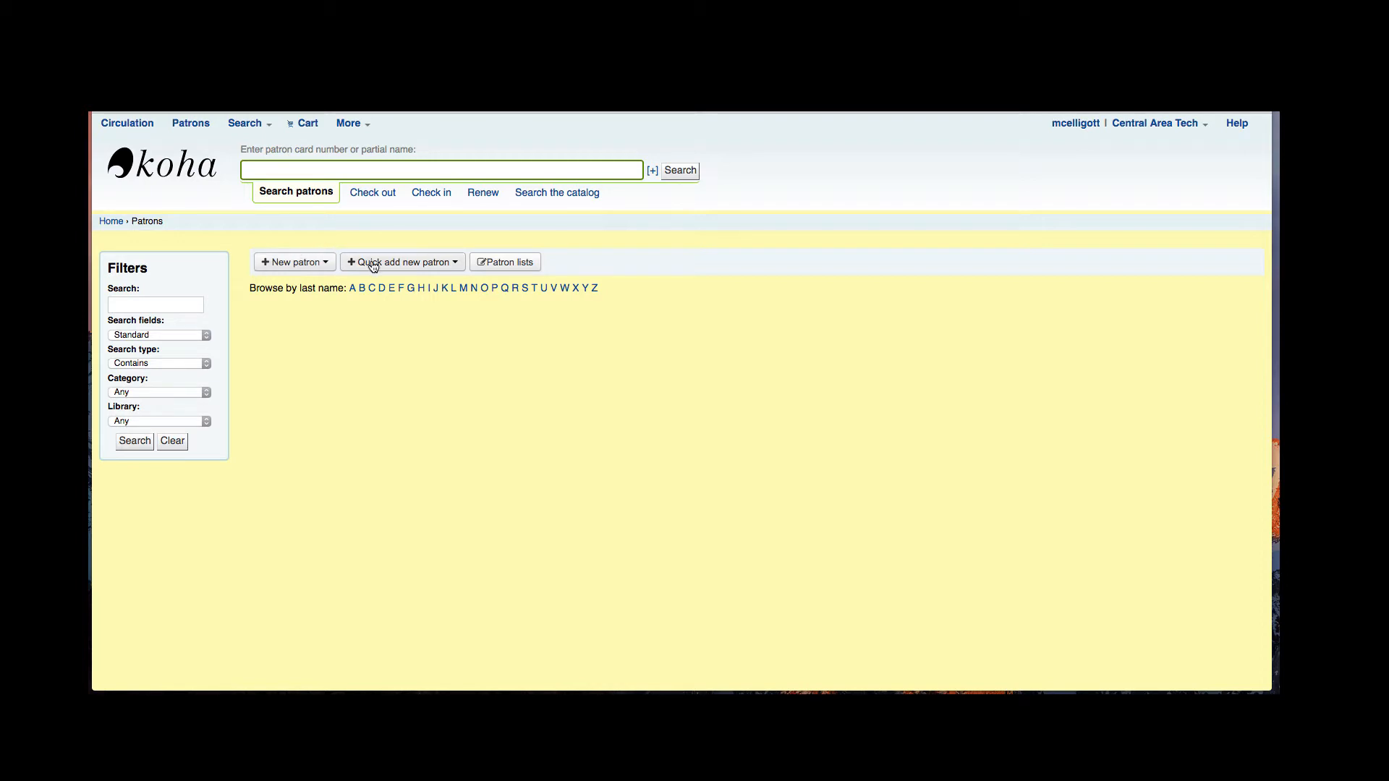
click(441, 170)
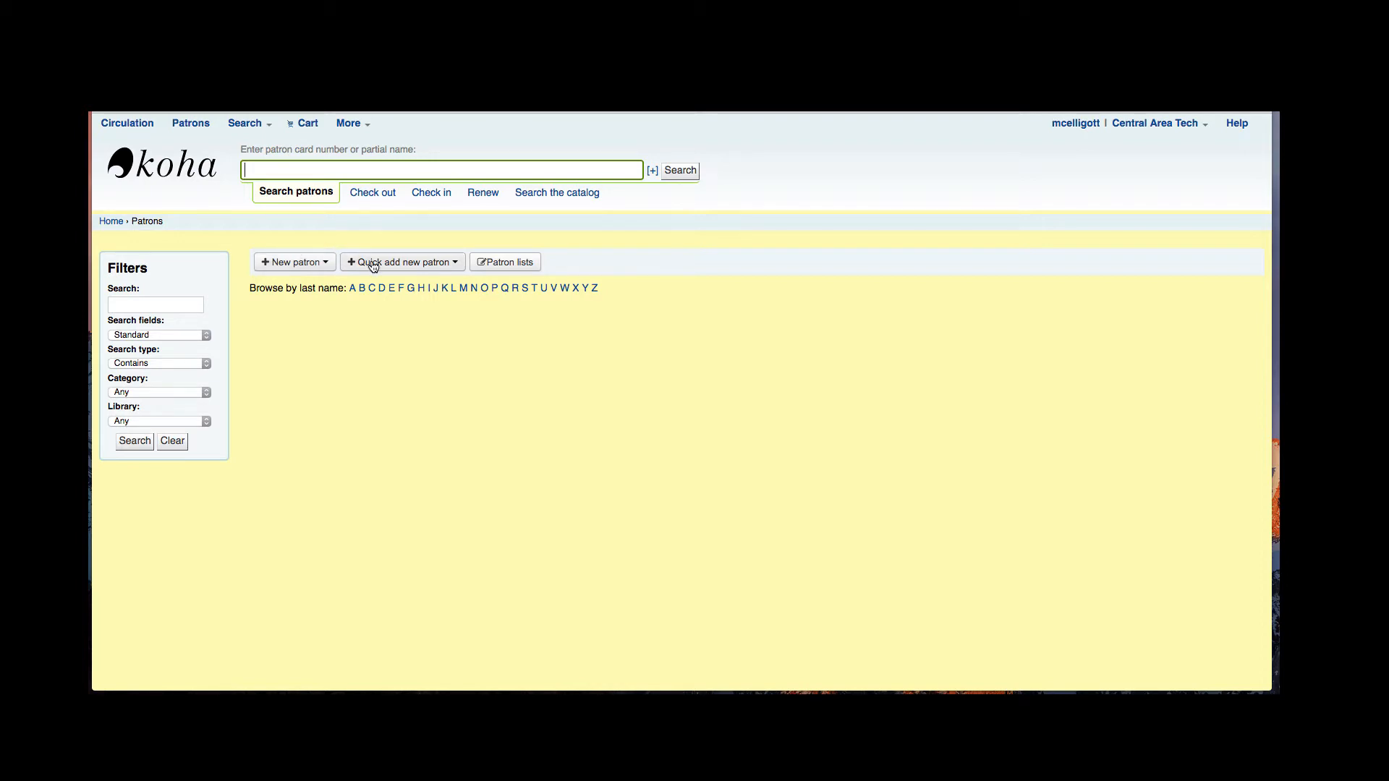
mouse_move(505, 261)
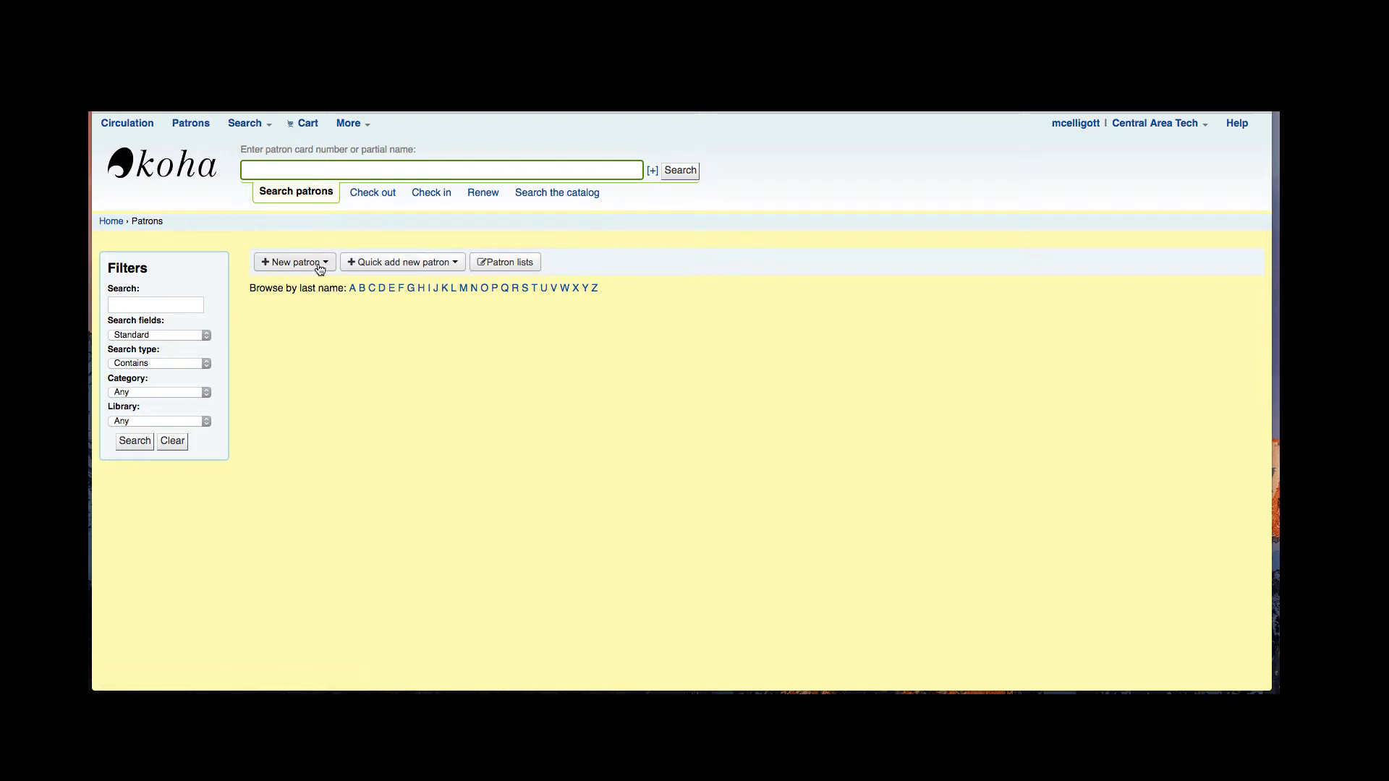
click(292, 261)
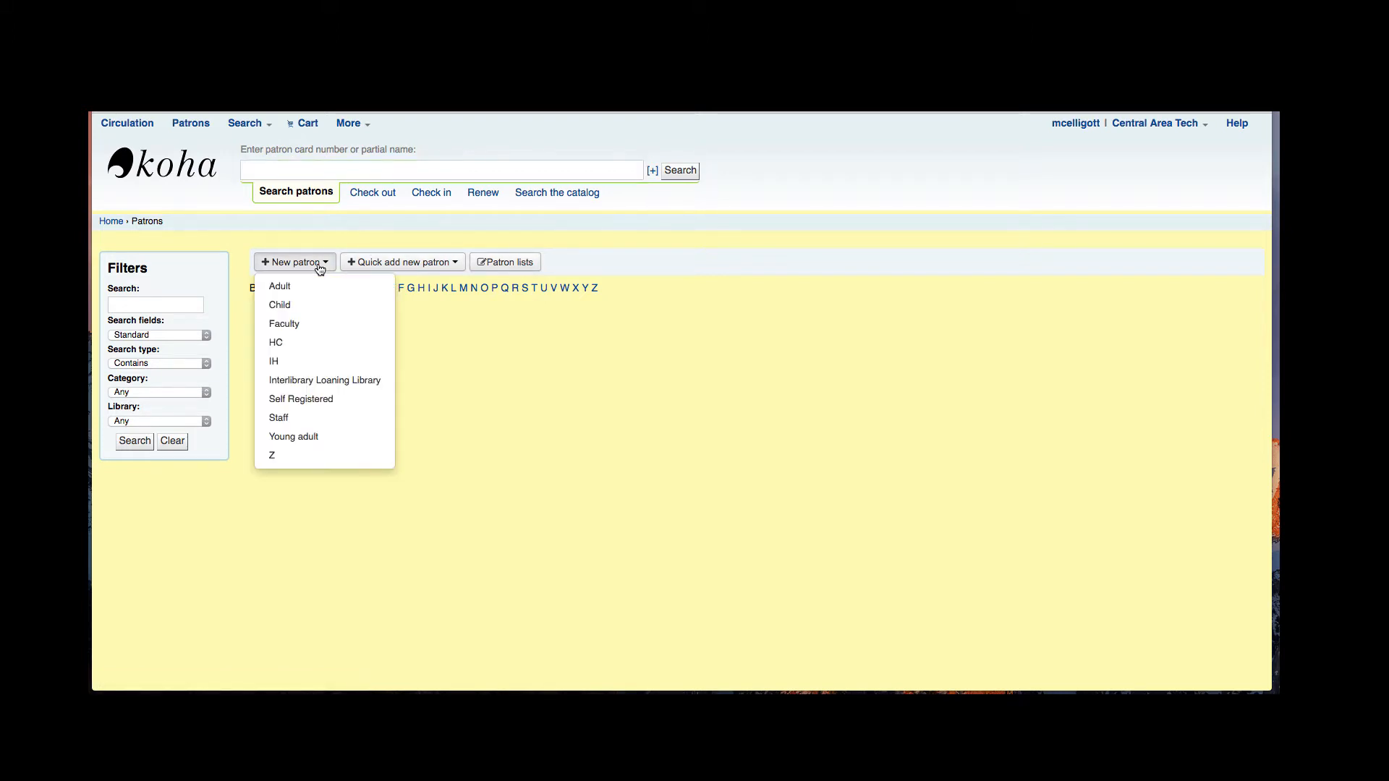
mouse_move(280, 285)
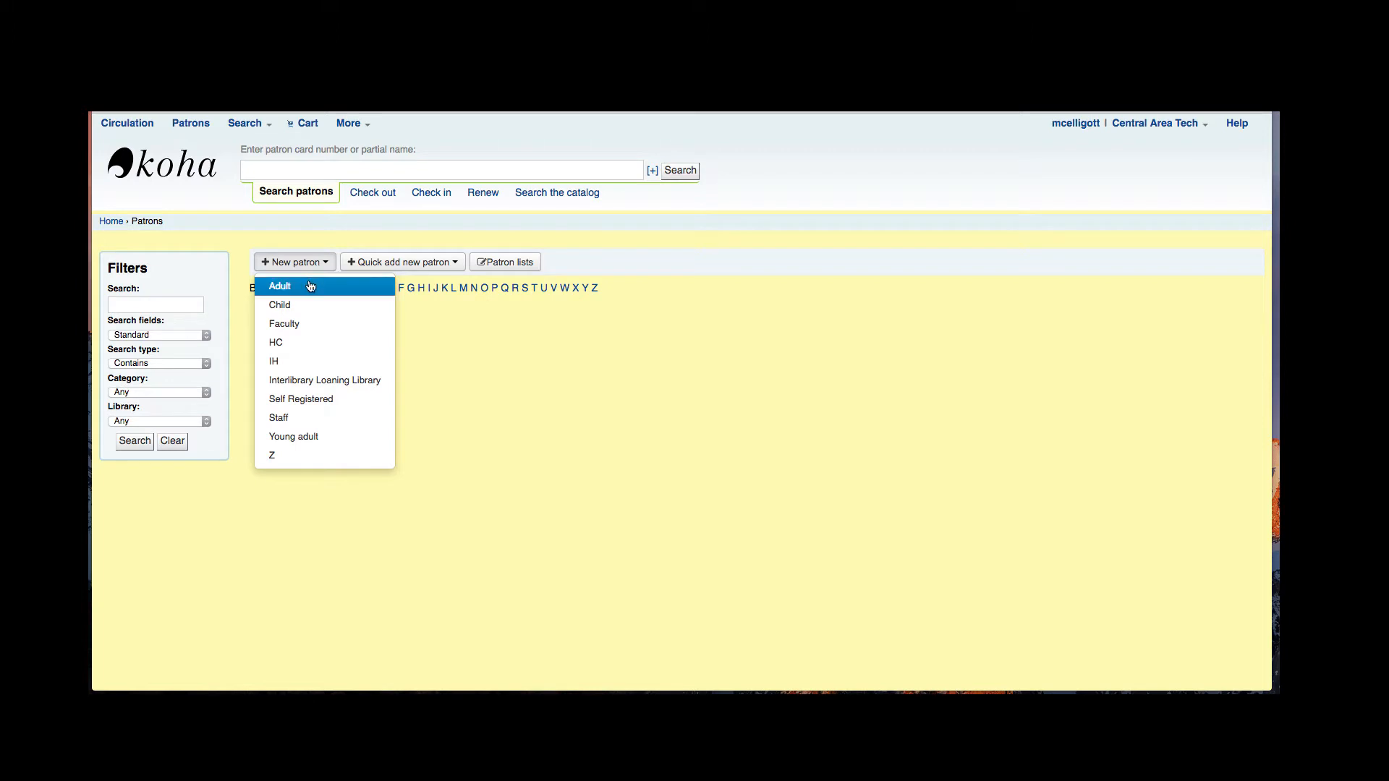
click(280, 285)
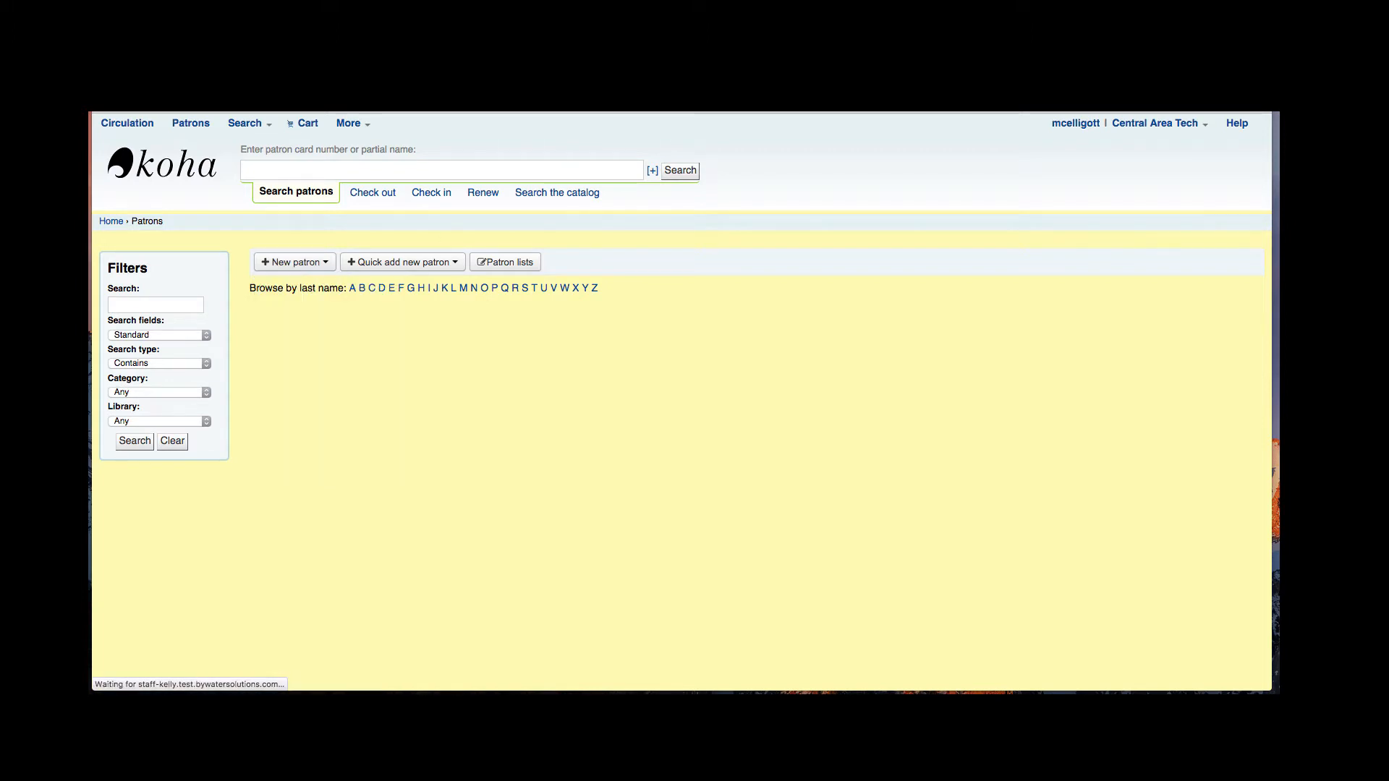
click(294, 261)
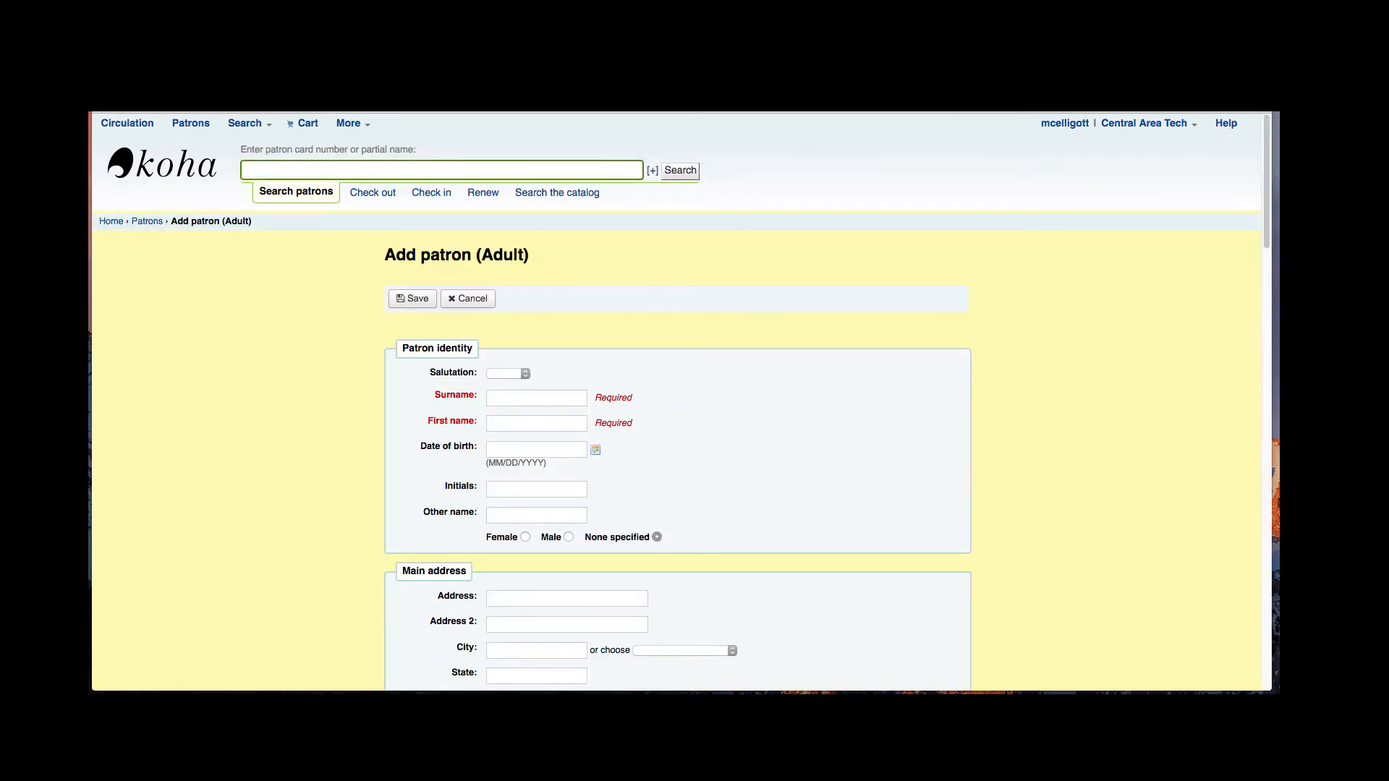
scroll(down, 3)
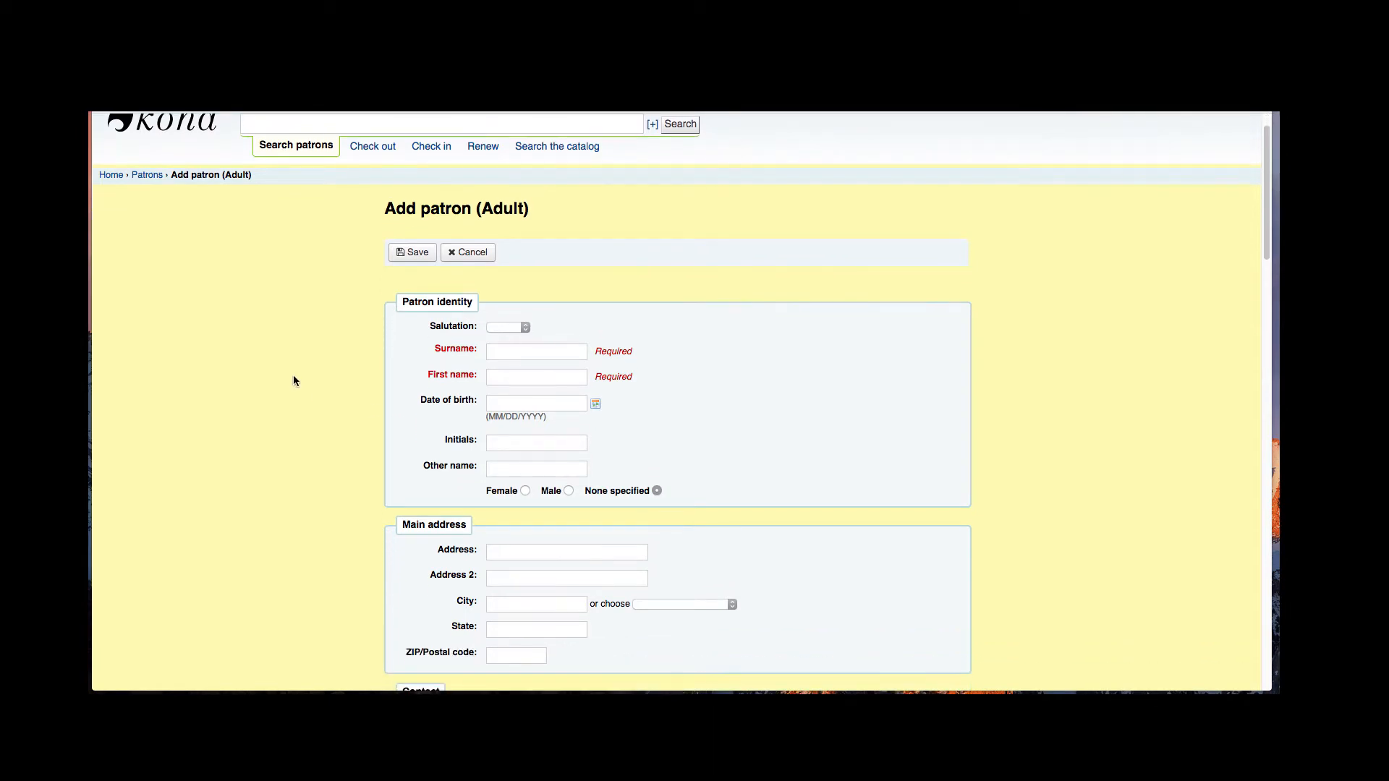
scroll(down, 3)
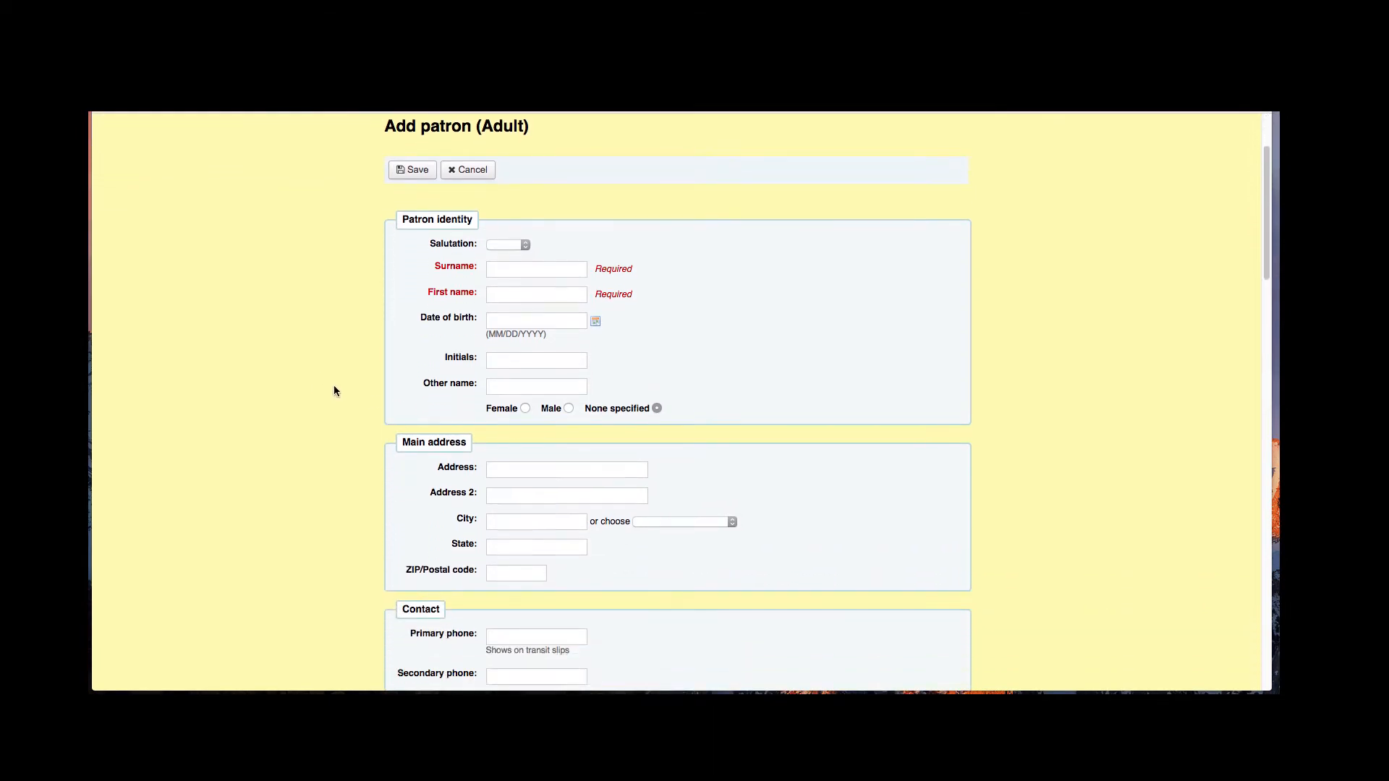
scroll(down, 3)
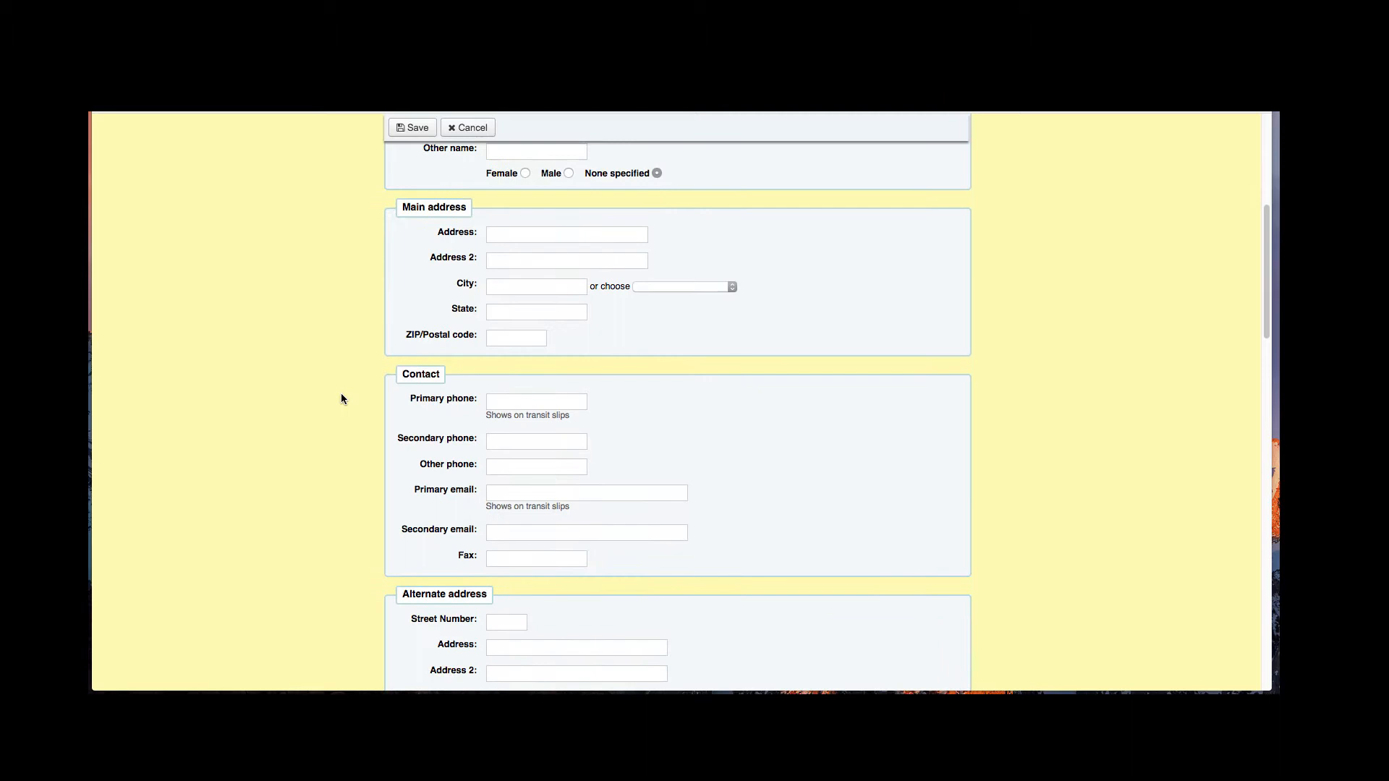
scroll(down, 3)
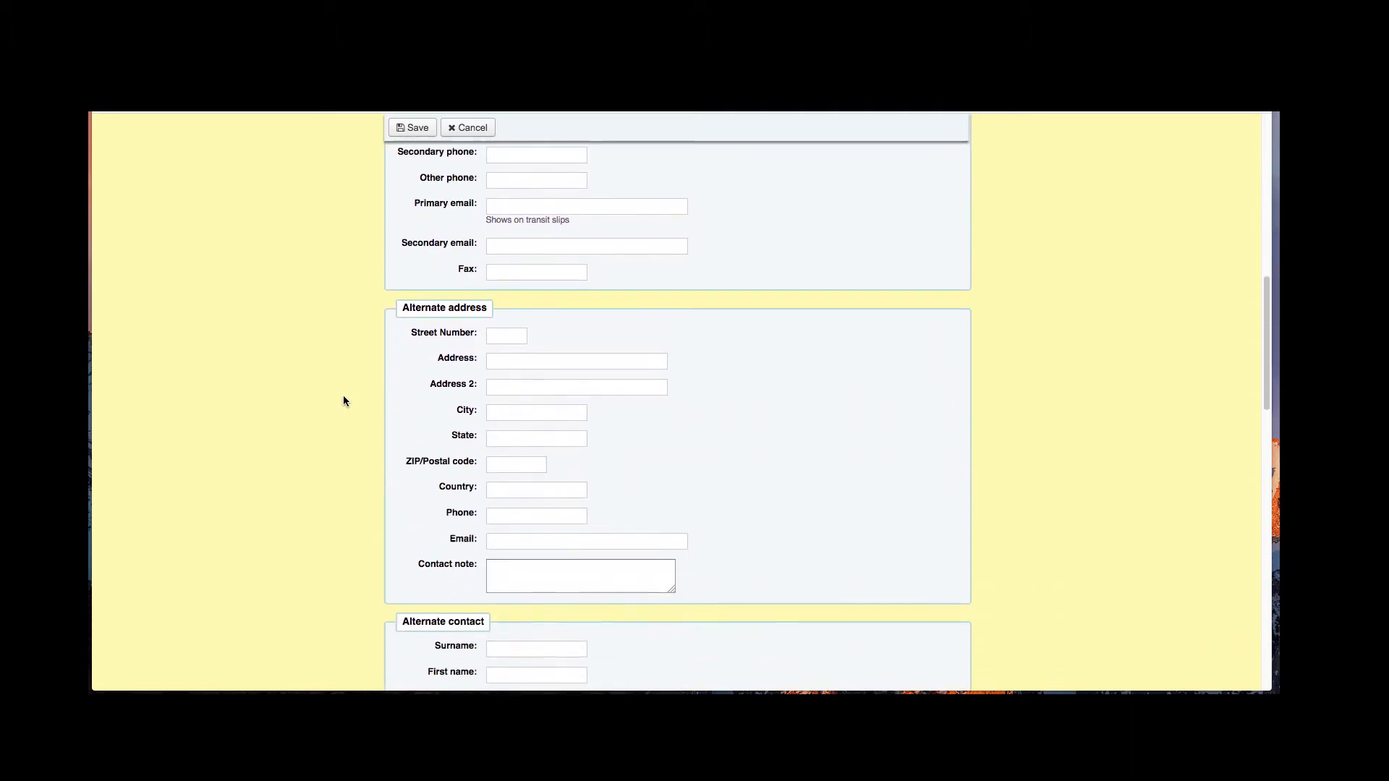
scroll(down, 3)
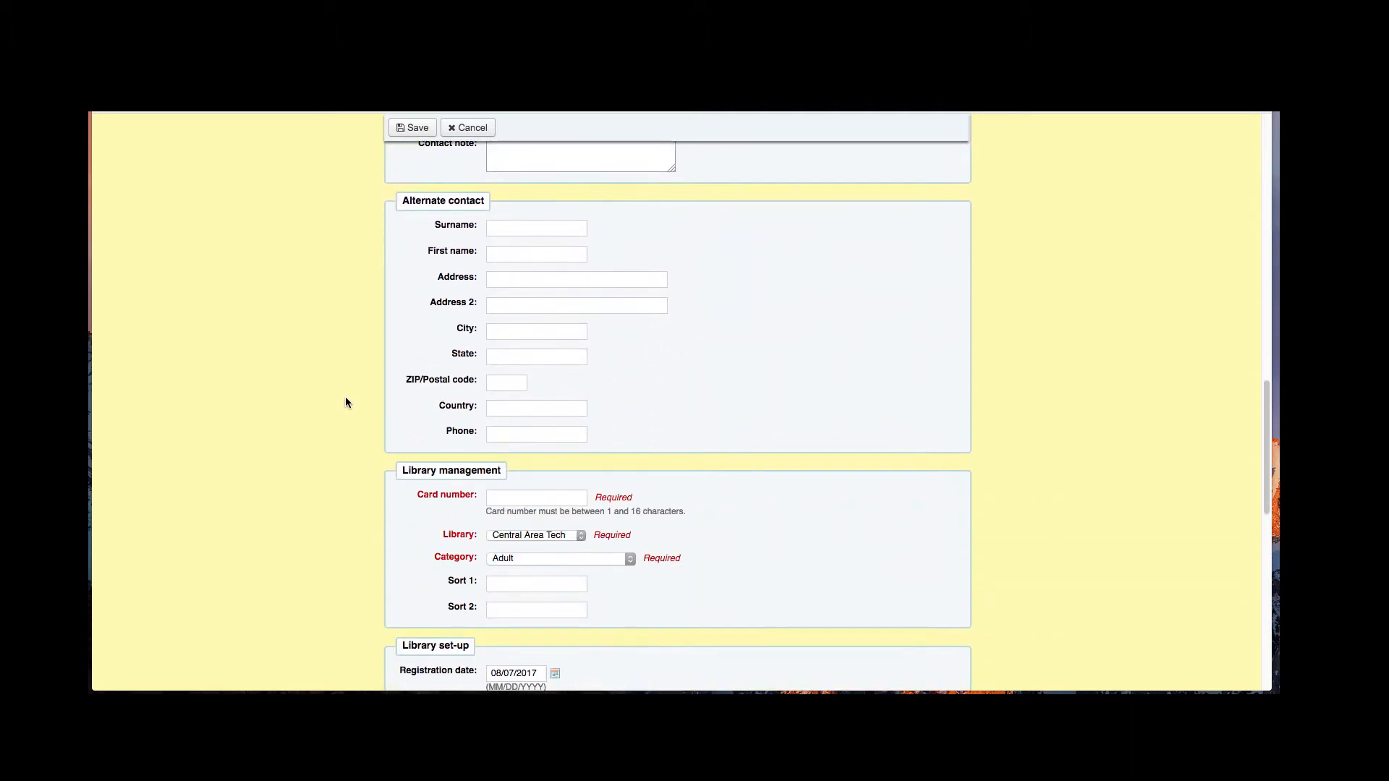
scroll(down, 3)
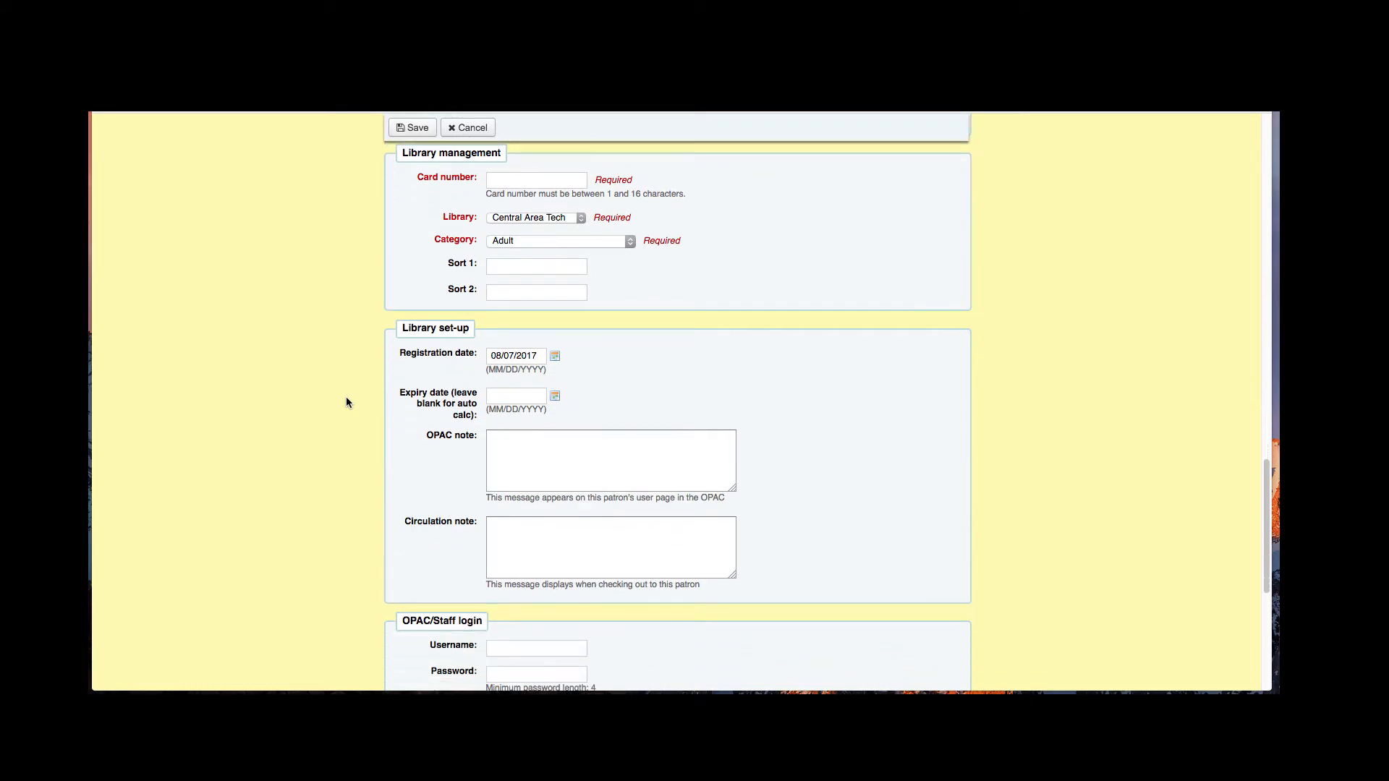
scroll(up, 3)
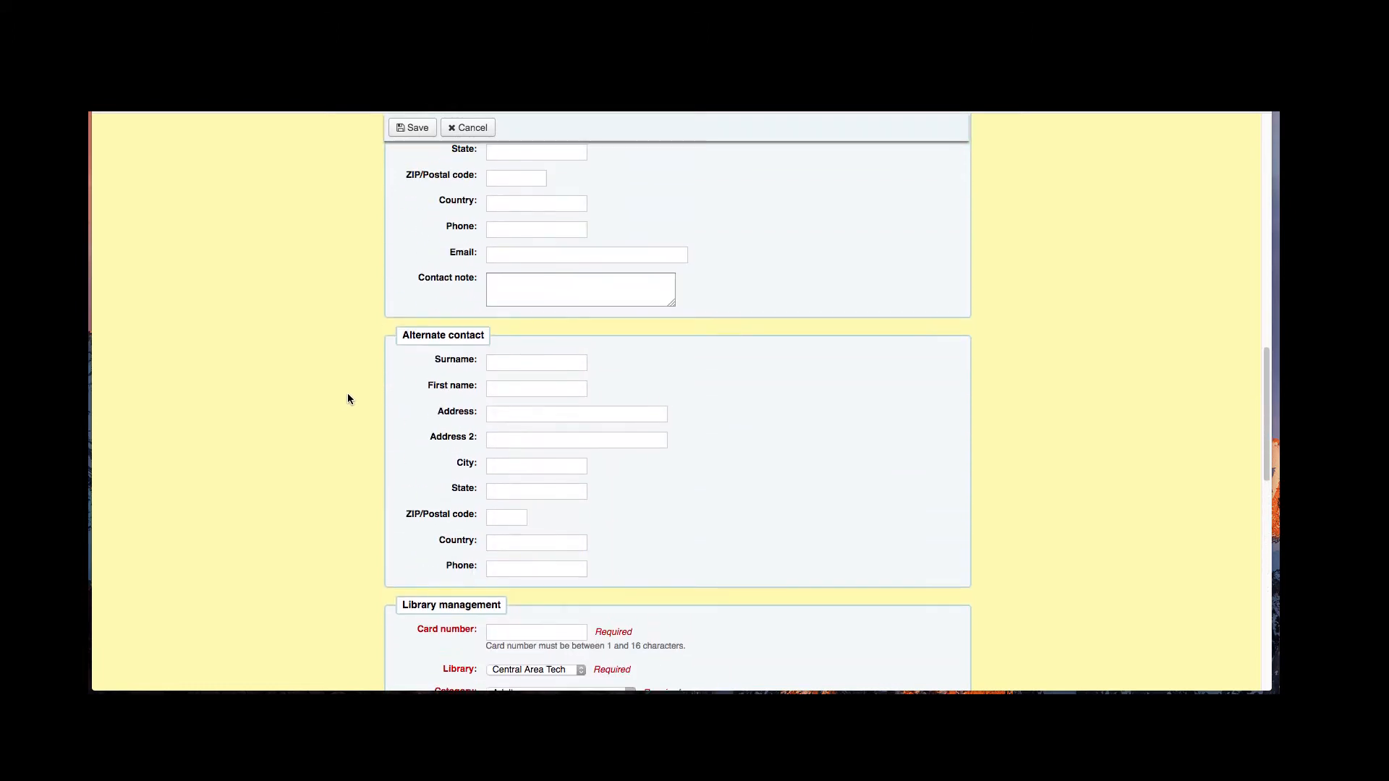
scroll(up, 3)
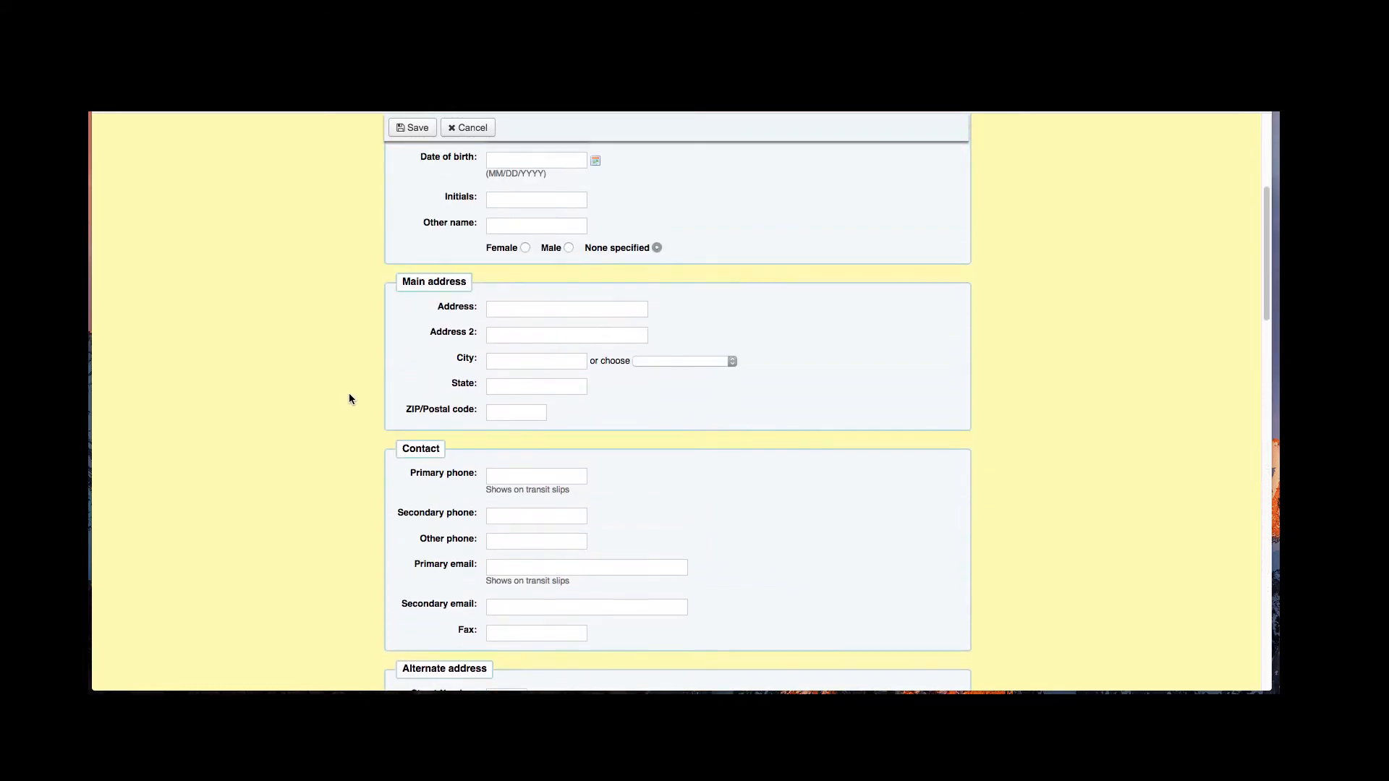
scroll(up, 3)
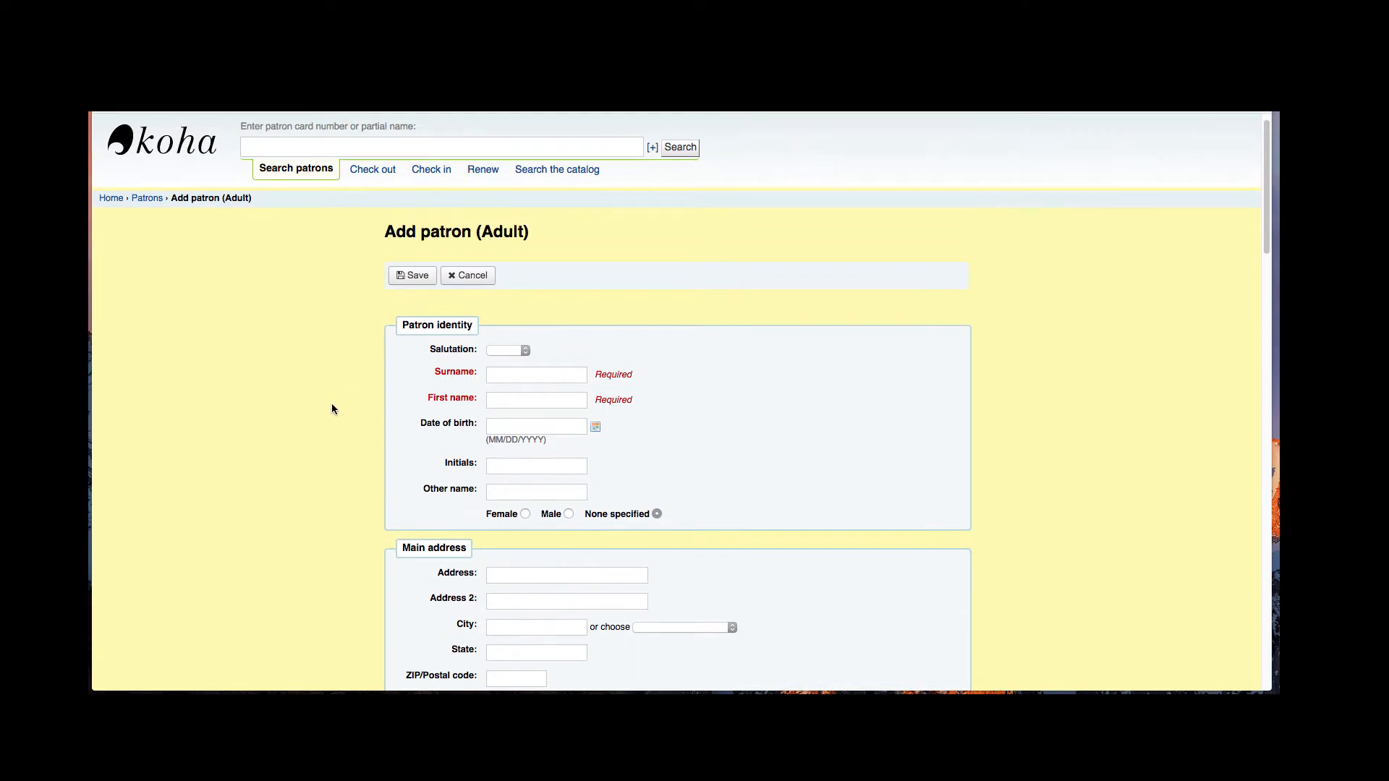
mouse_move(356, 398)
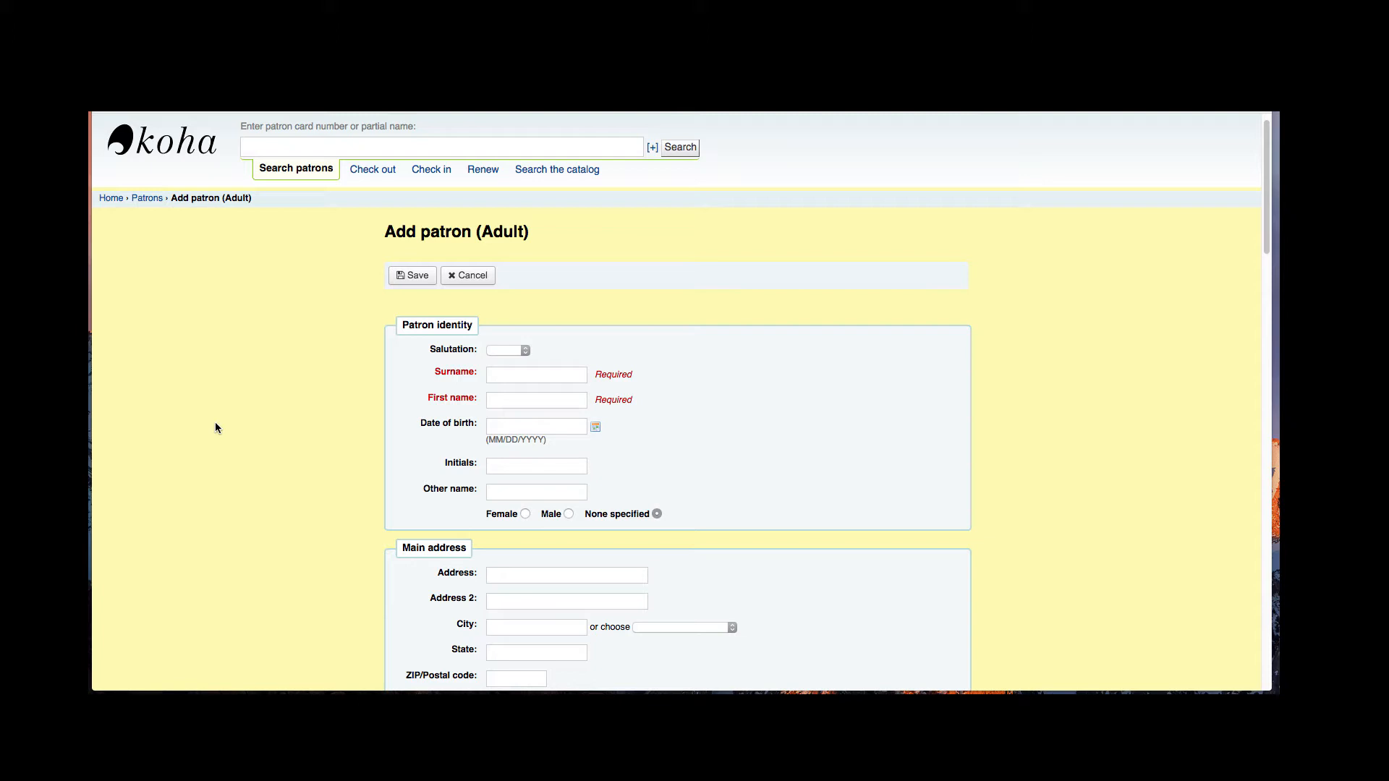
mouse_move(526, 402)
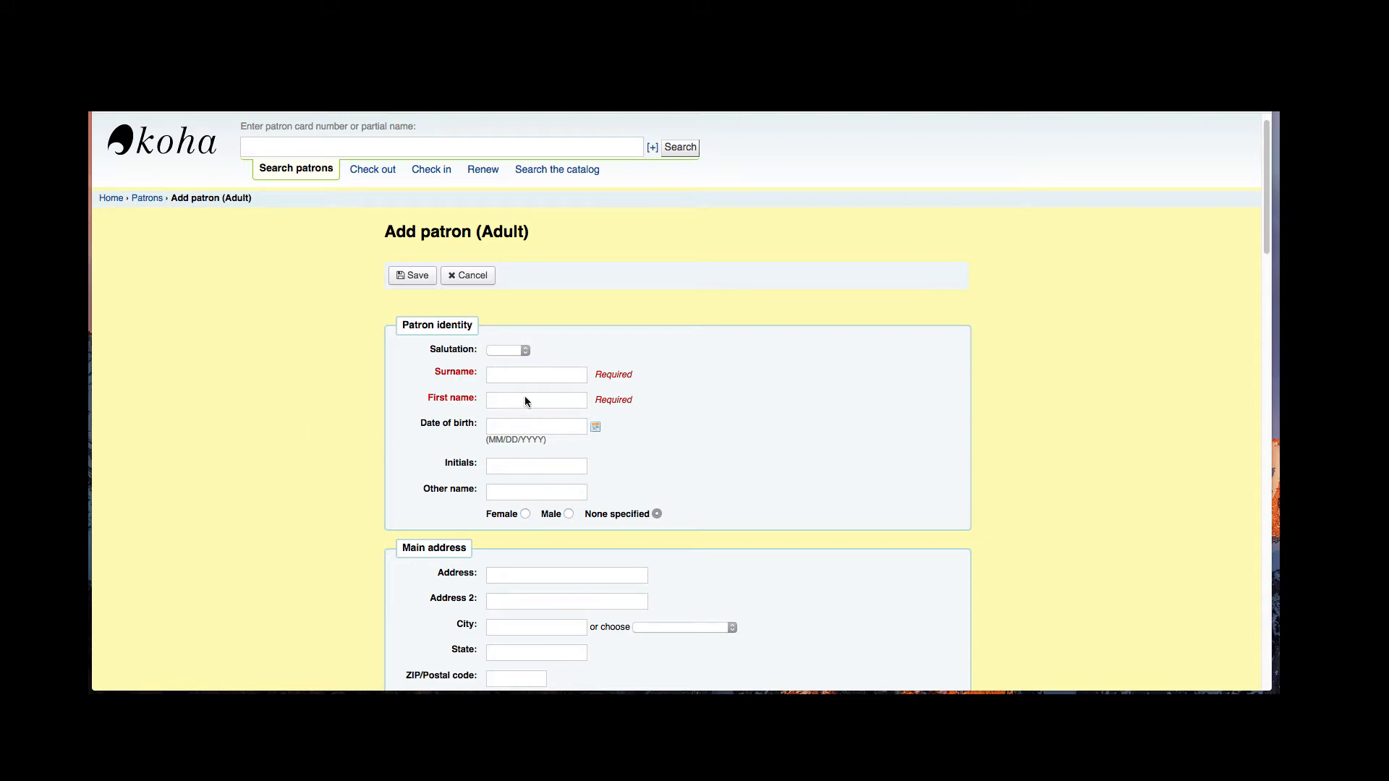
mouse_move(289, 415)
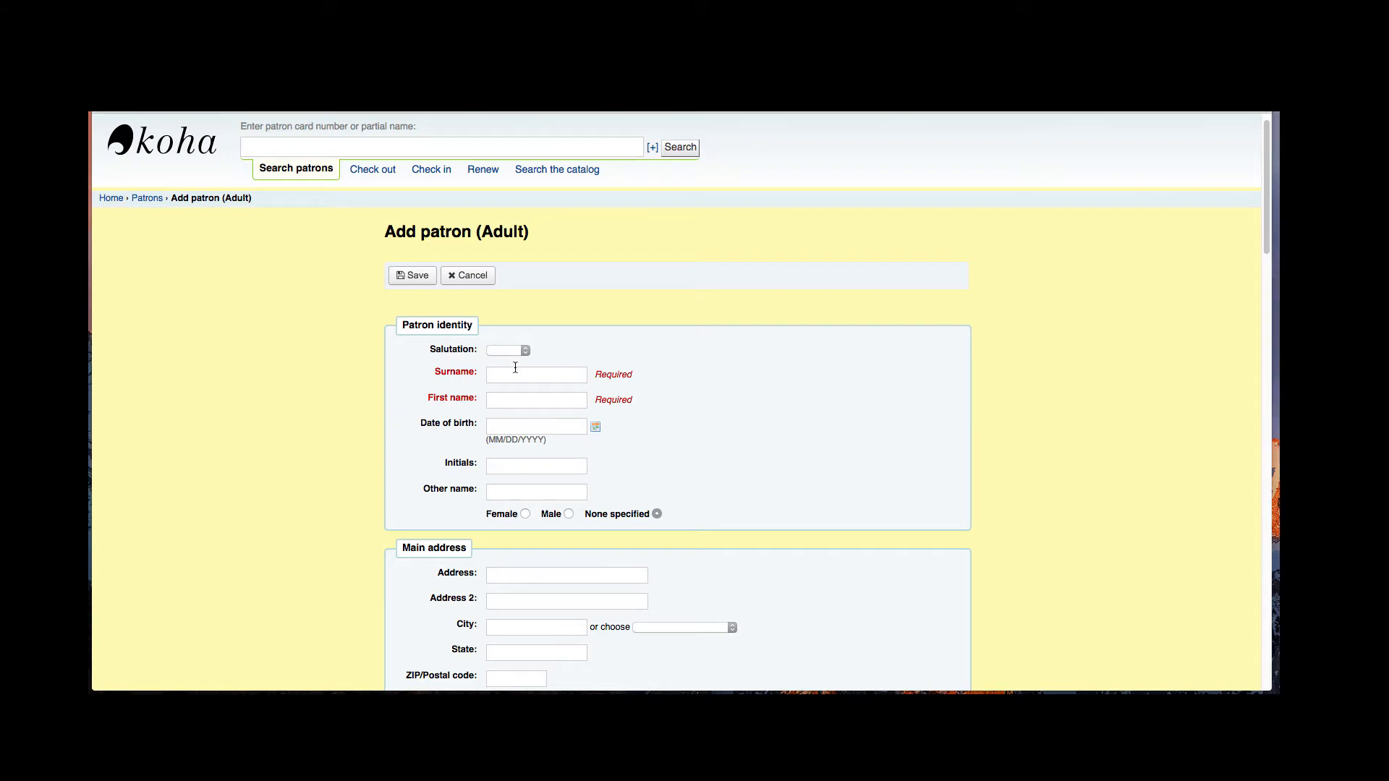
click(535, 374)
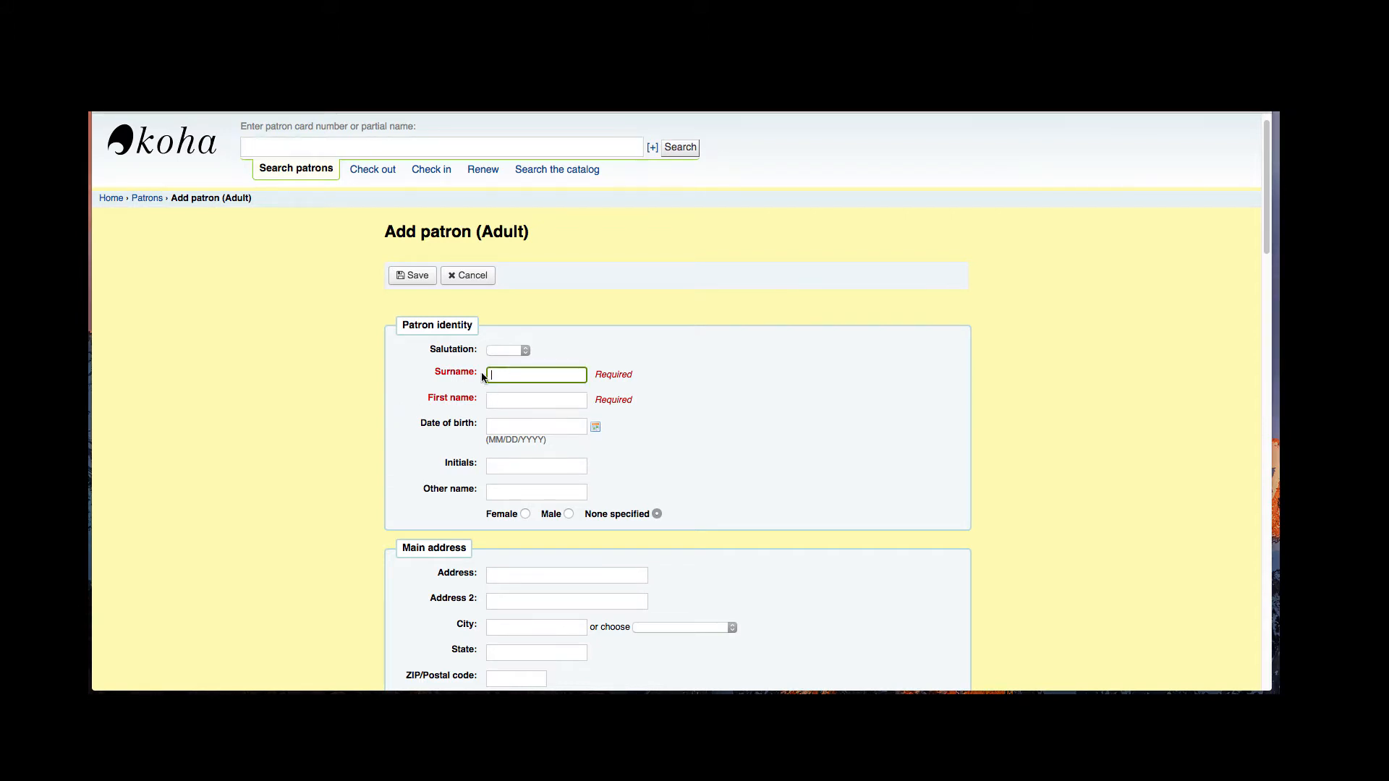
text(John)
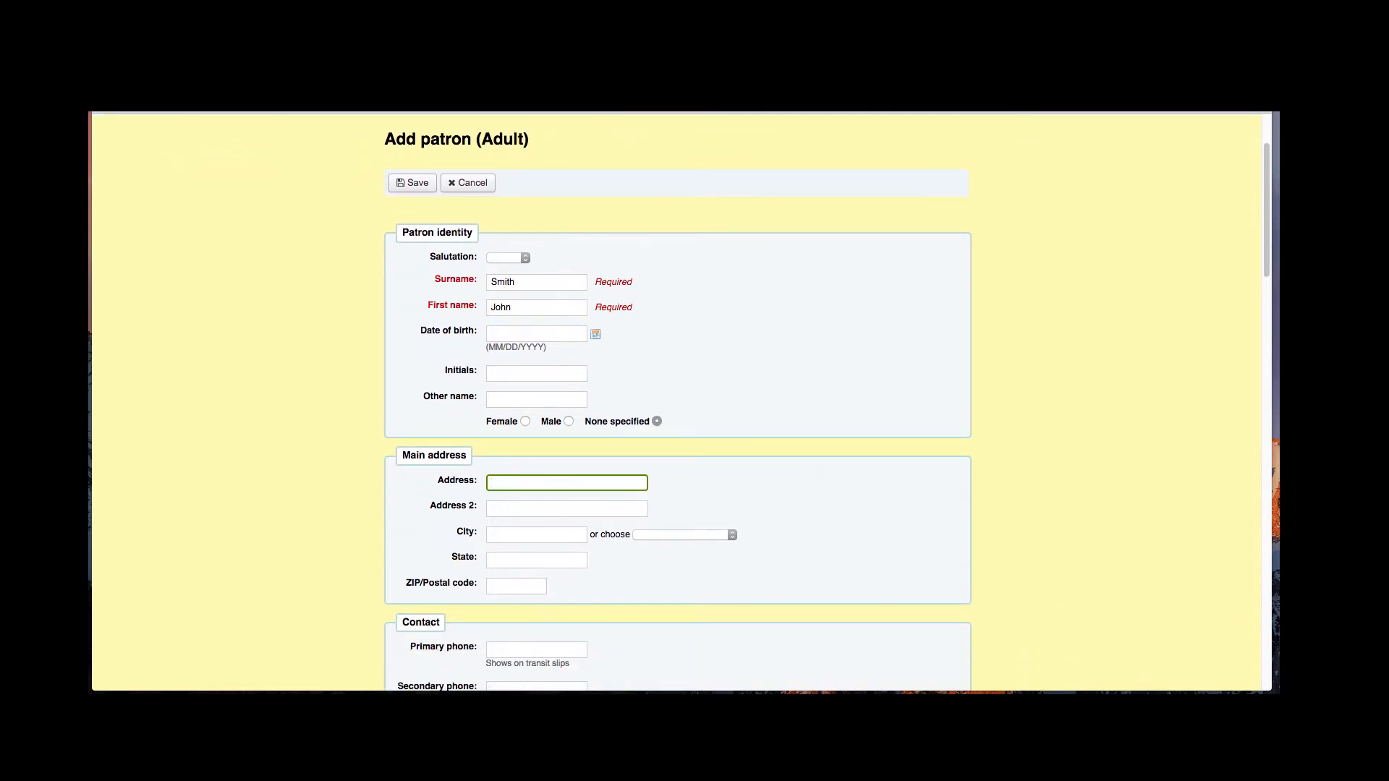
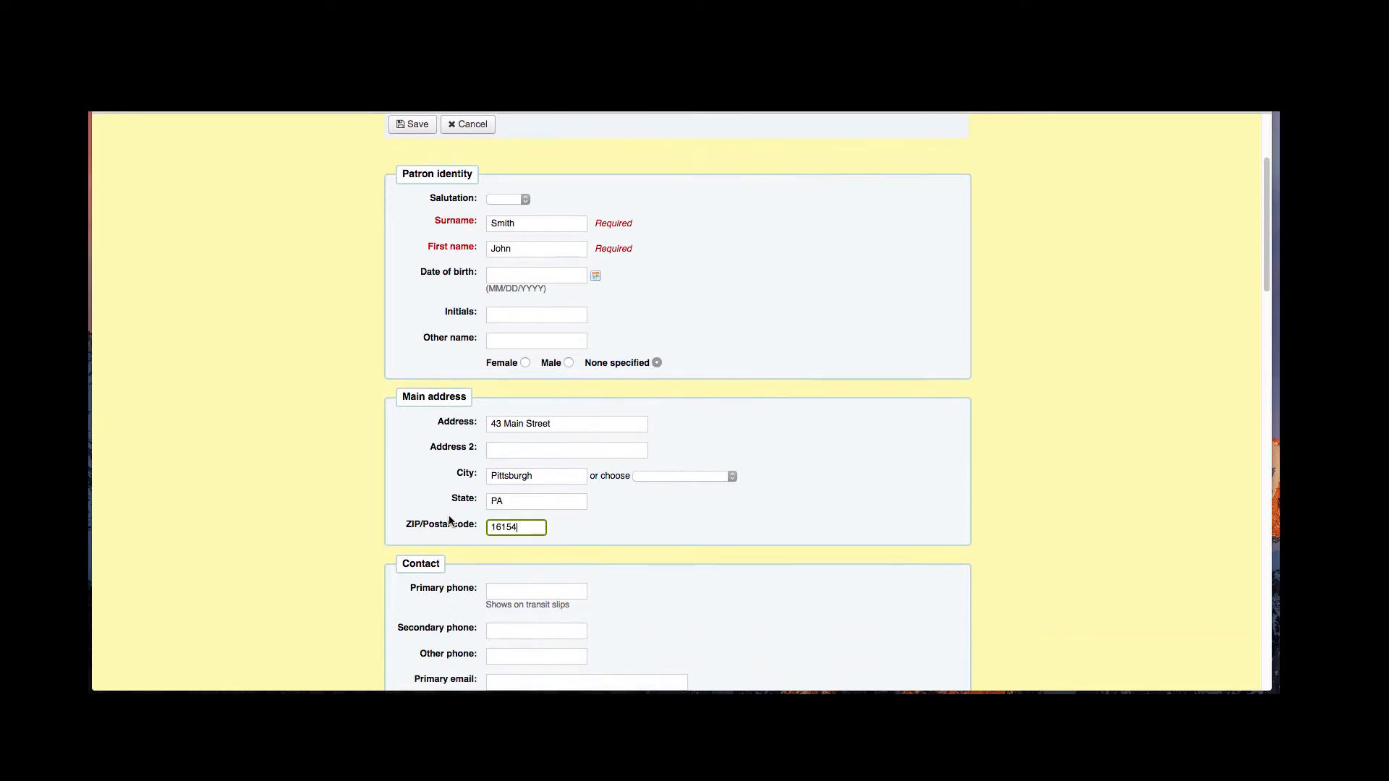
scroll(down, 3)
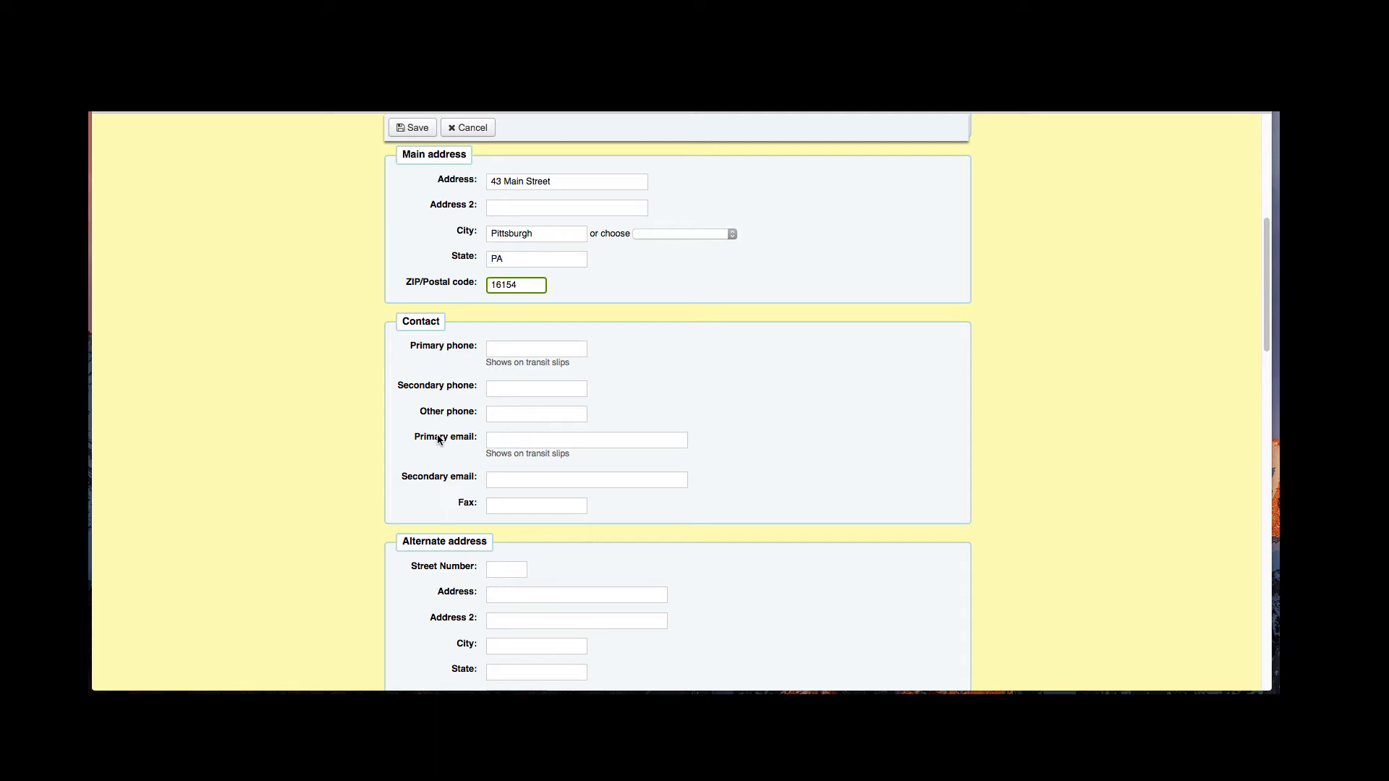
click(516, 284)
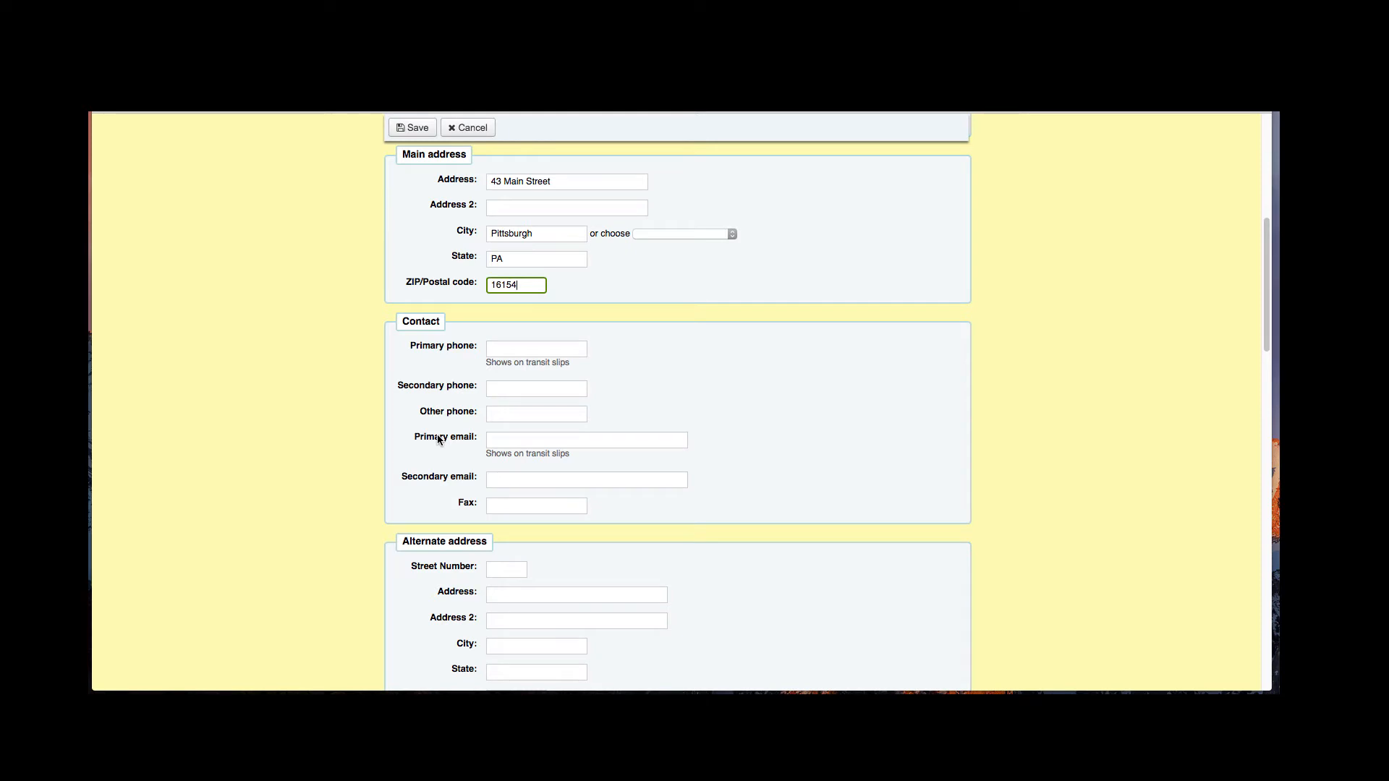
click(536, 348)
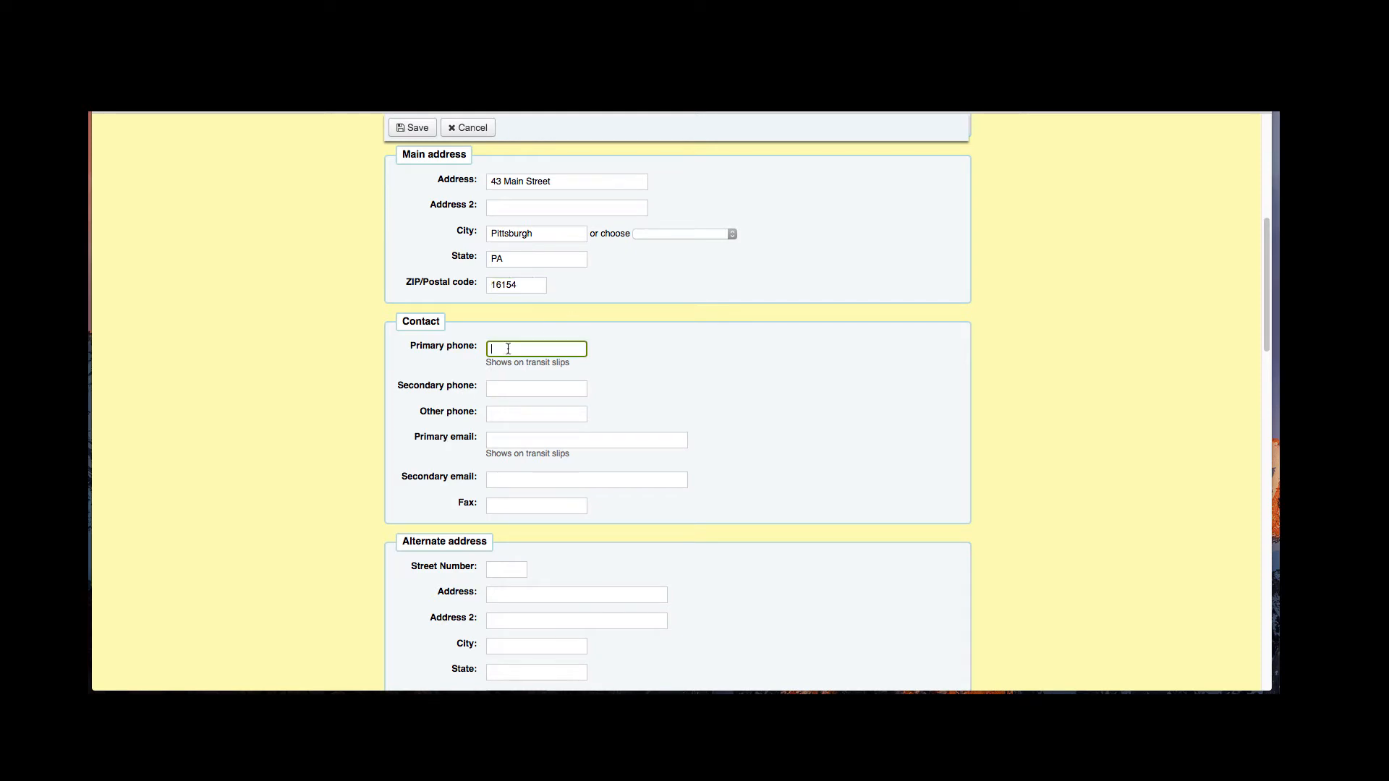
text(802)
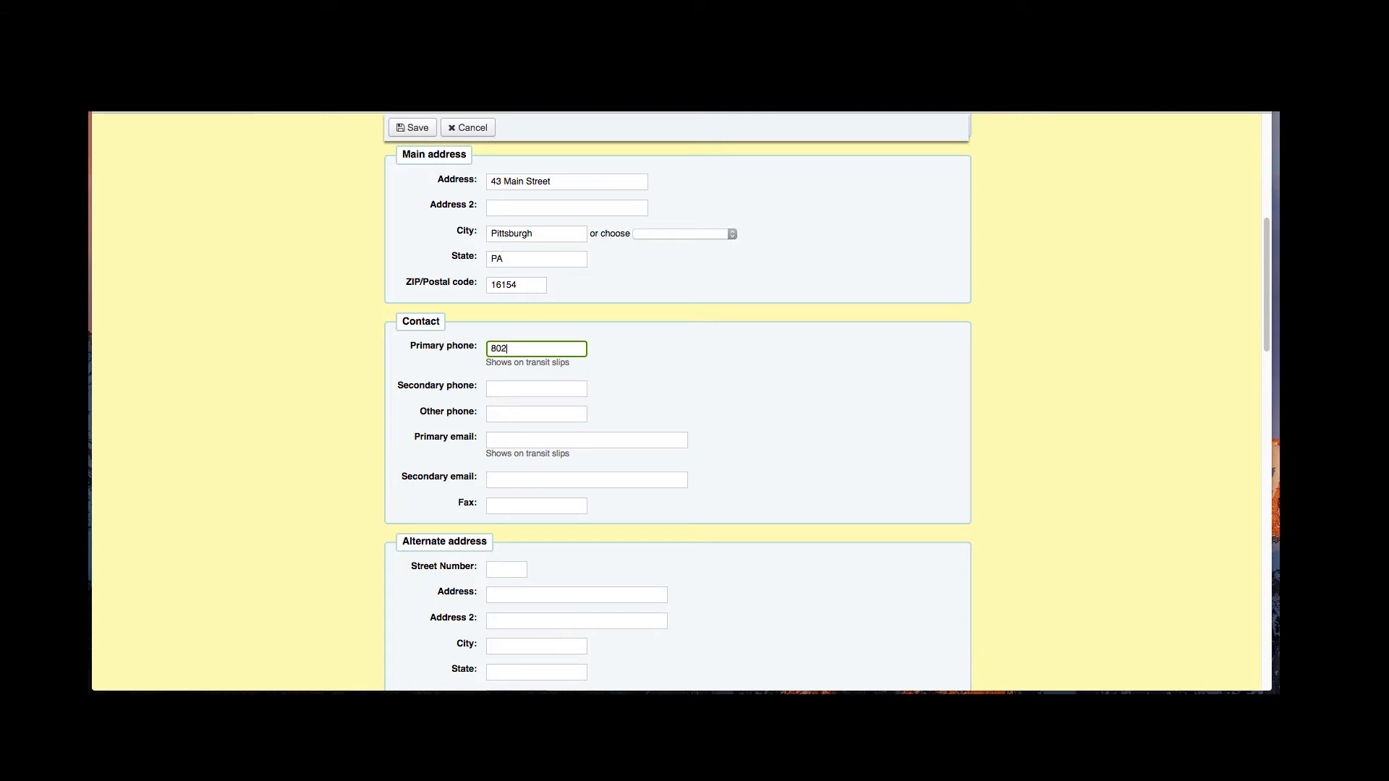
text(-555-1)
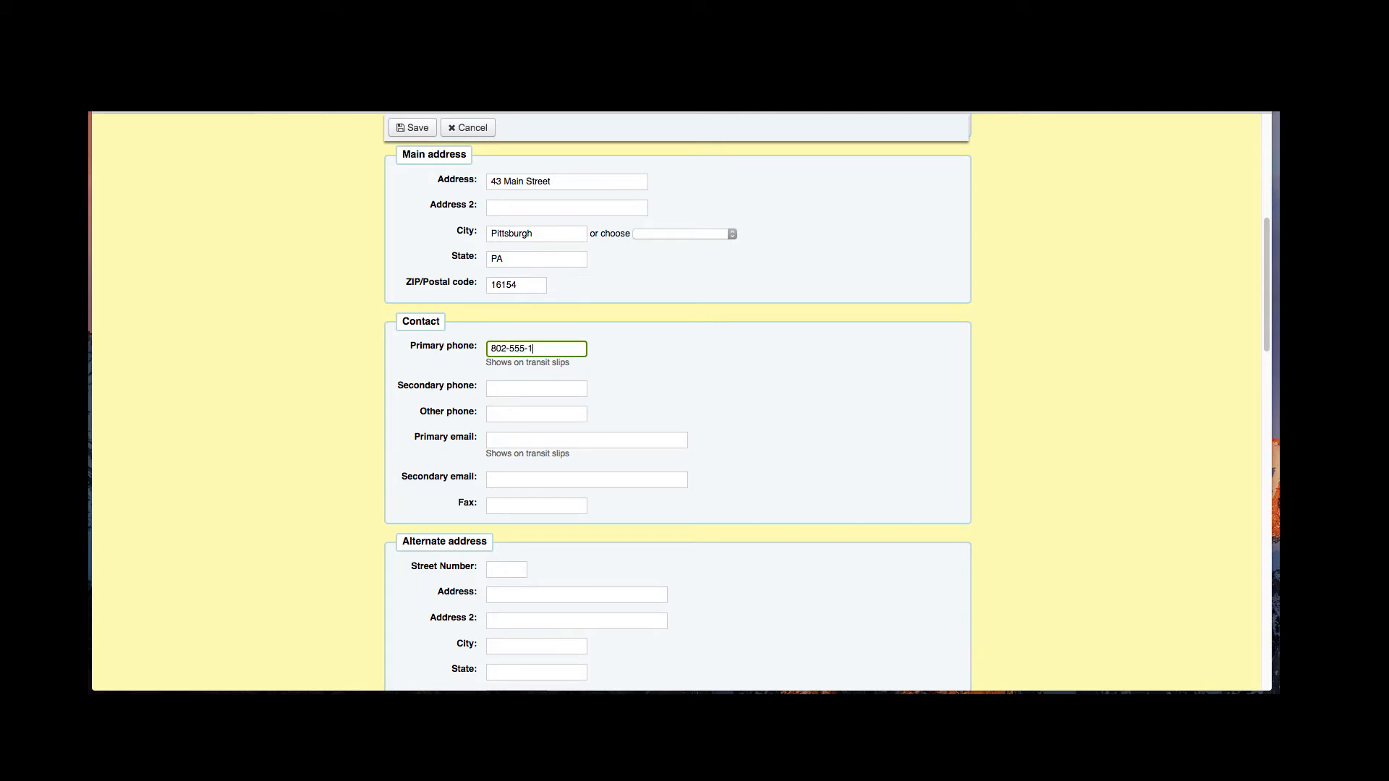
text(212)
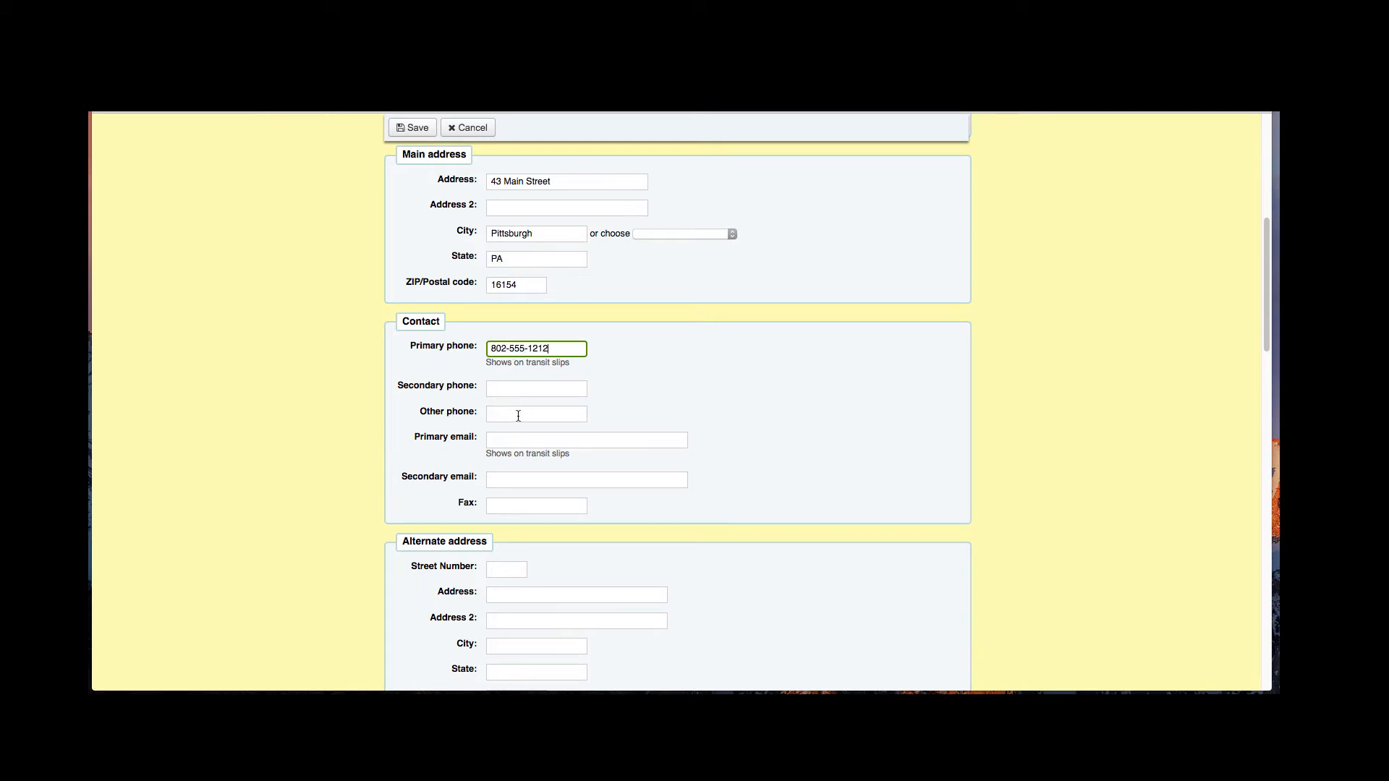
click(585, 440)
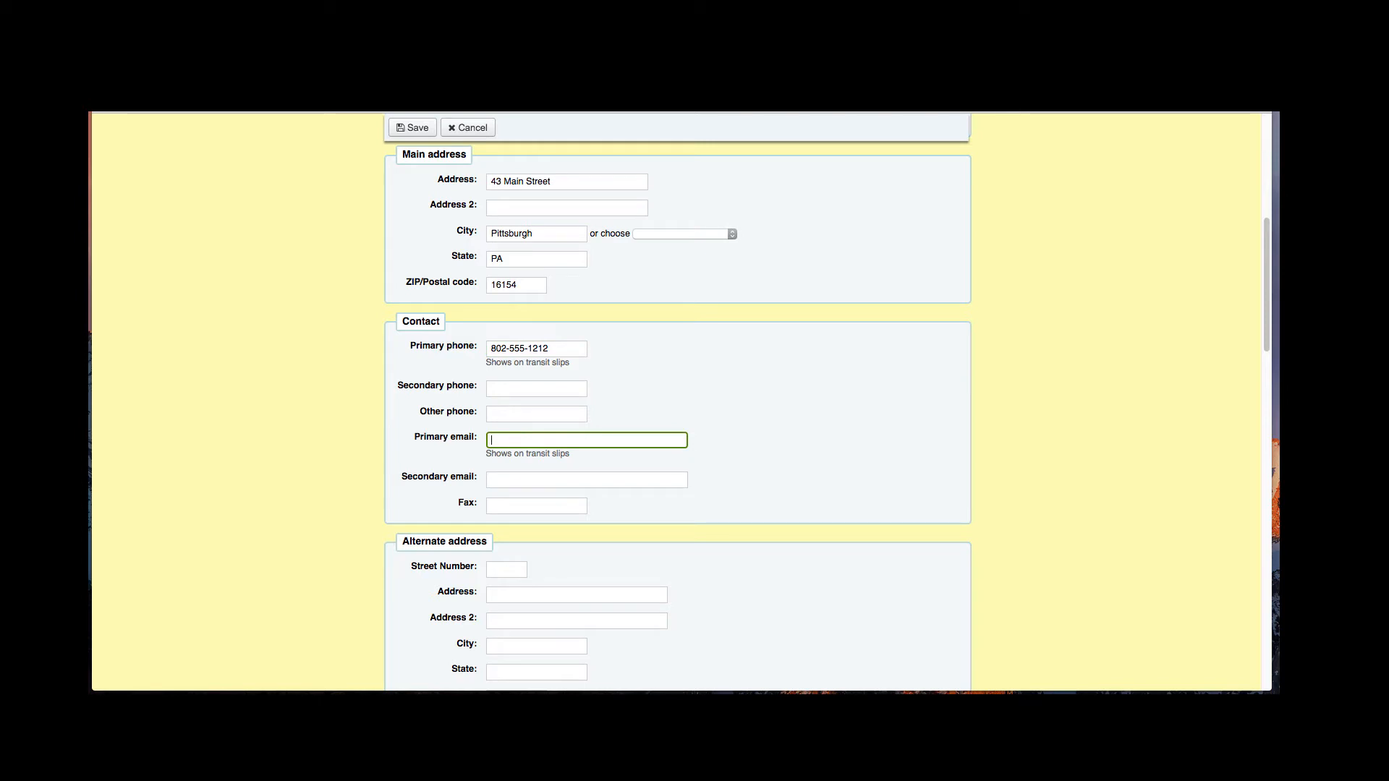
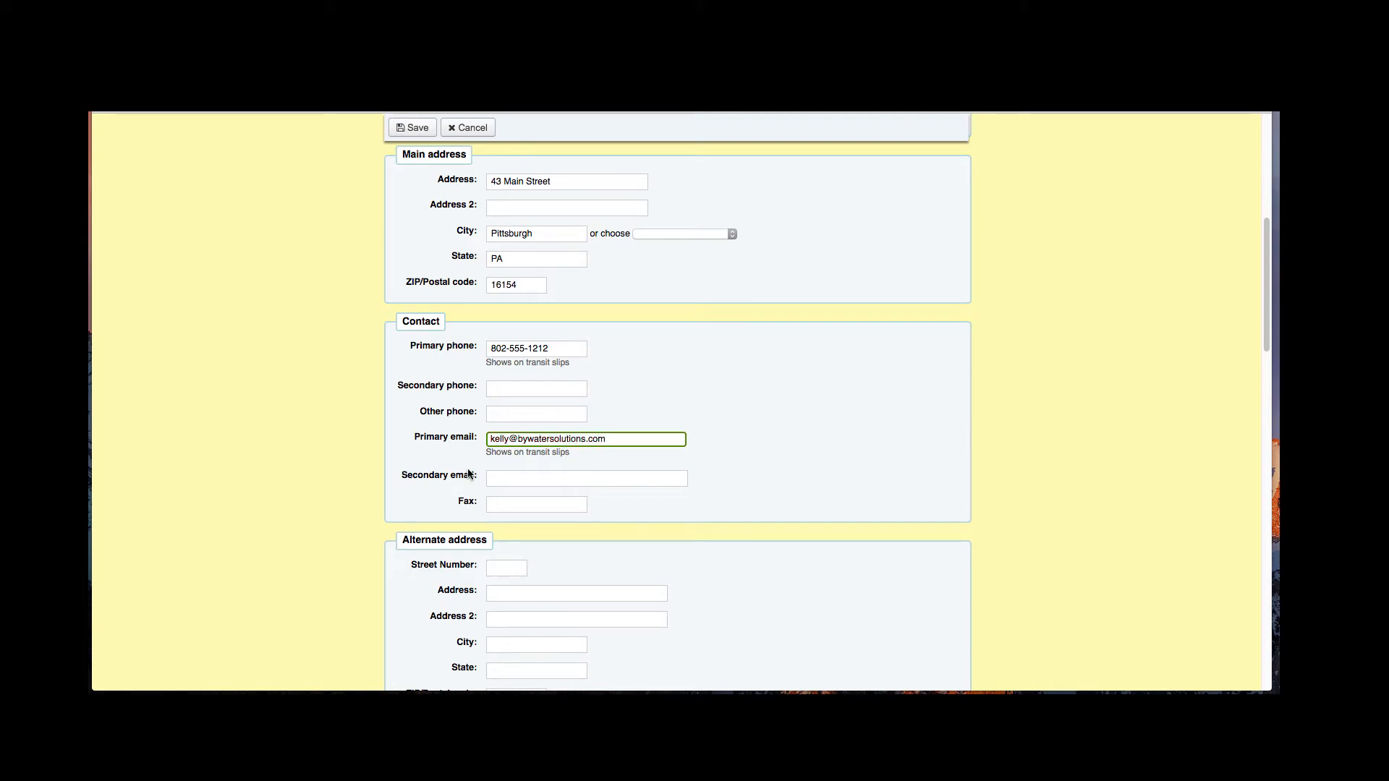
Step: Scroll down to Library management to reach the home library choices
scroll(down, 3)
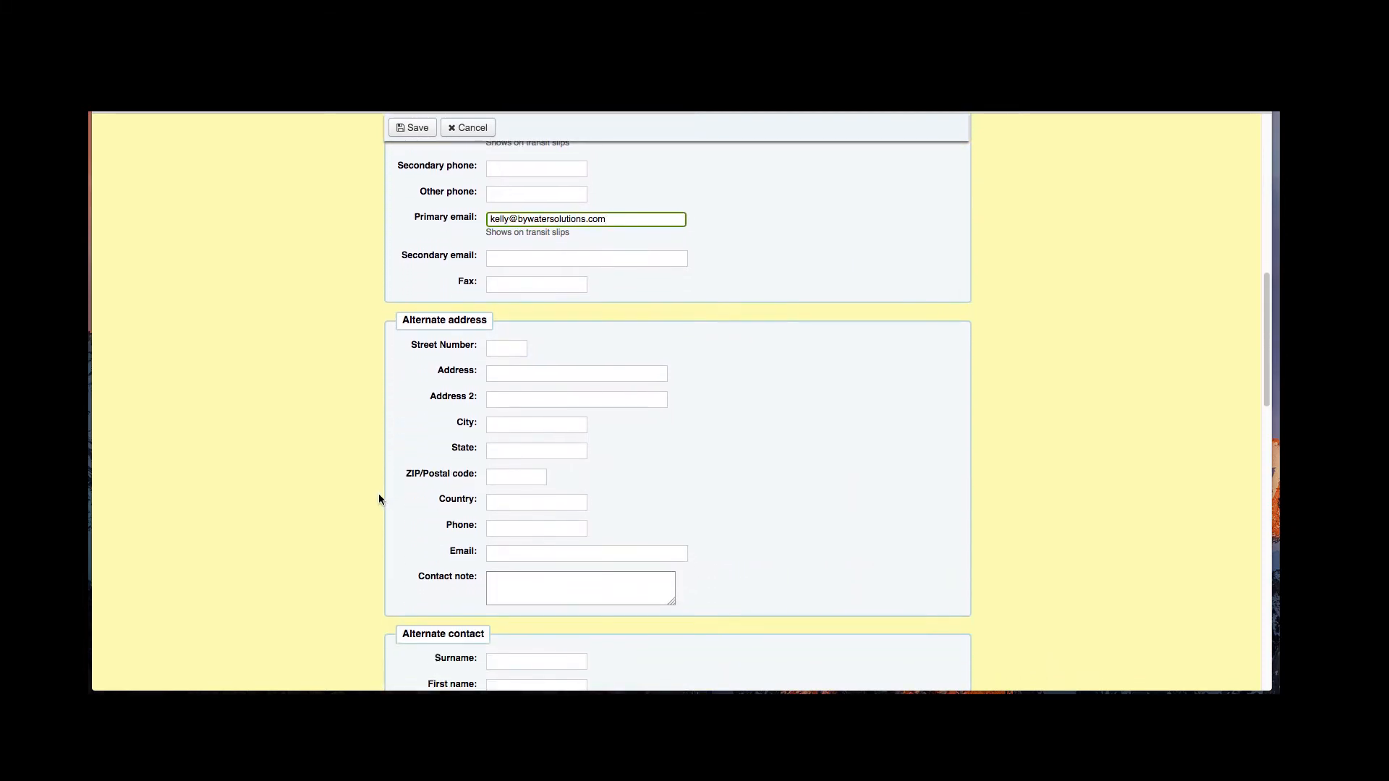
scroll(down, 3)
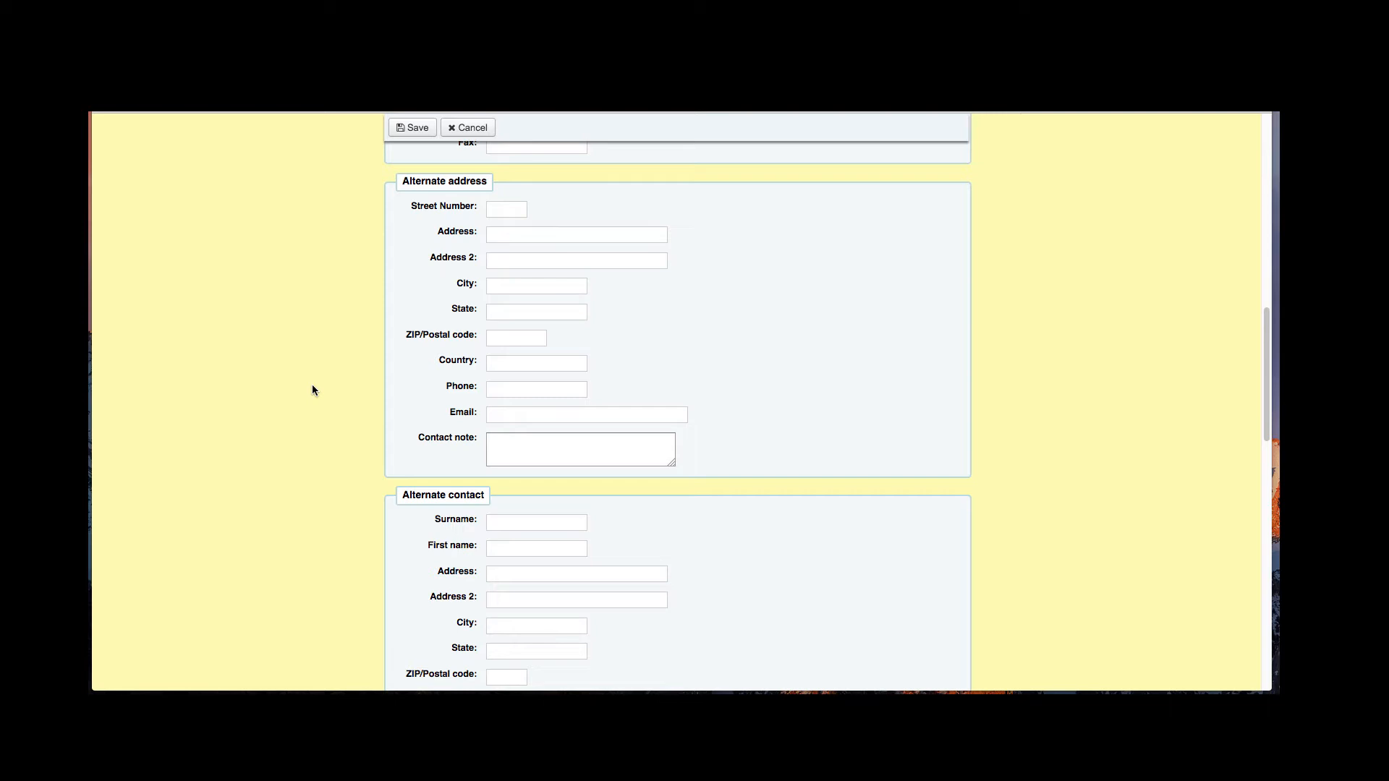
scroll(down, 3)
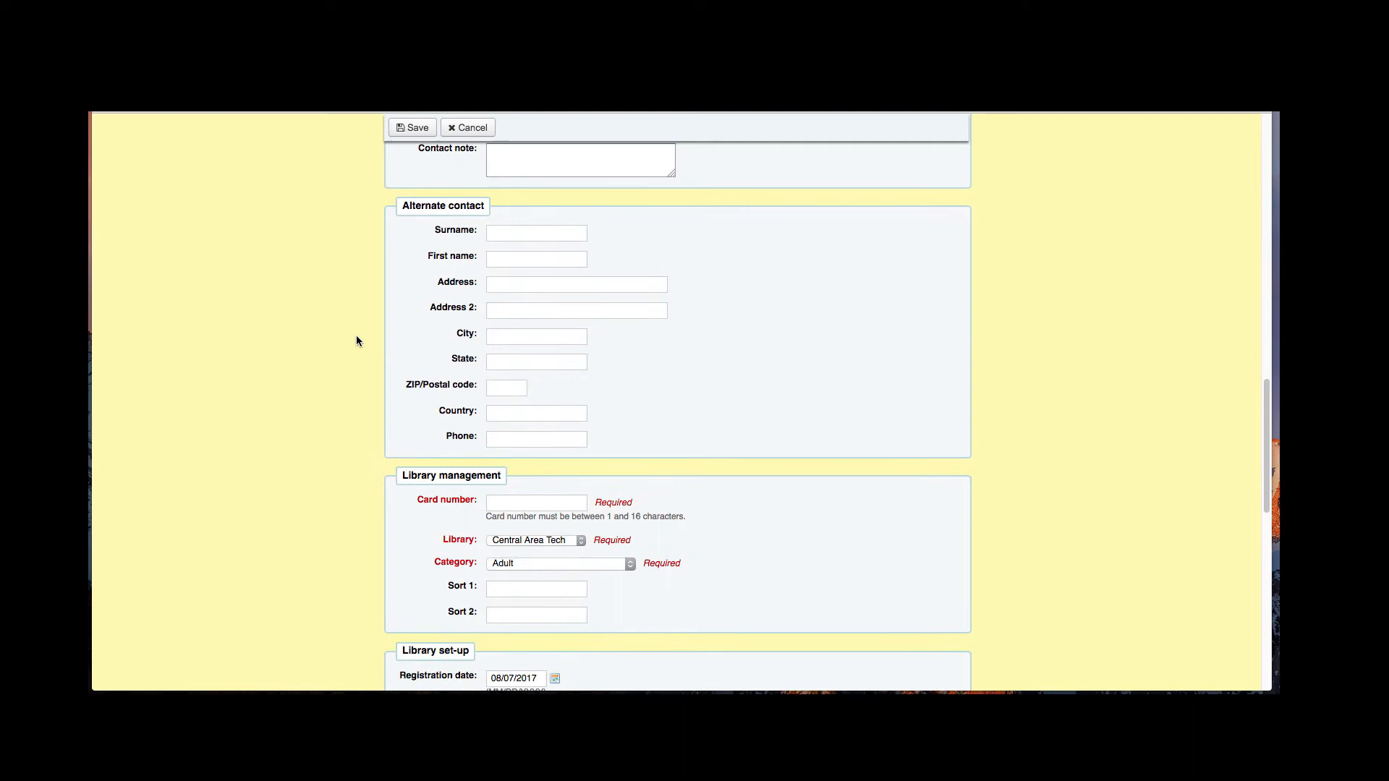
scroll(down, 3)
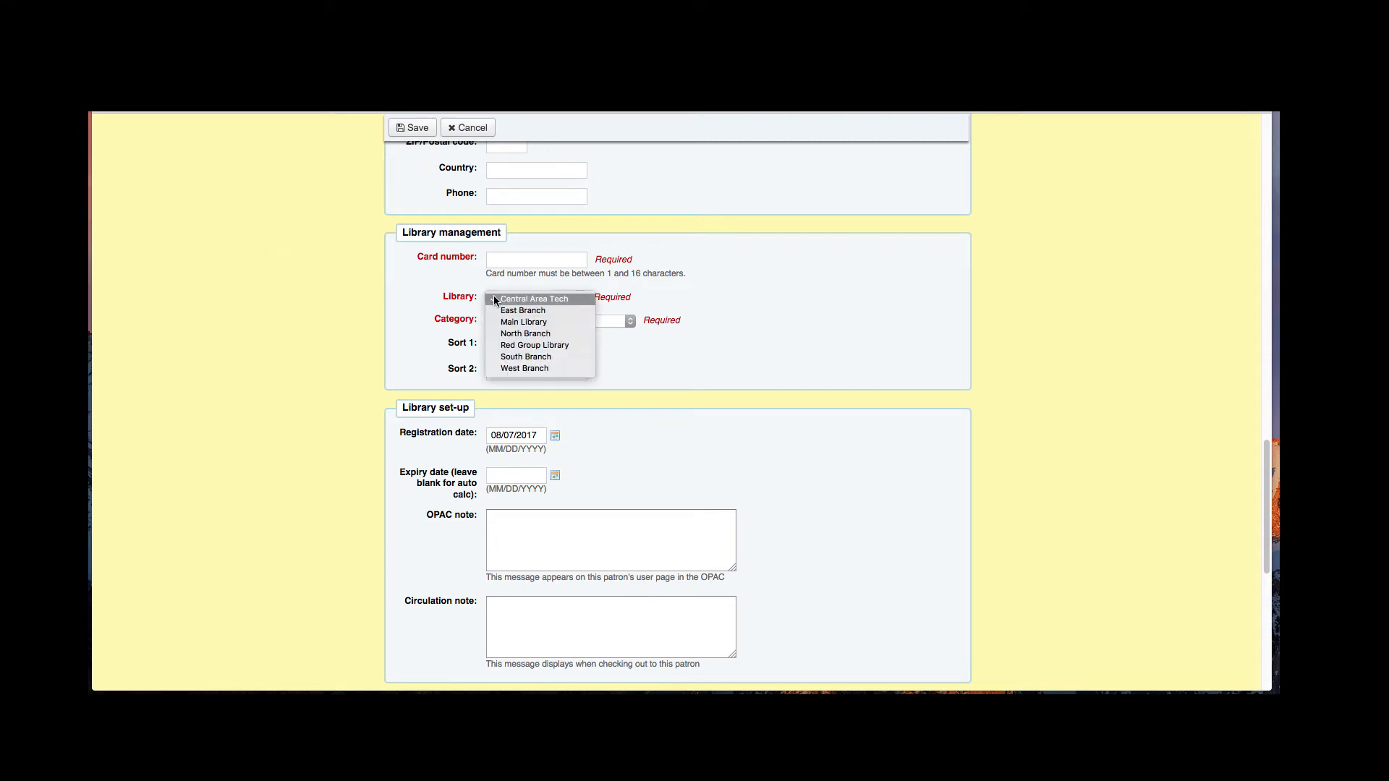
click(535, 299)
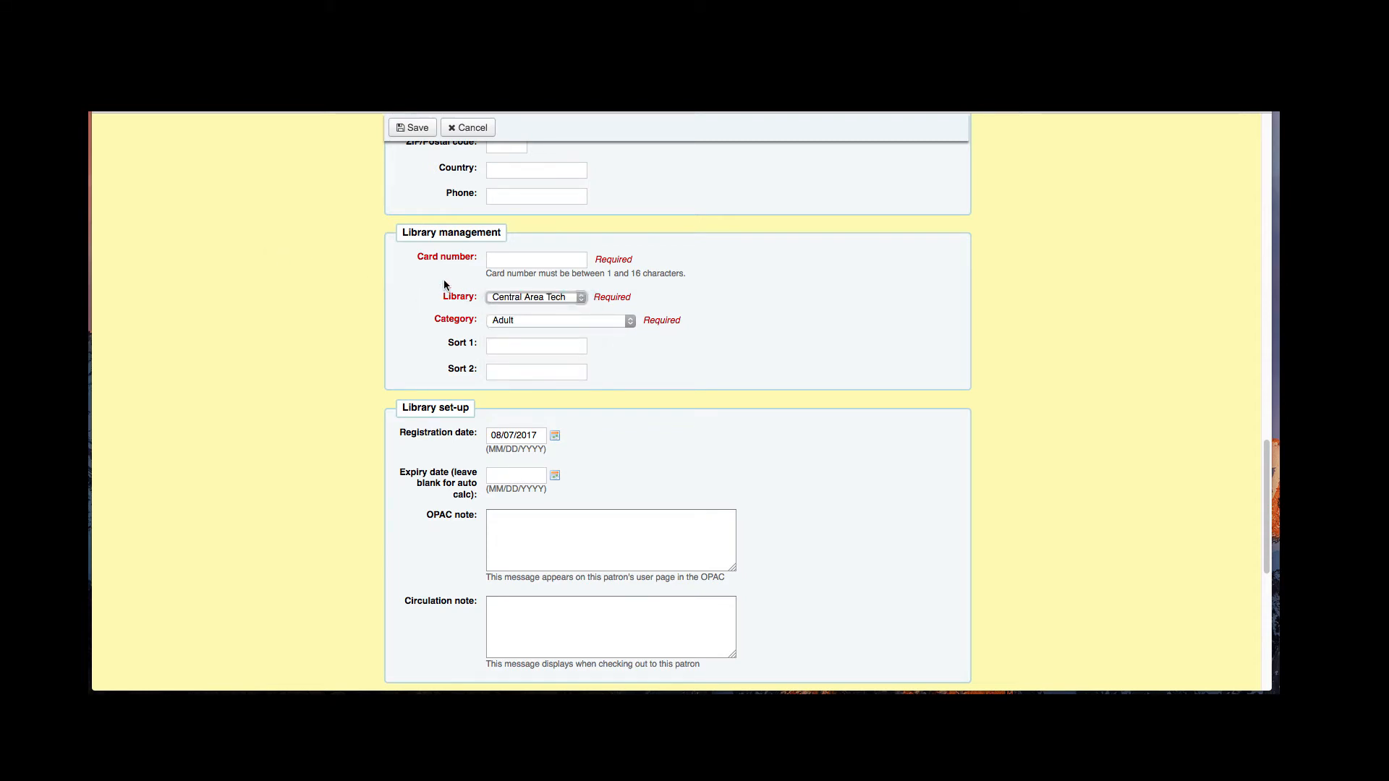
mouse_move(512, 329)
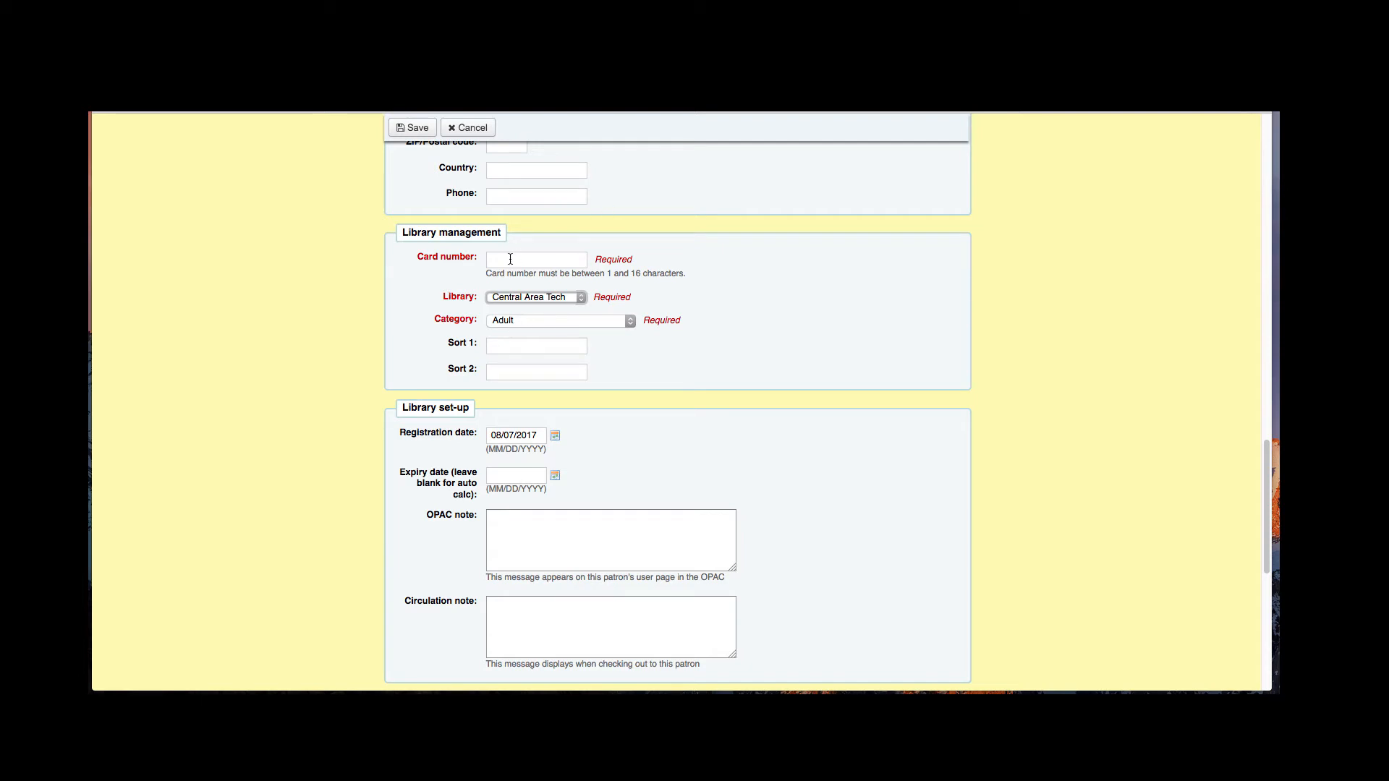
click(536, 259)
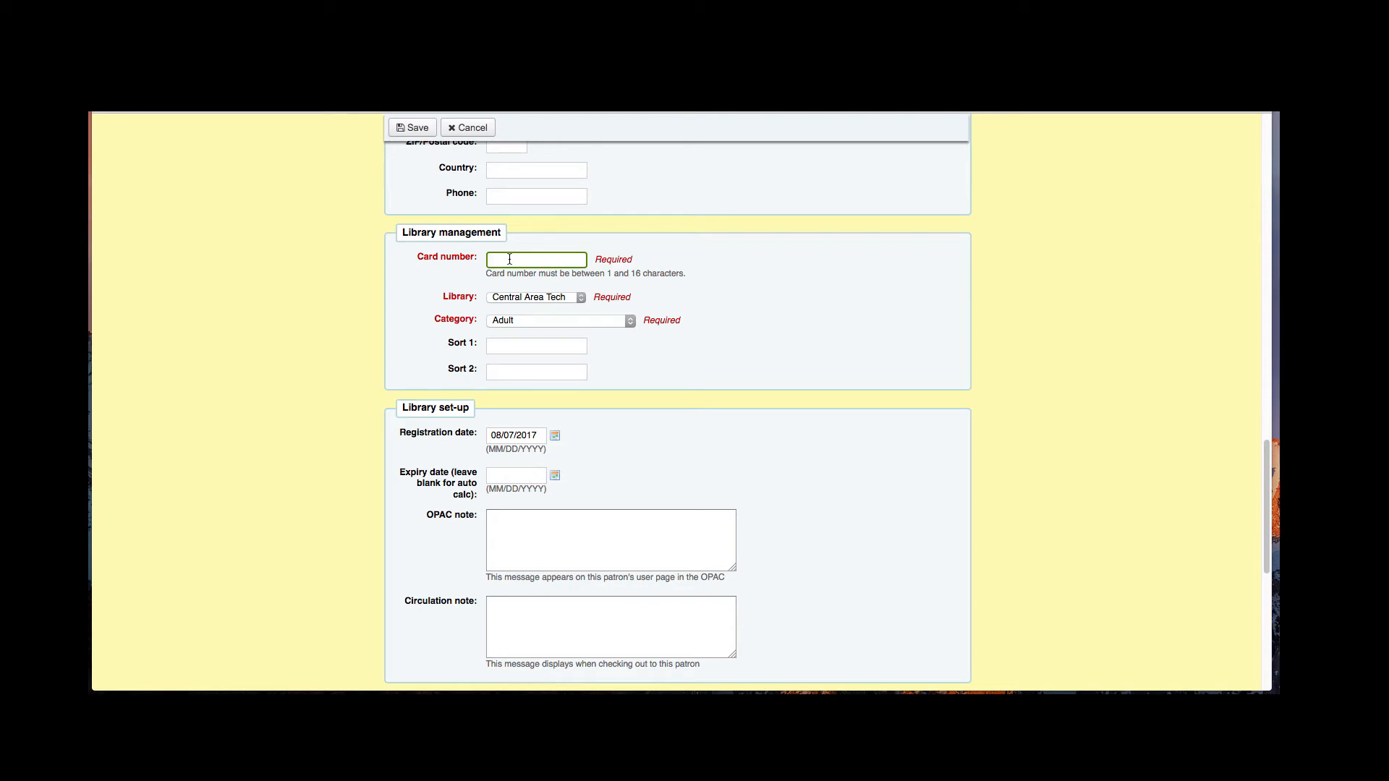
text(9999337373737)
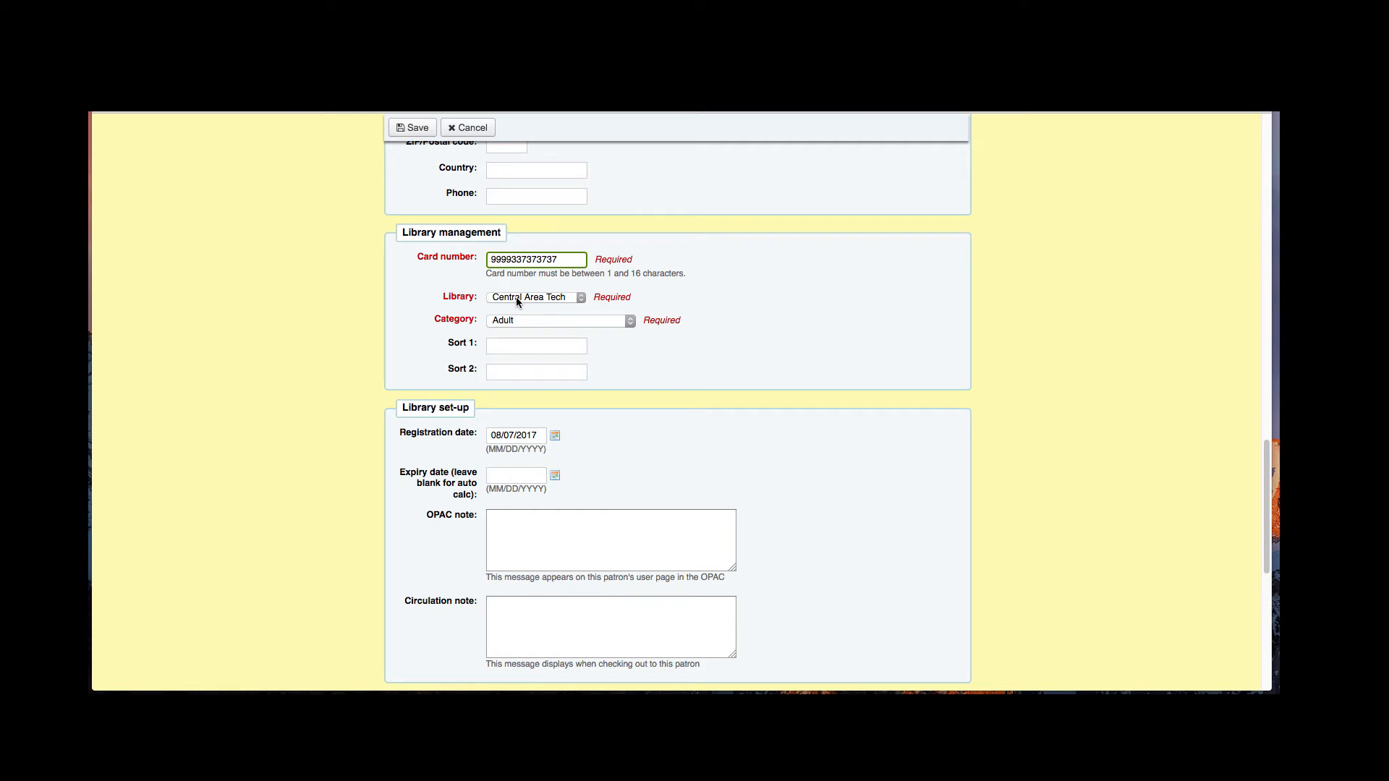
scroll(down, 3)
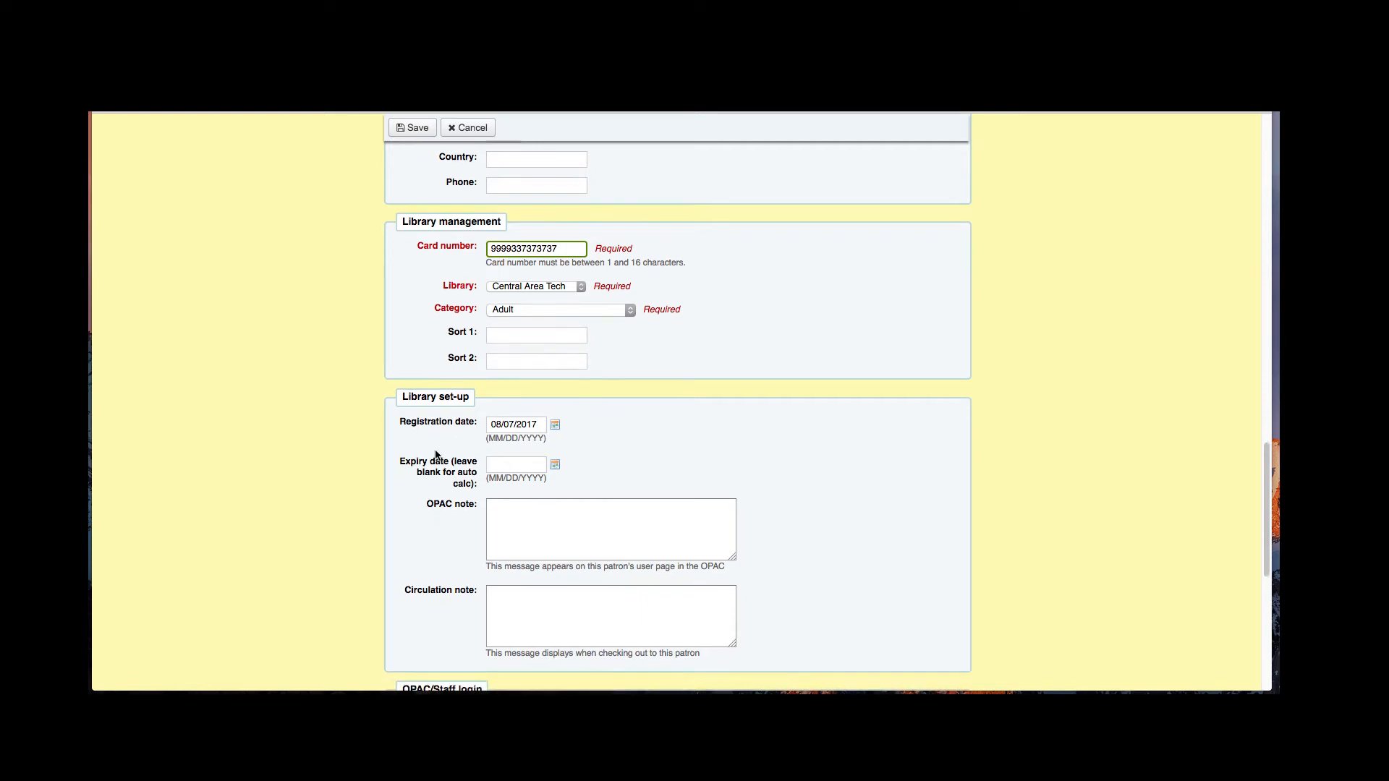
scroll(down, 3)
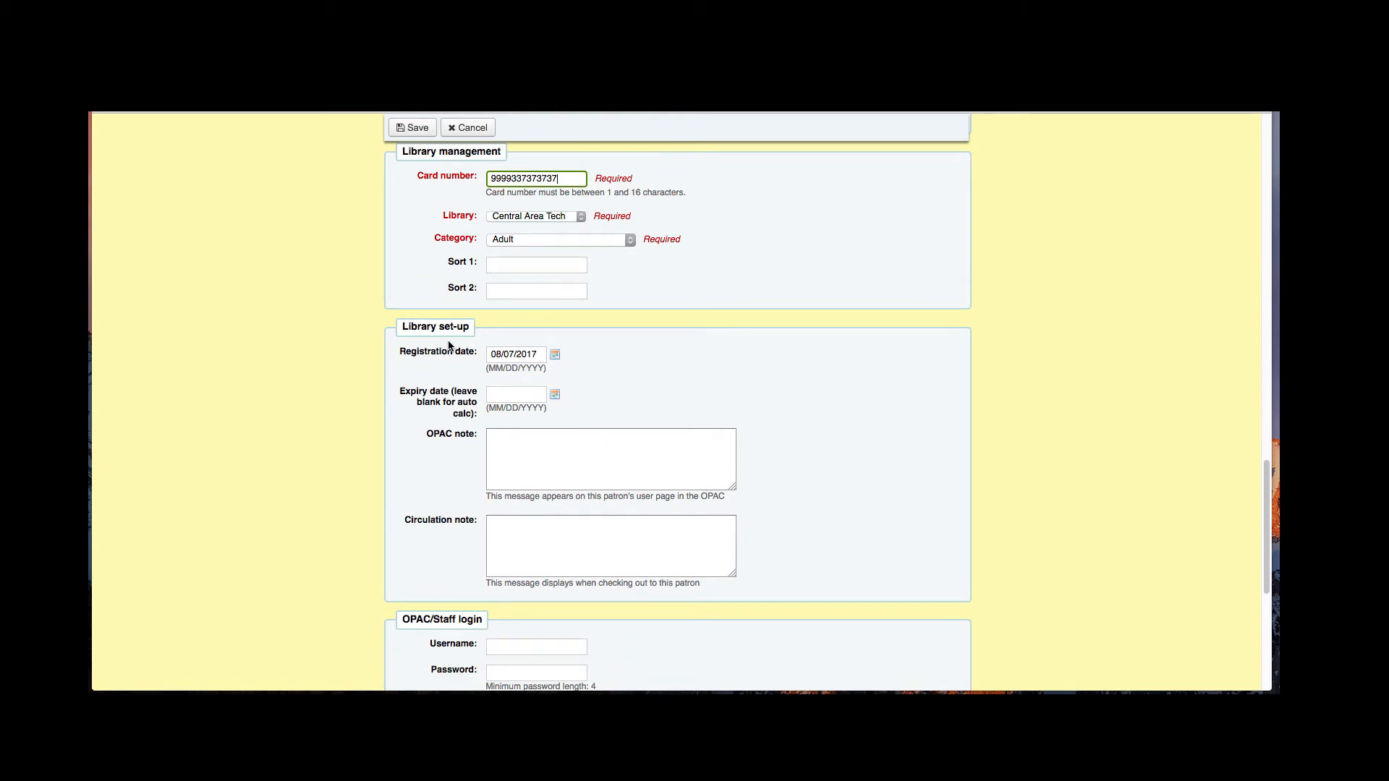
mouse_move(523, 400)
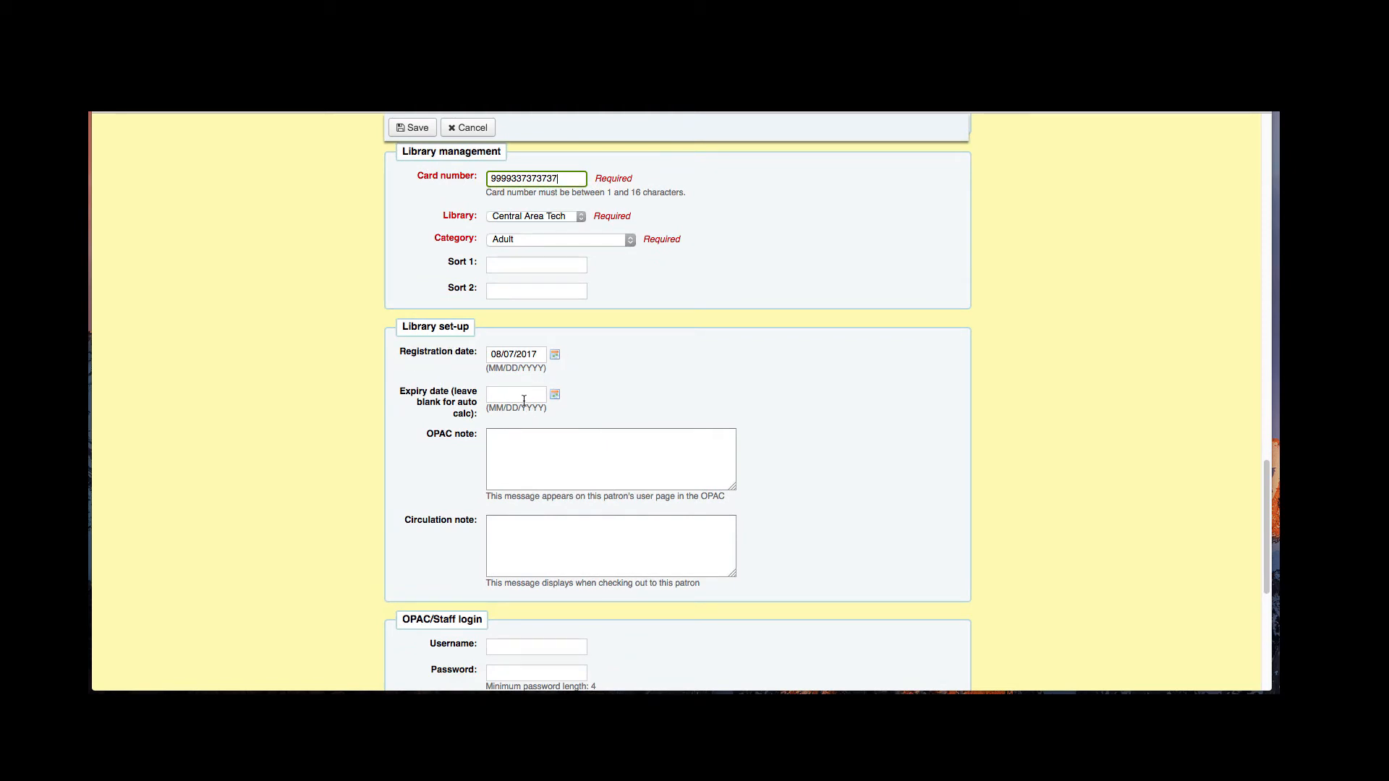
click(516, 394)
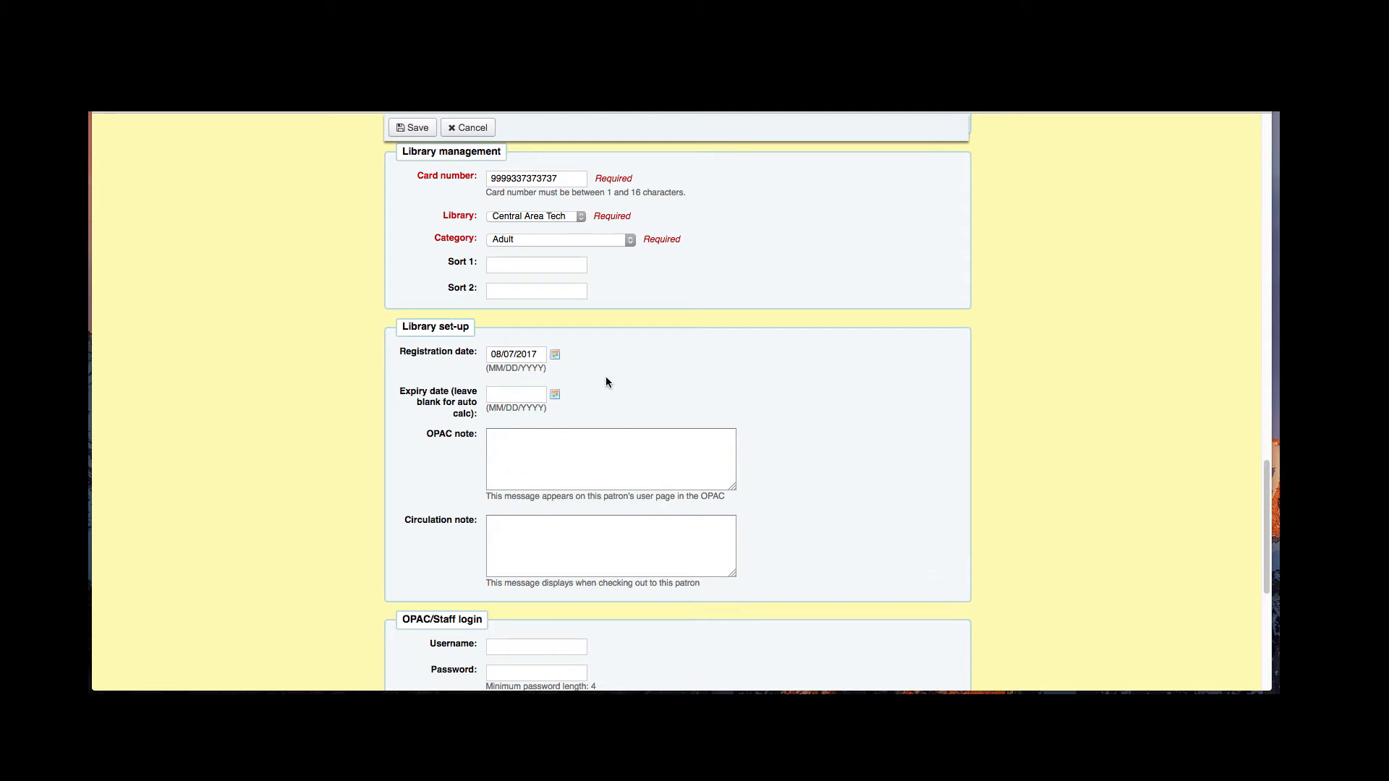
mouse_move(619, 403)
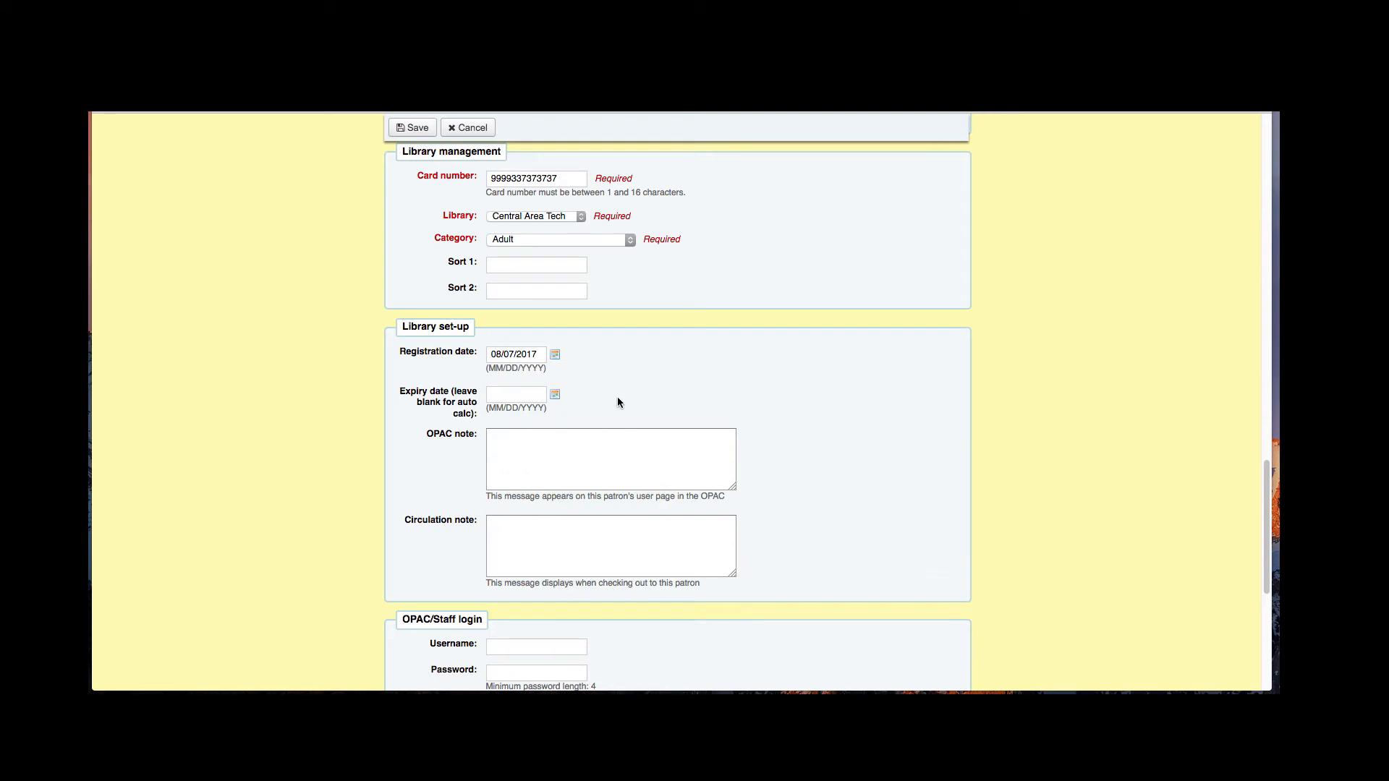
mouse_move(408, 382)
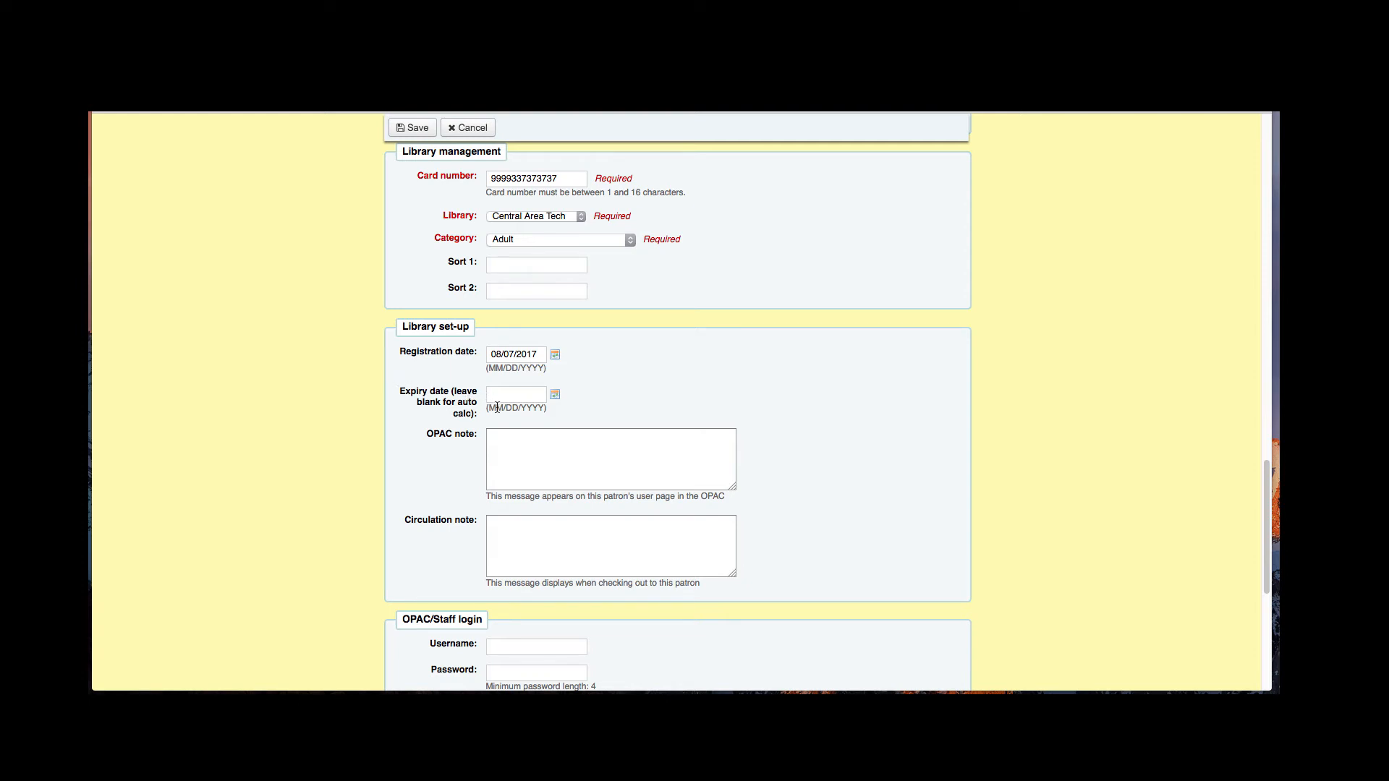
mouse_move(559, 393)
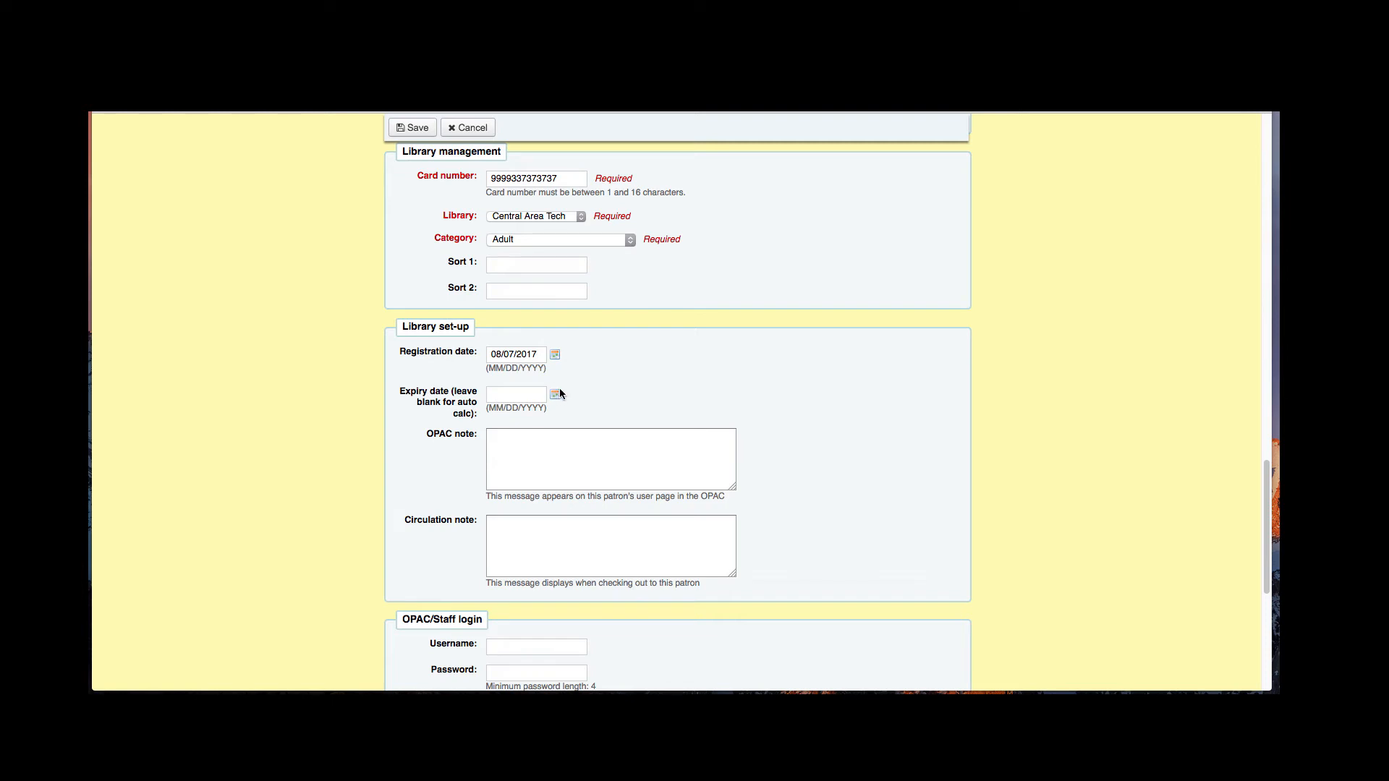
mouse_move(535, 408)
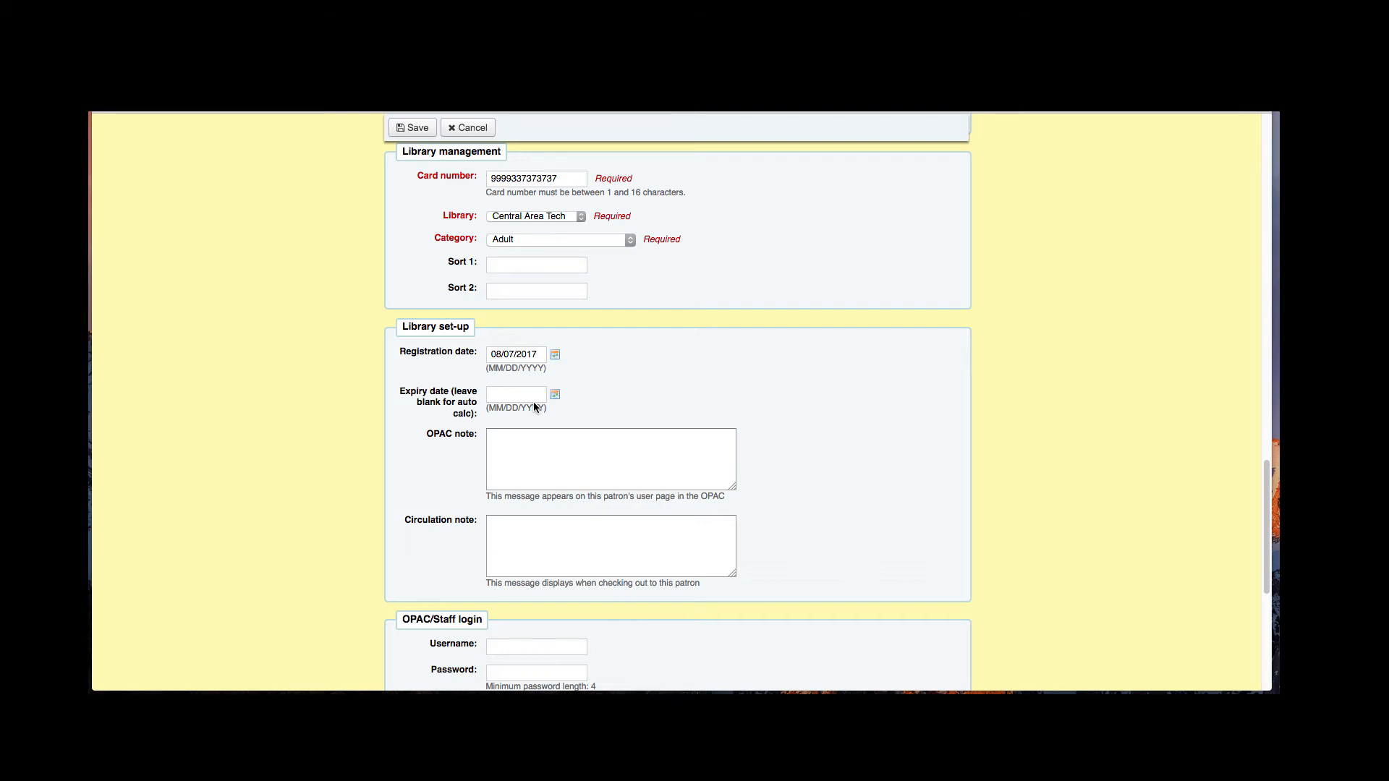
Step: Set the OPAC/staff login username to john.smith with a confirmed password
scroll(down, 3)
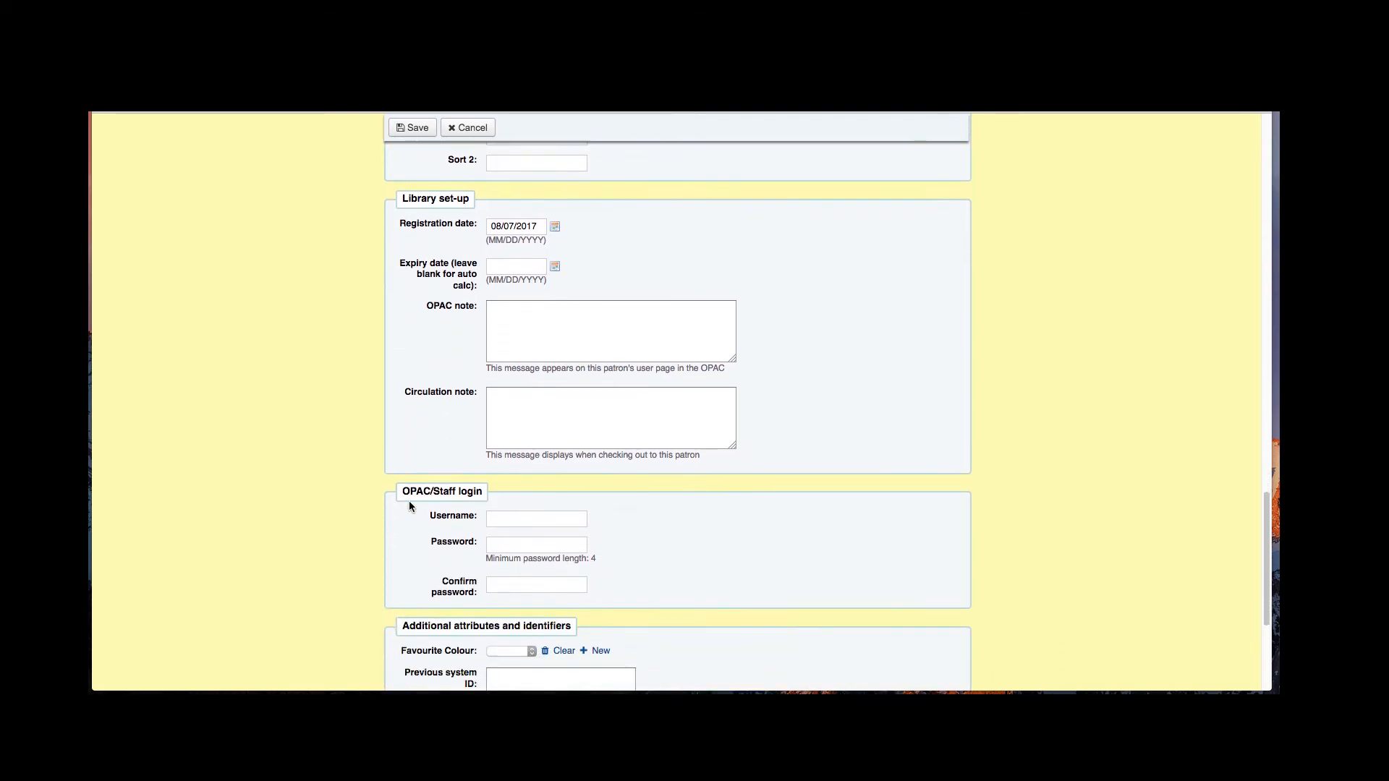
scroll(down, 3)
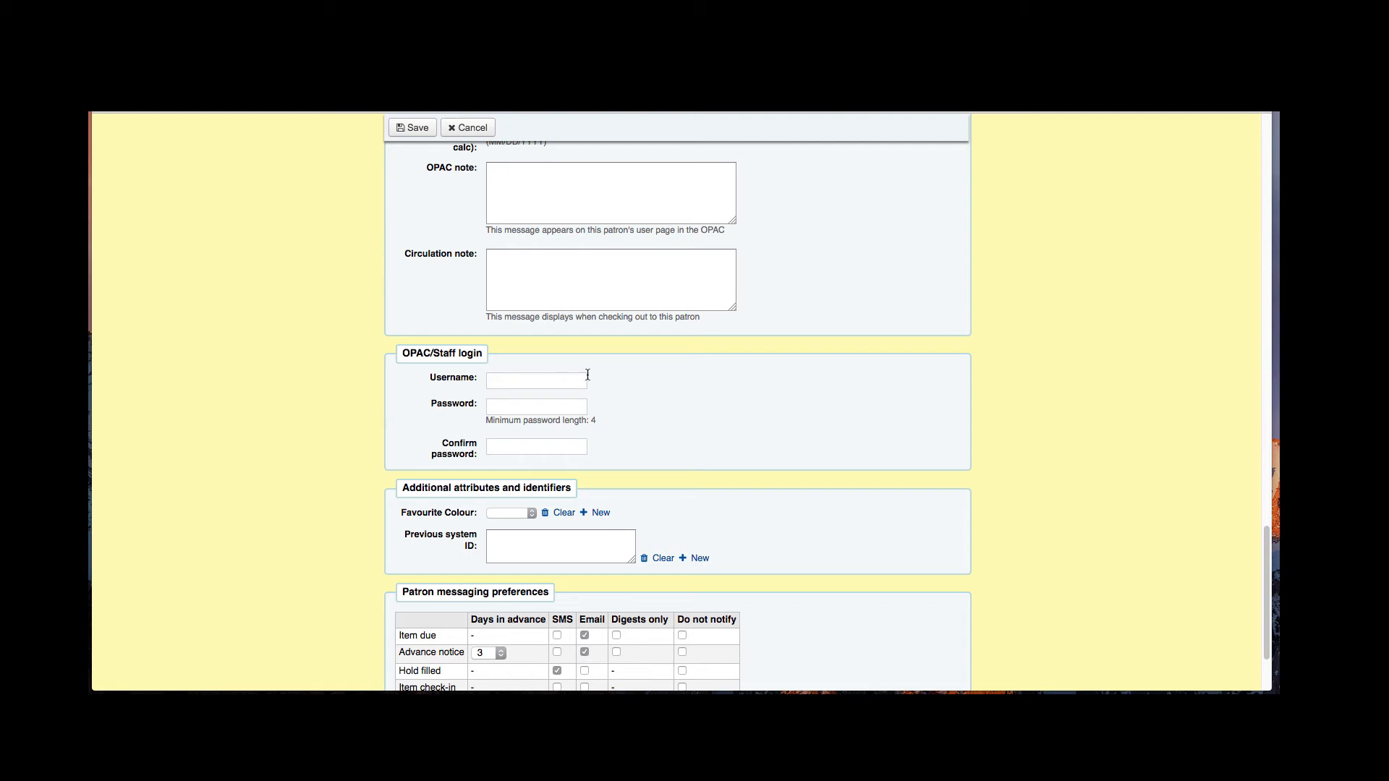
text(john.smith)
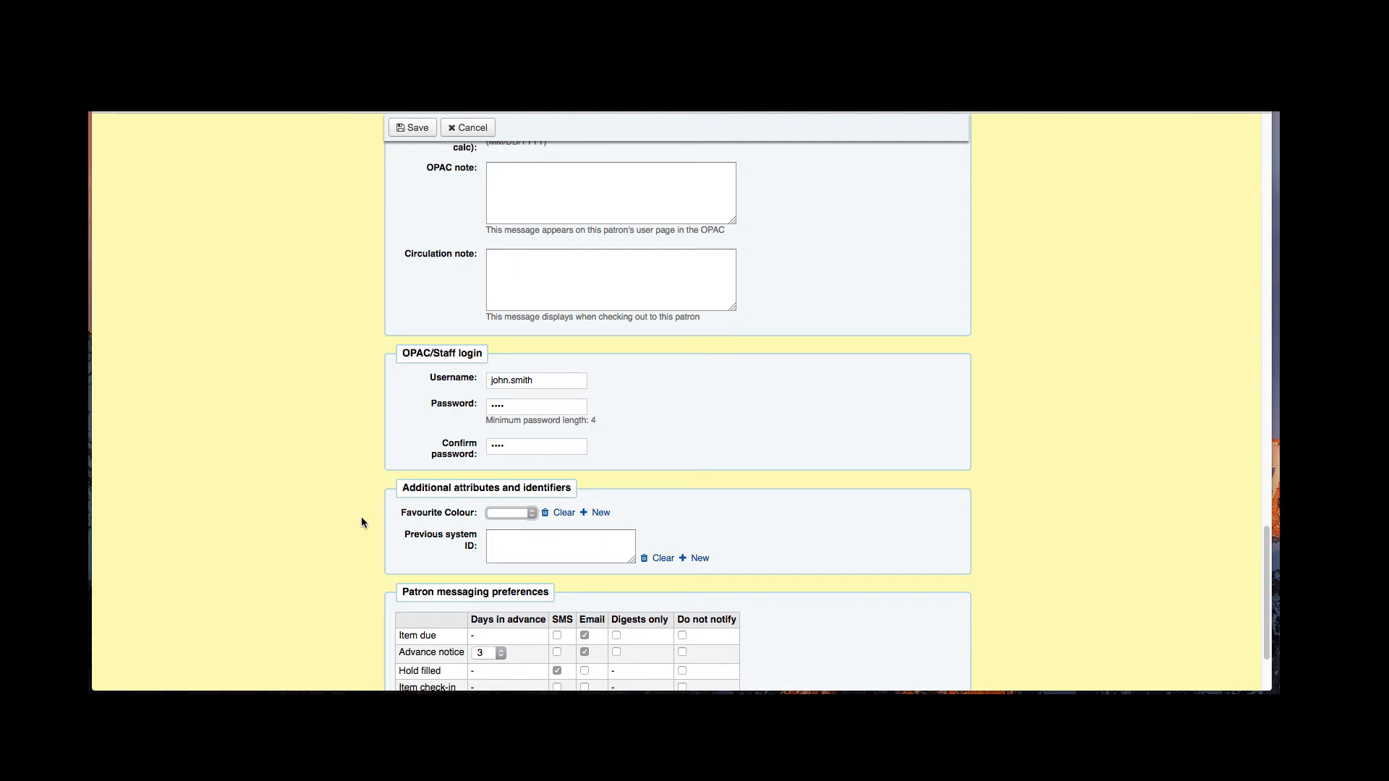
scroll(down, 3)
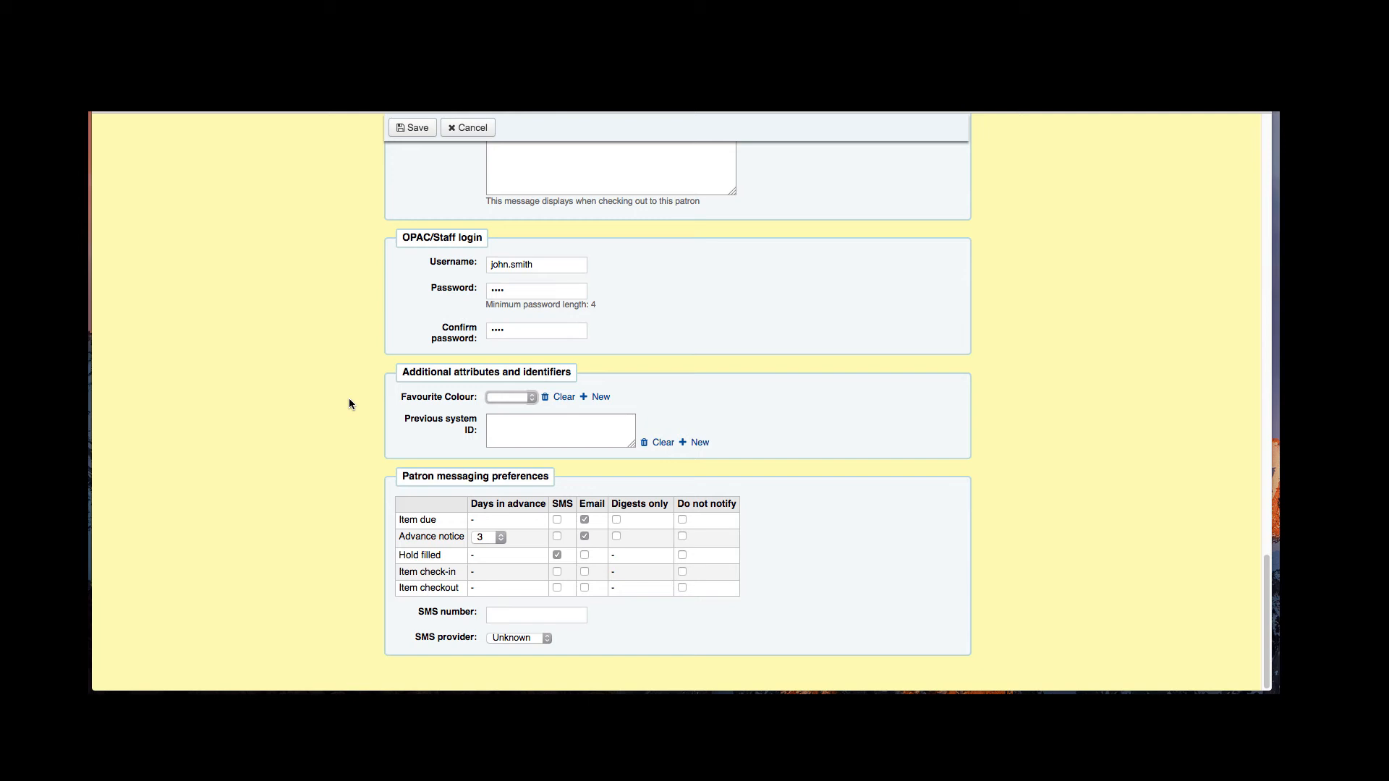
mouse_move(484, 426)
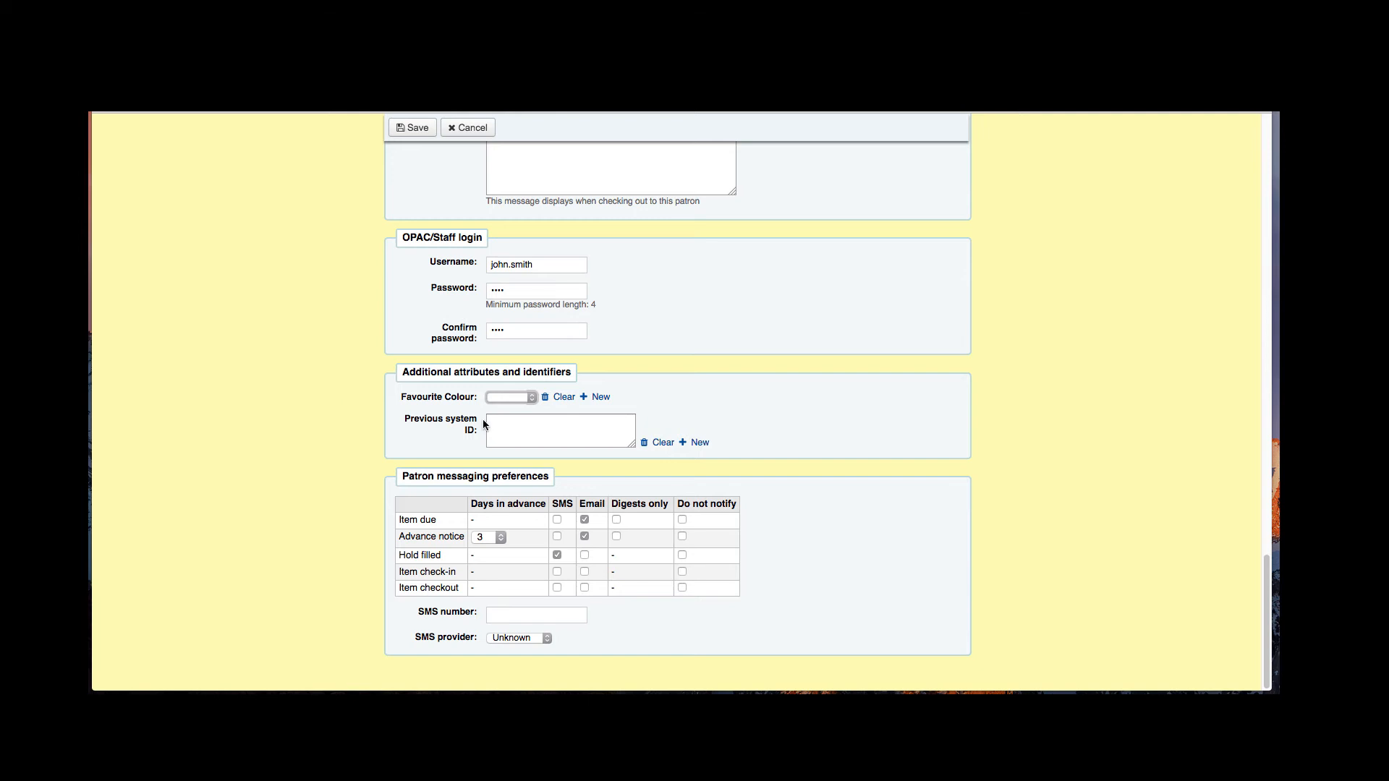
Step: Switch the Hold filled notice from SMS to Email
scroll(down, 3)
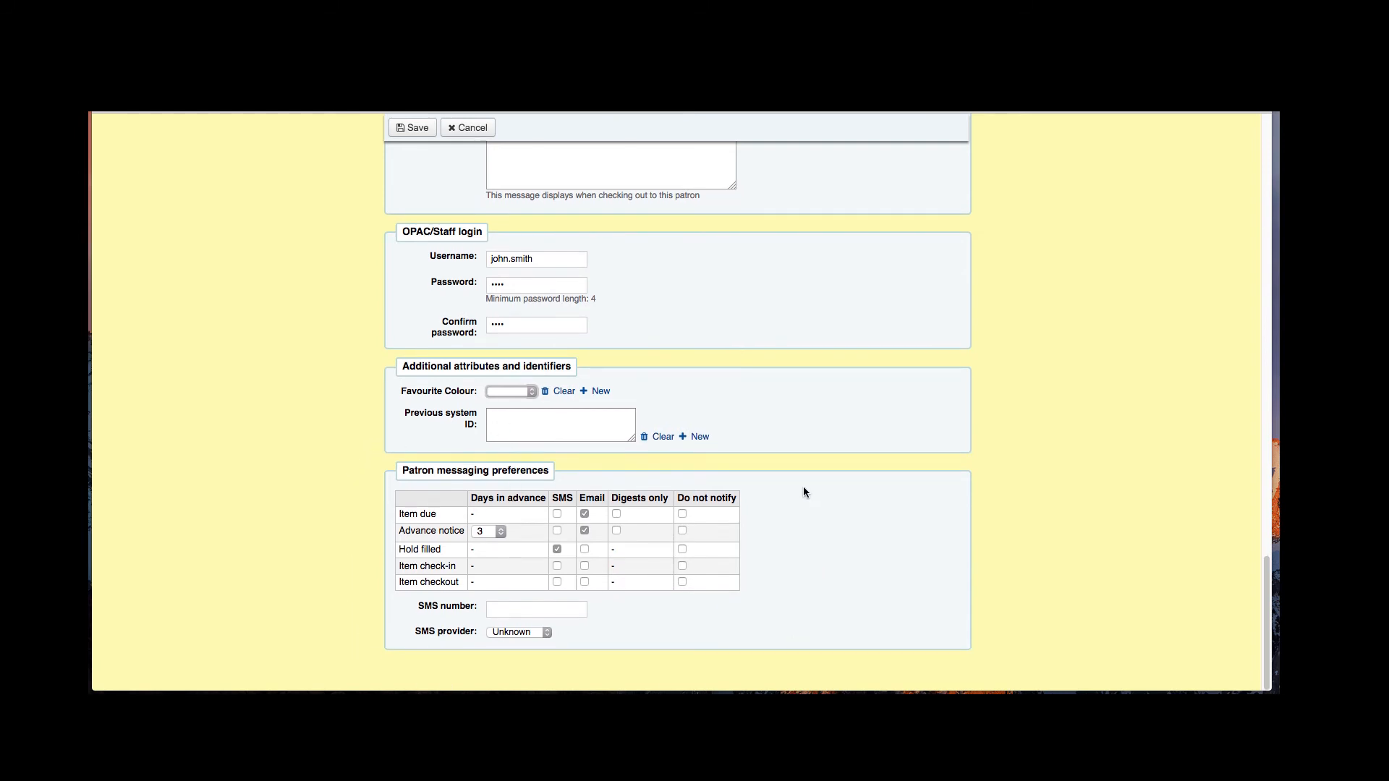
mouse_move(789, 482)
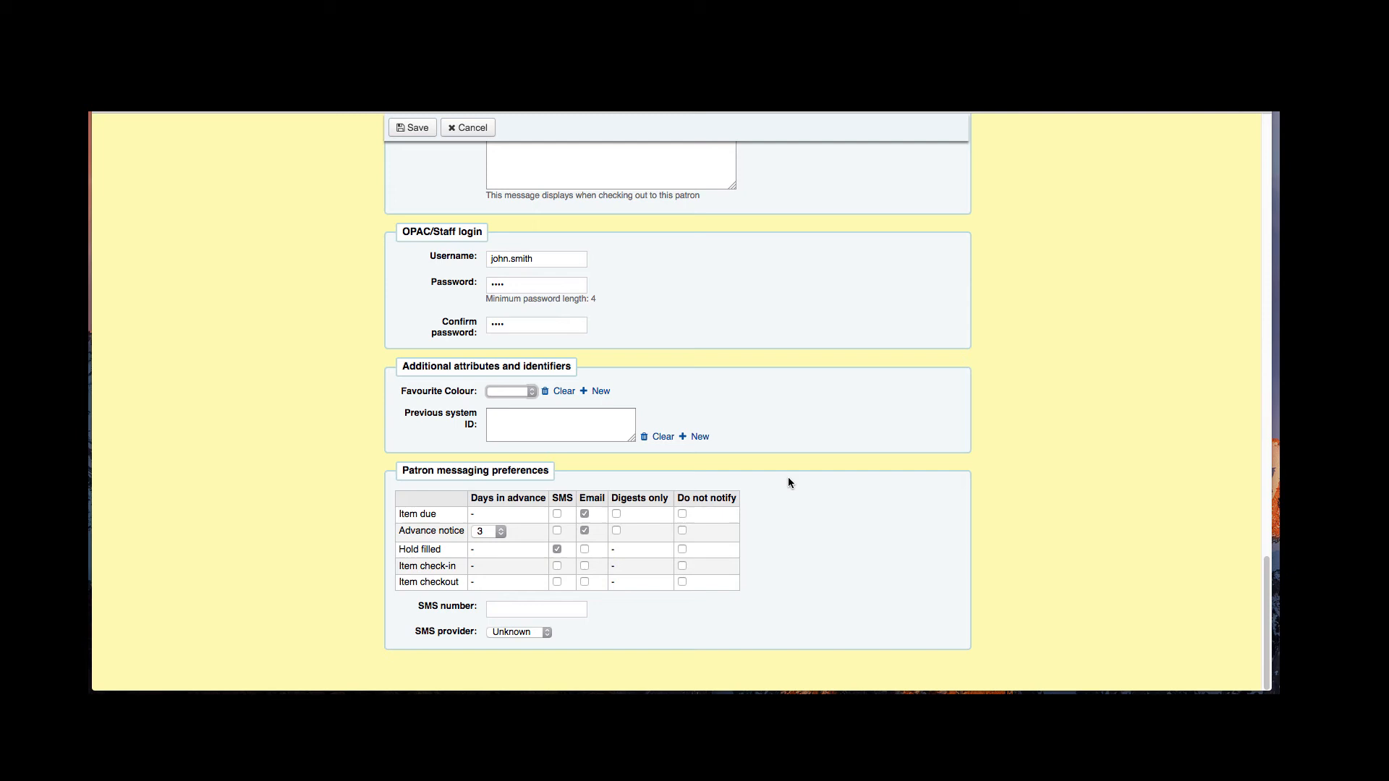
mouse_move(434, 465)
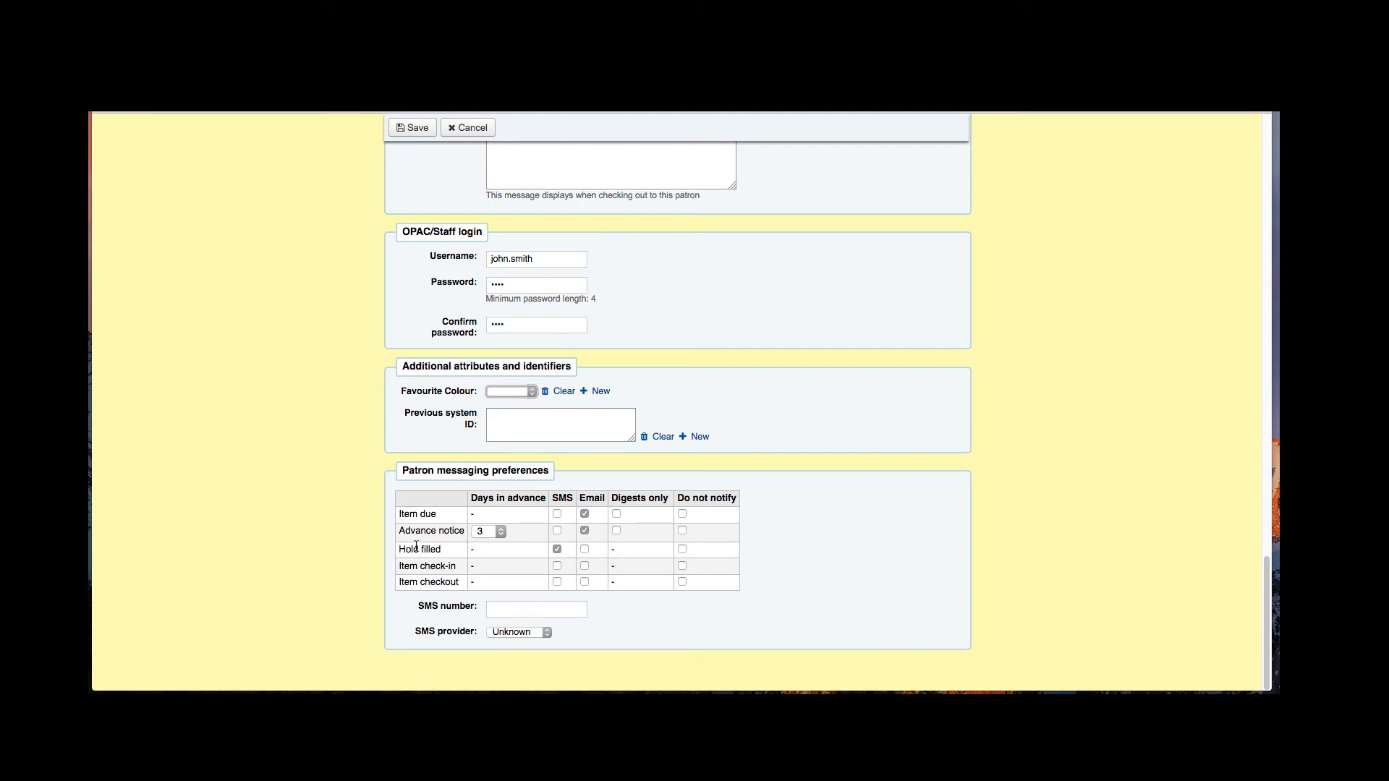
click(556, 549)
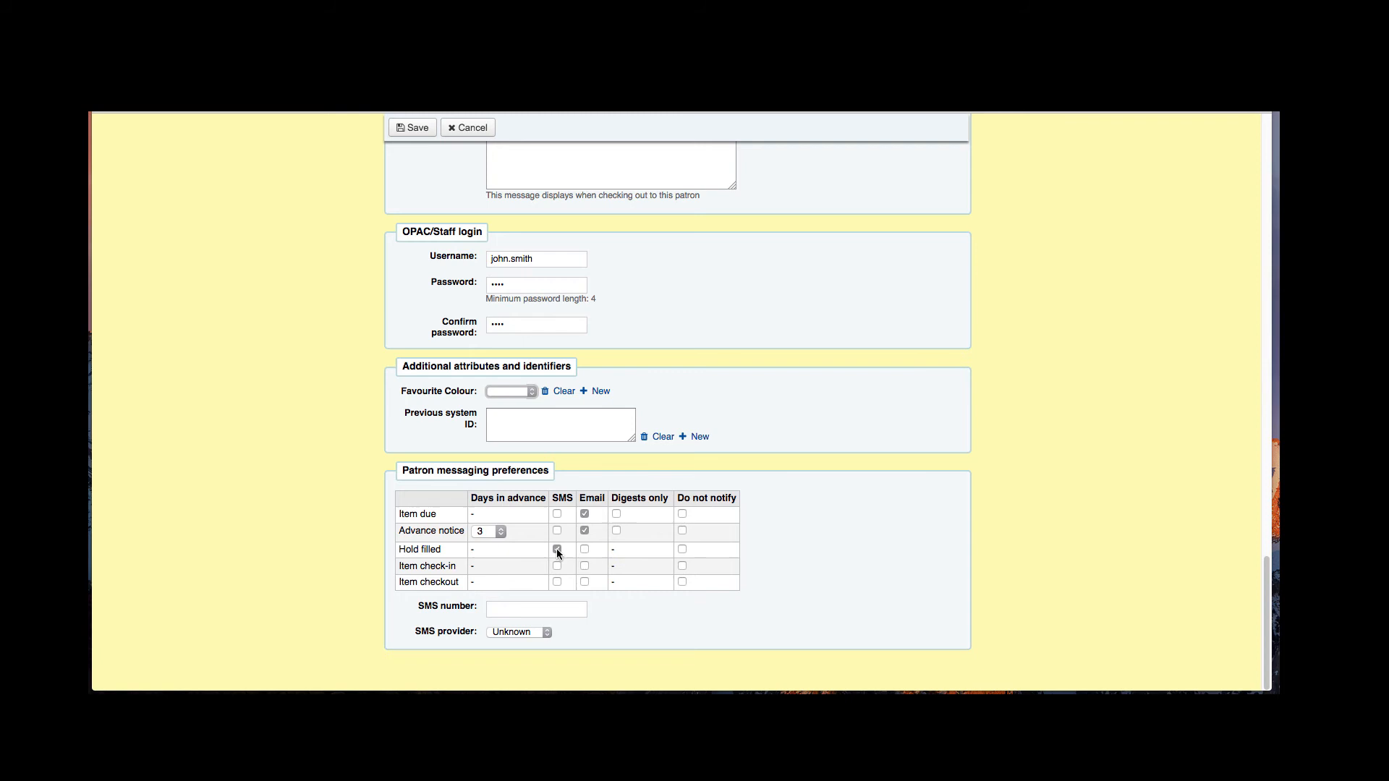
click(557, 549)
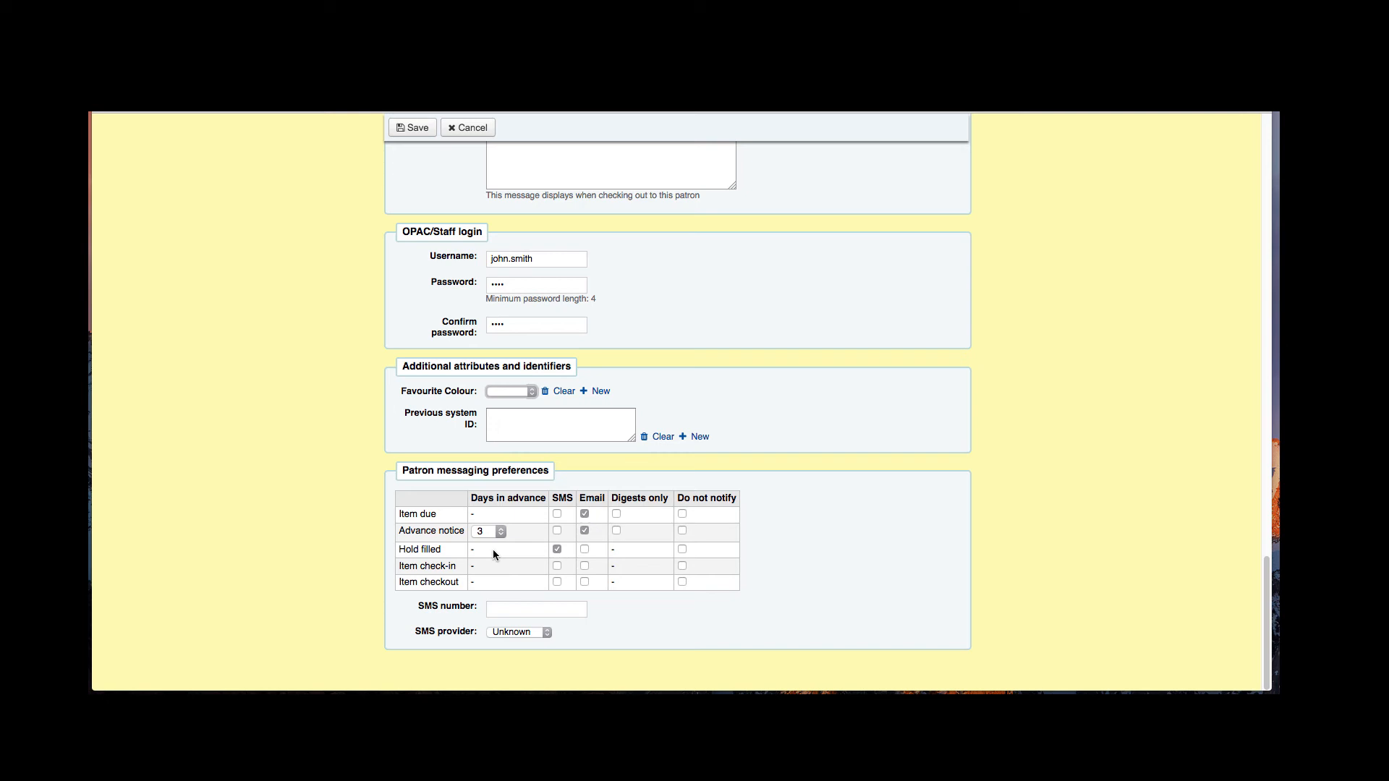
click(556, 549)
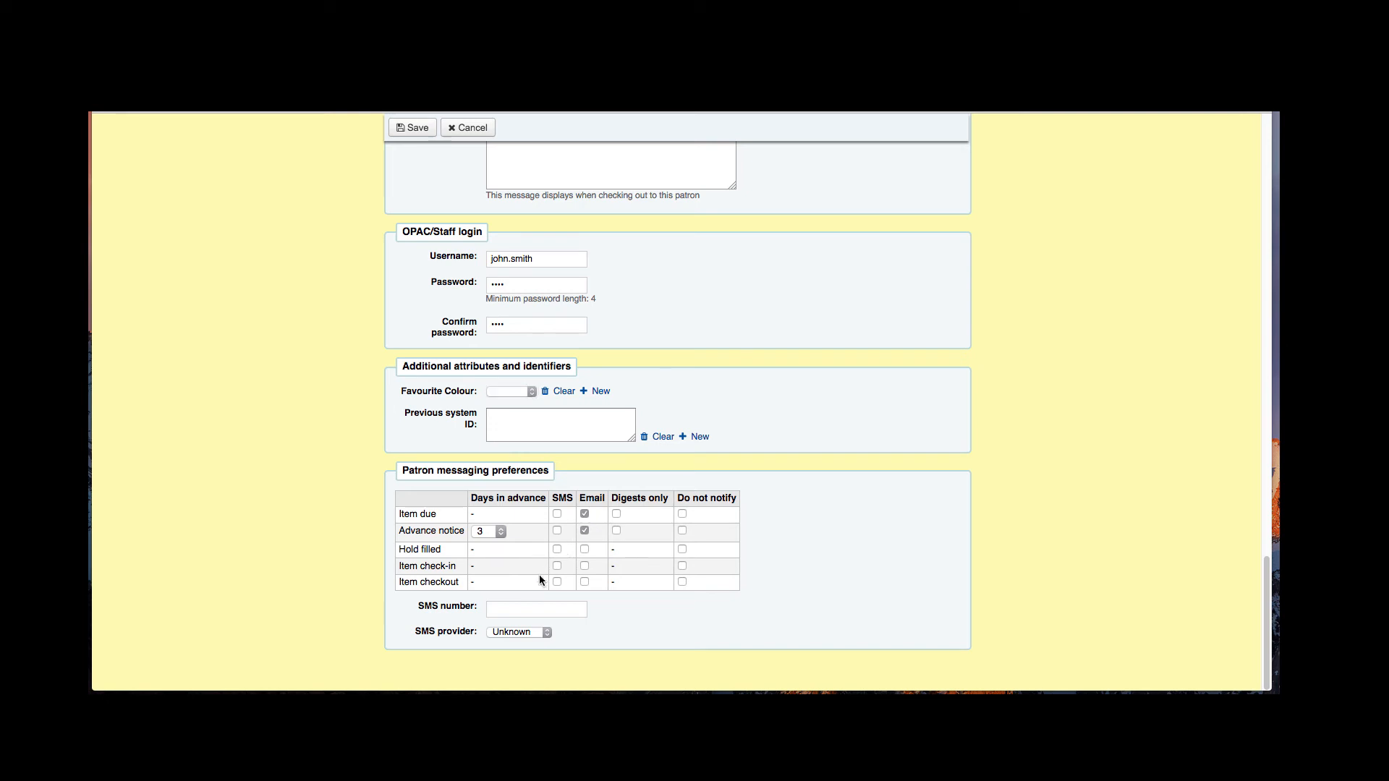
click(584, 549)
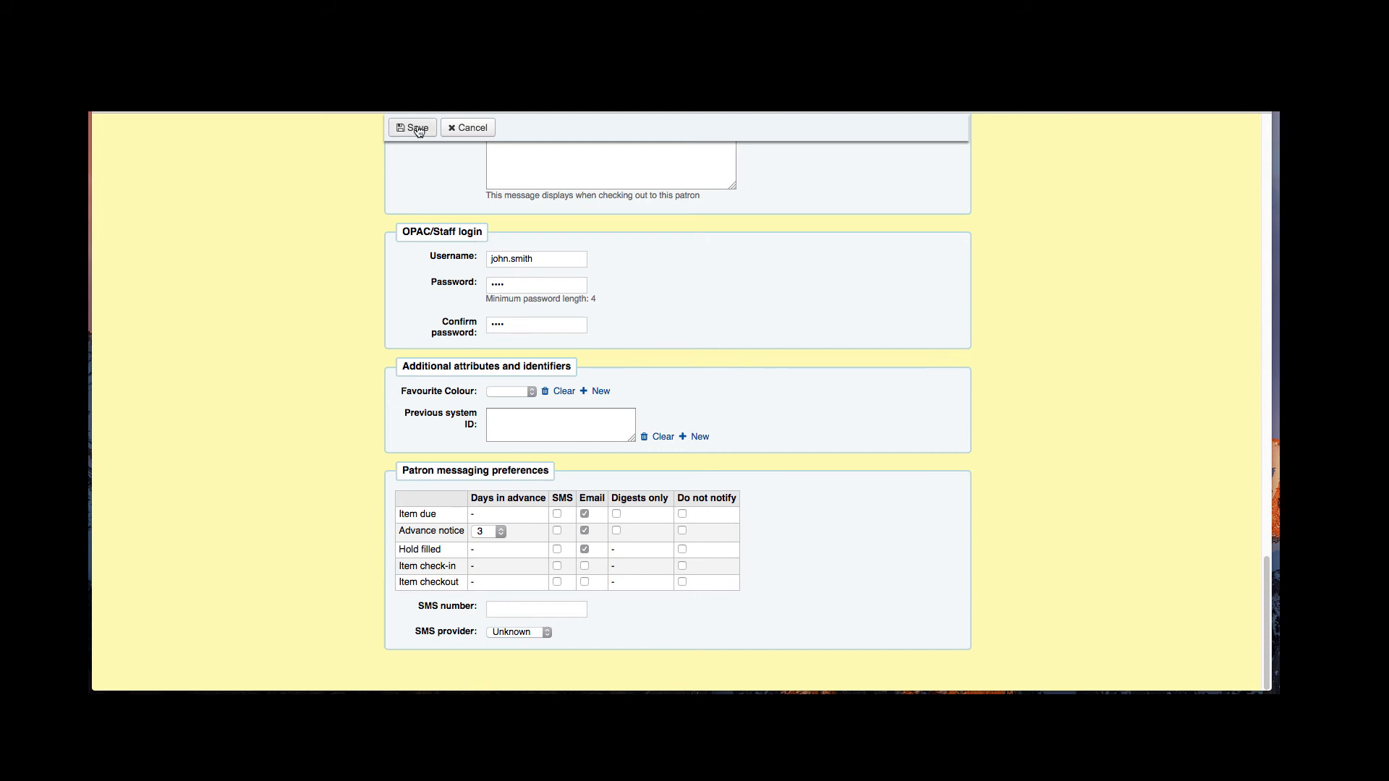
Step: Save the patron, decline browser password storage, and confirm it is not a duplicate
click(411, 127)
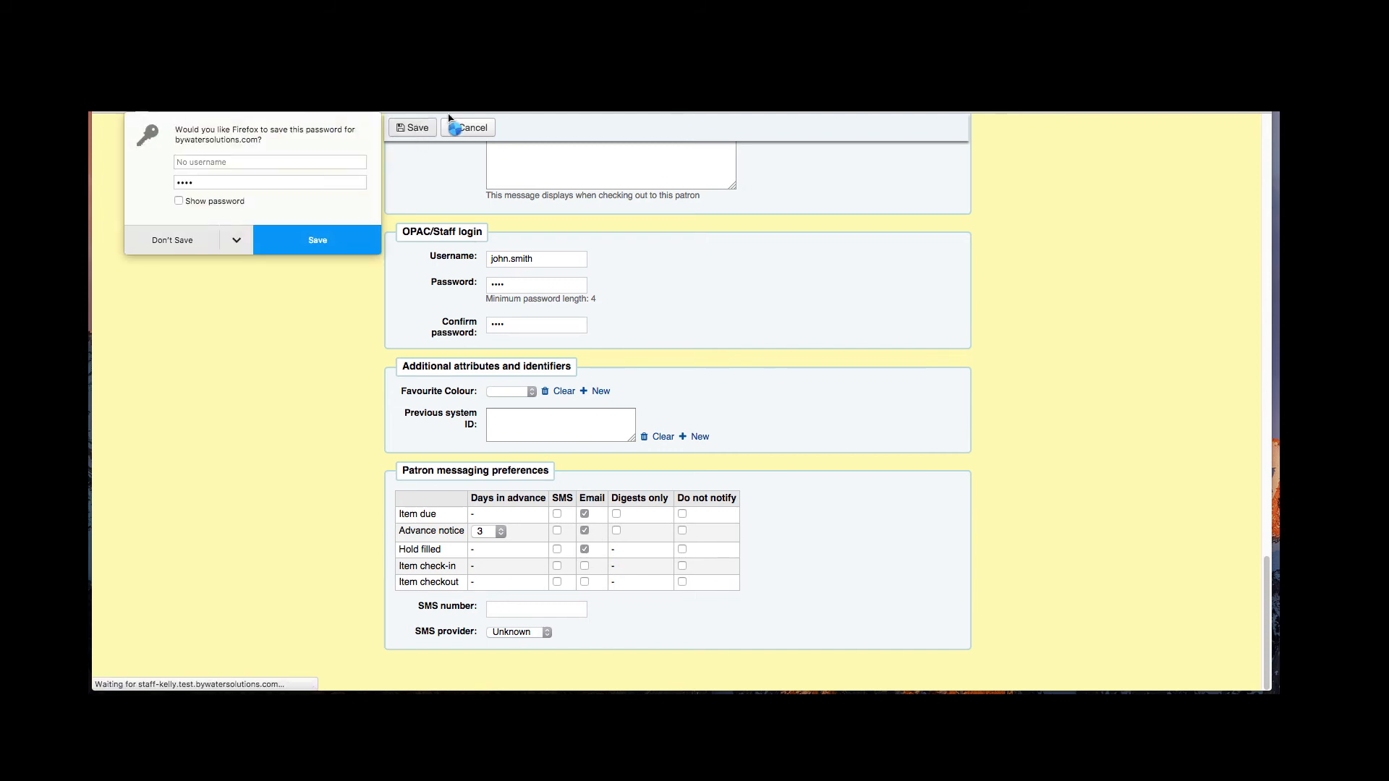
click(172, 240)
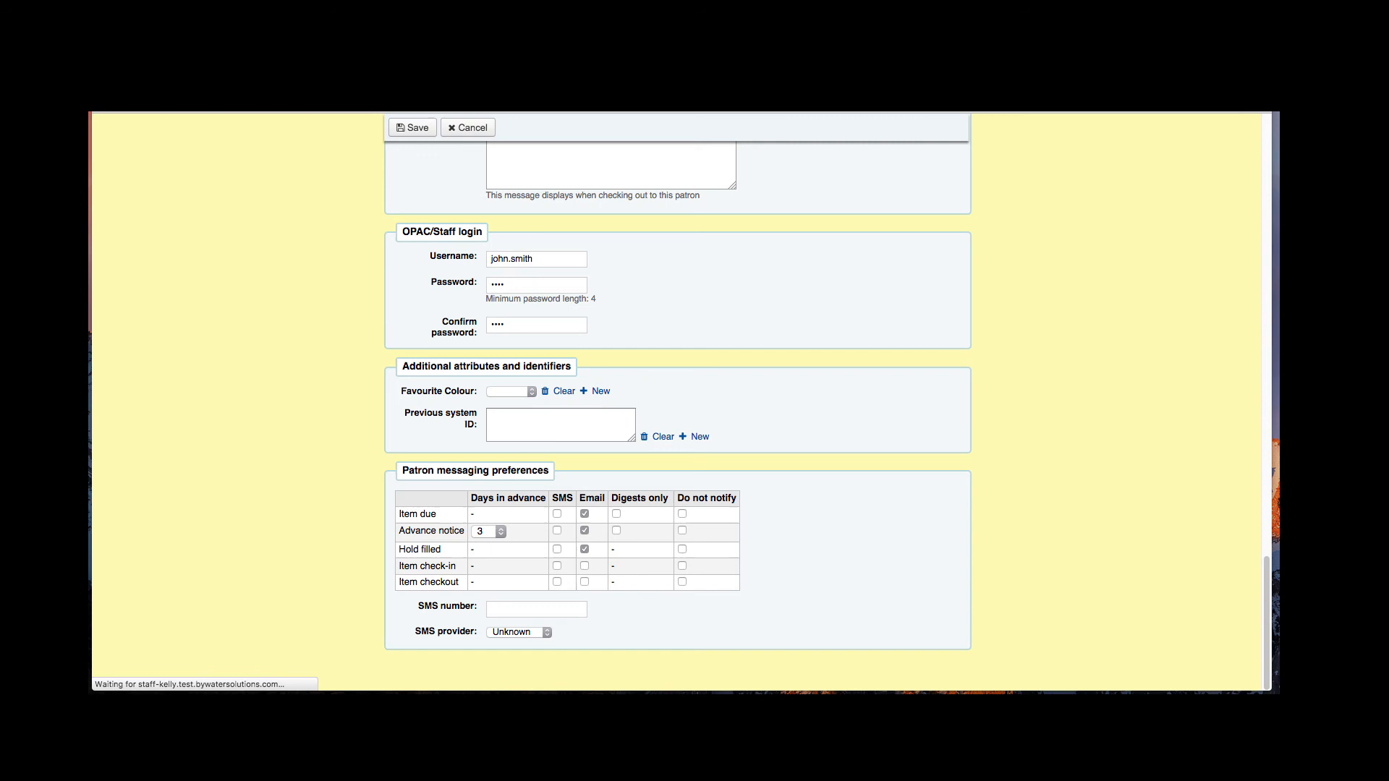
click(410, 127)
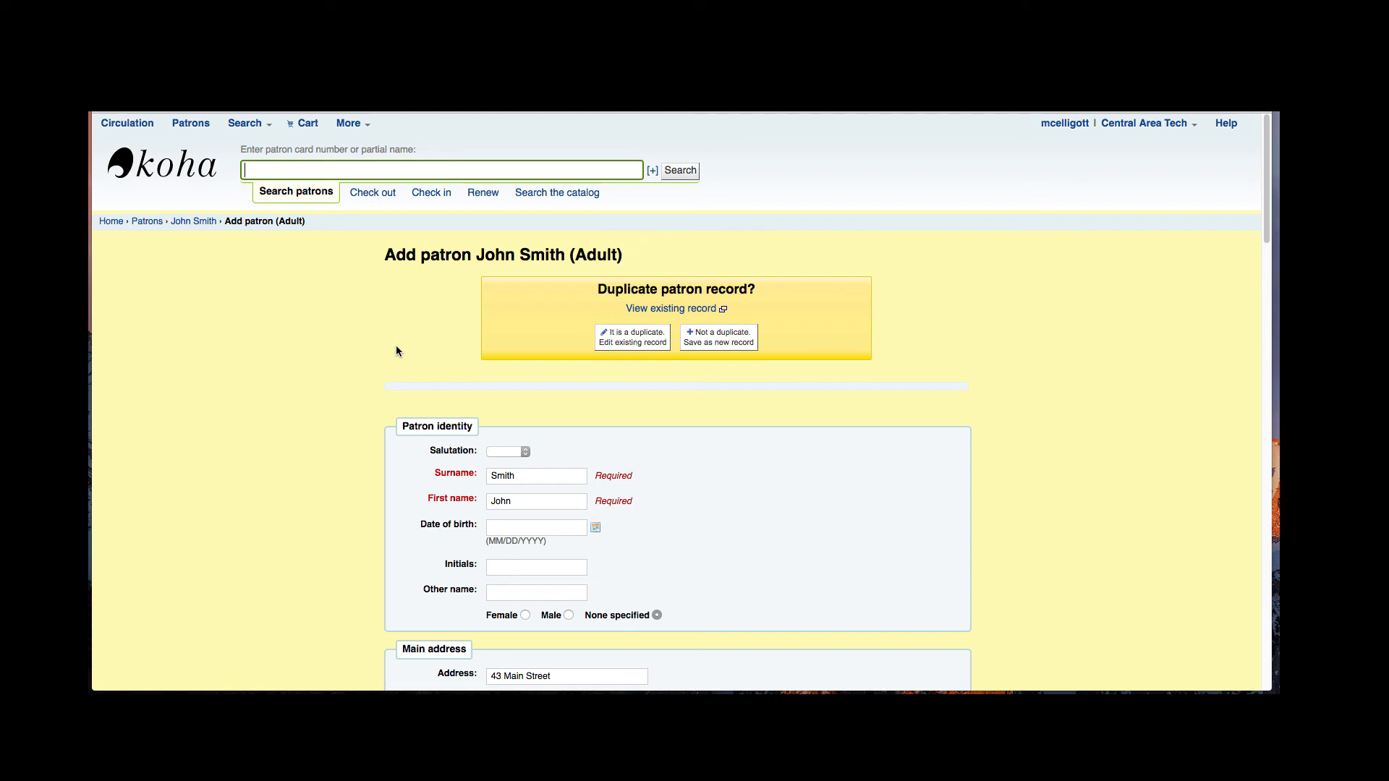
mouse_move(643, 308)
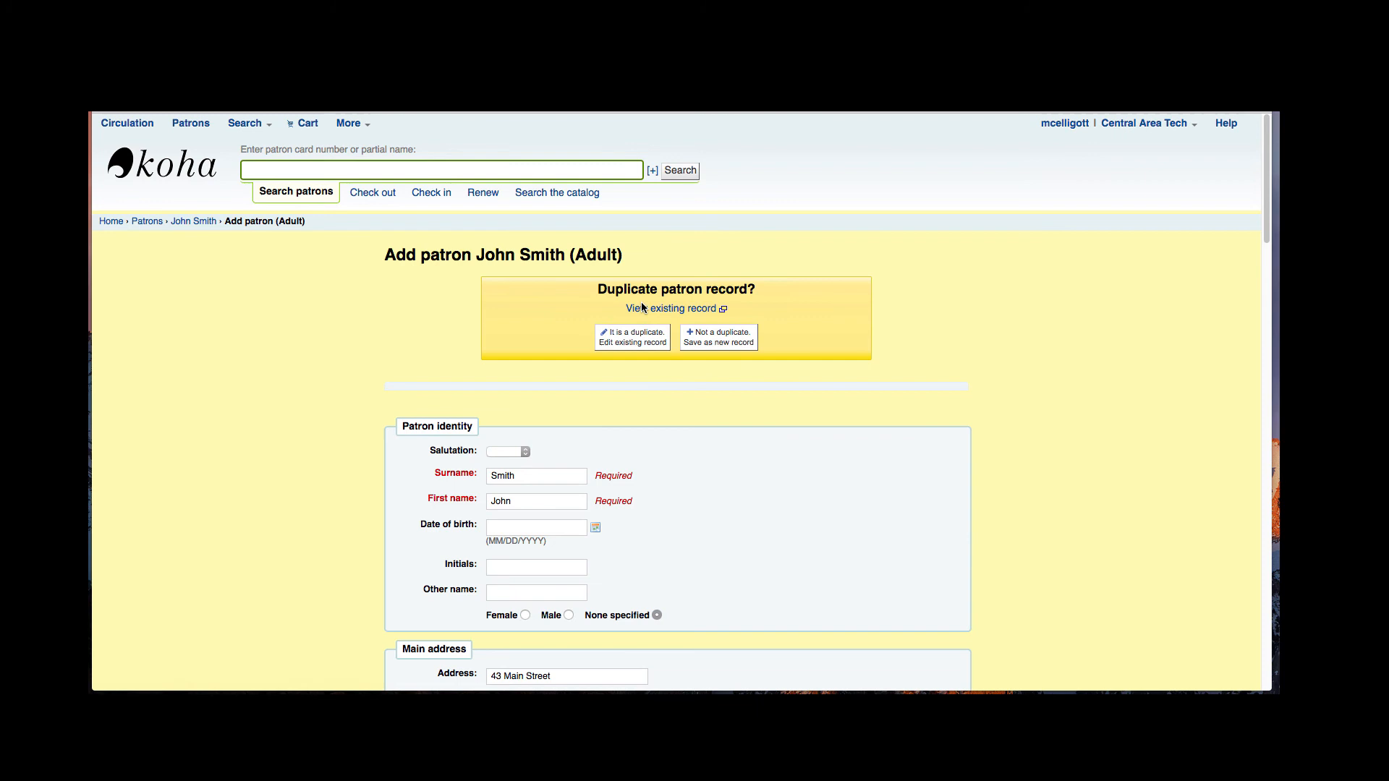
click(441, 170)
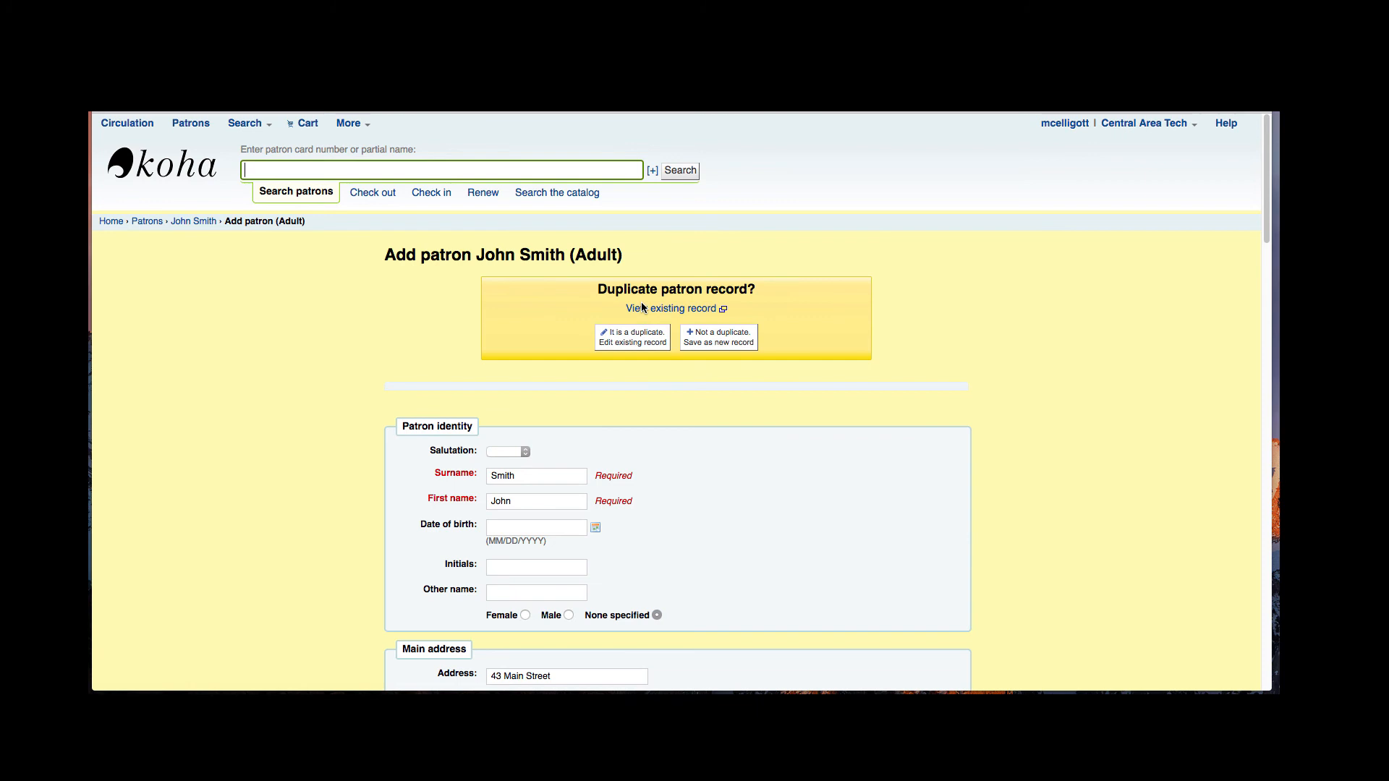
mouse_move(718, 336)
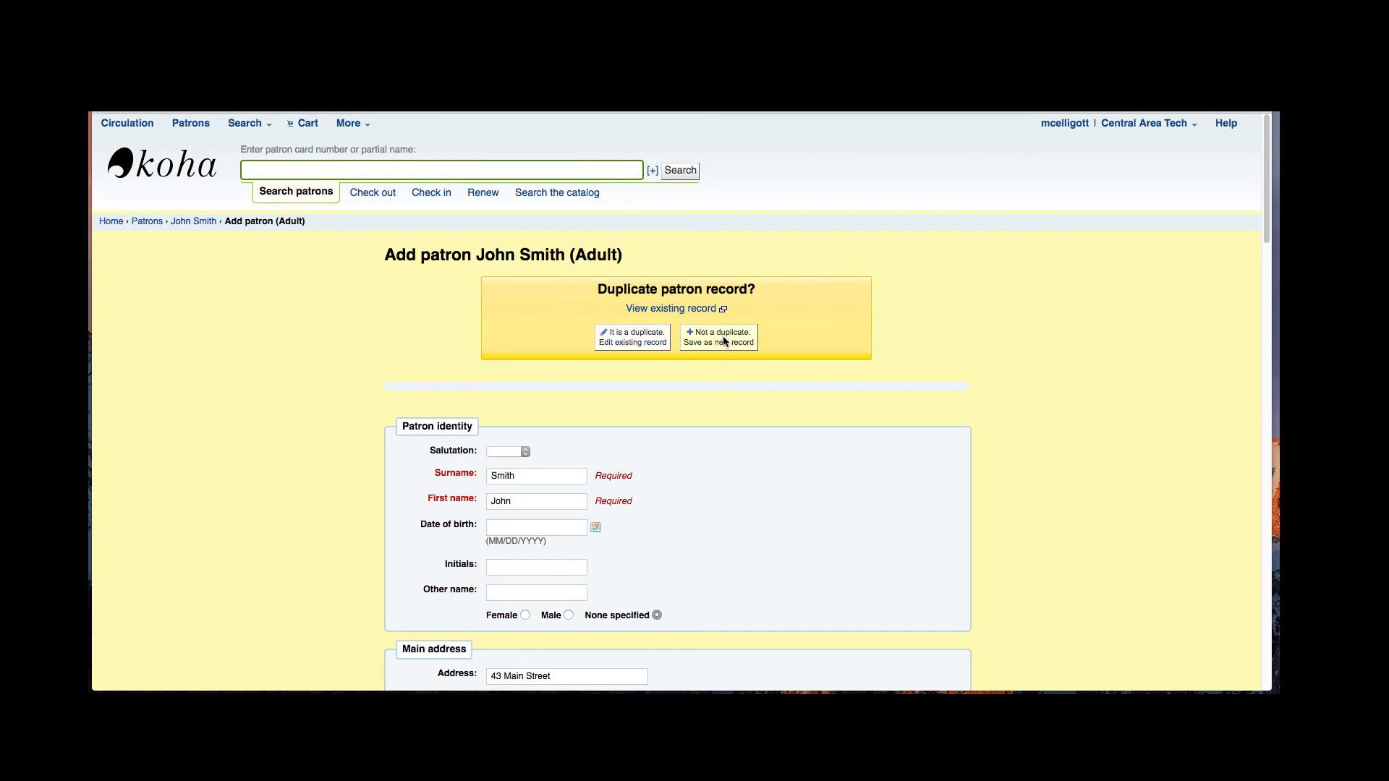
click(718, 336)
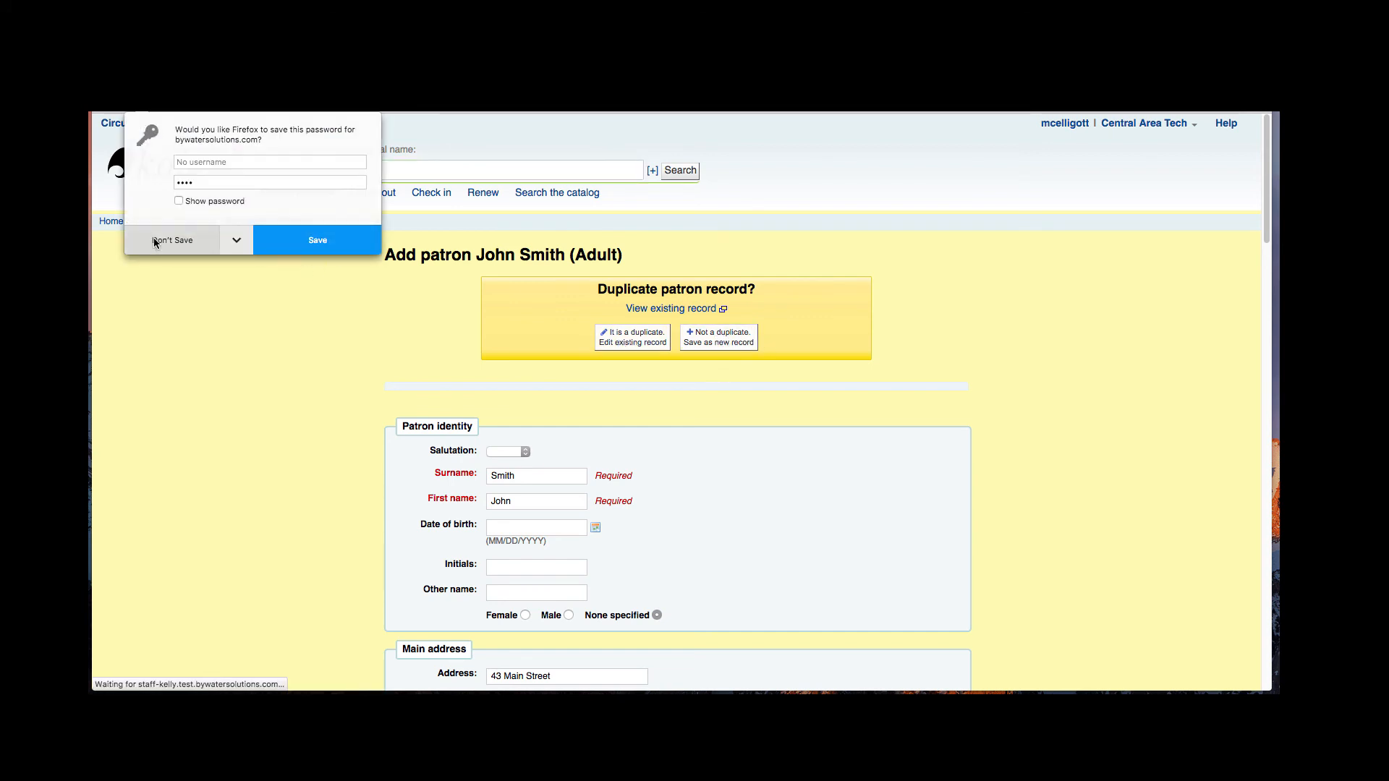
click(172, 240)
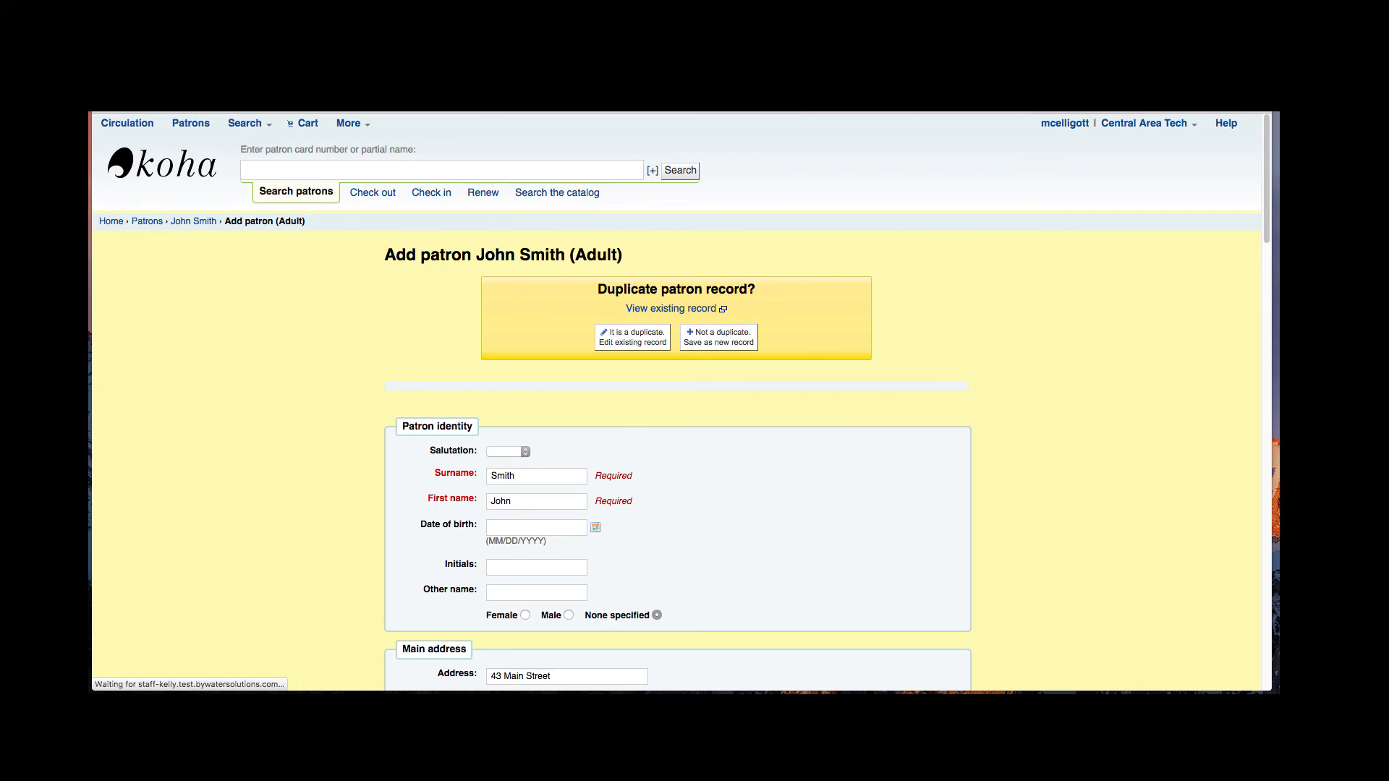
click(718, 336)
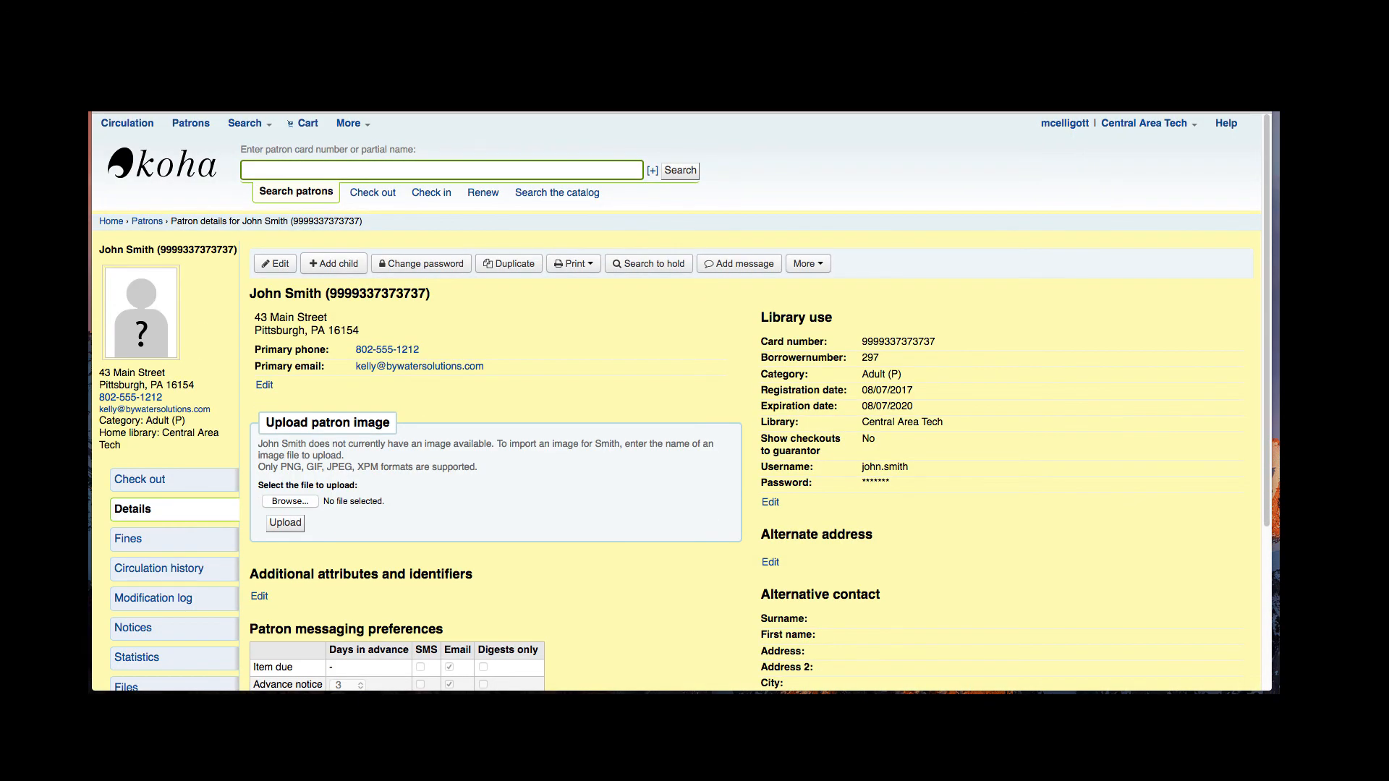
mouse_move(919, 272)
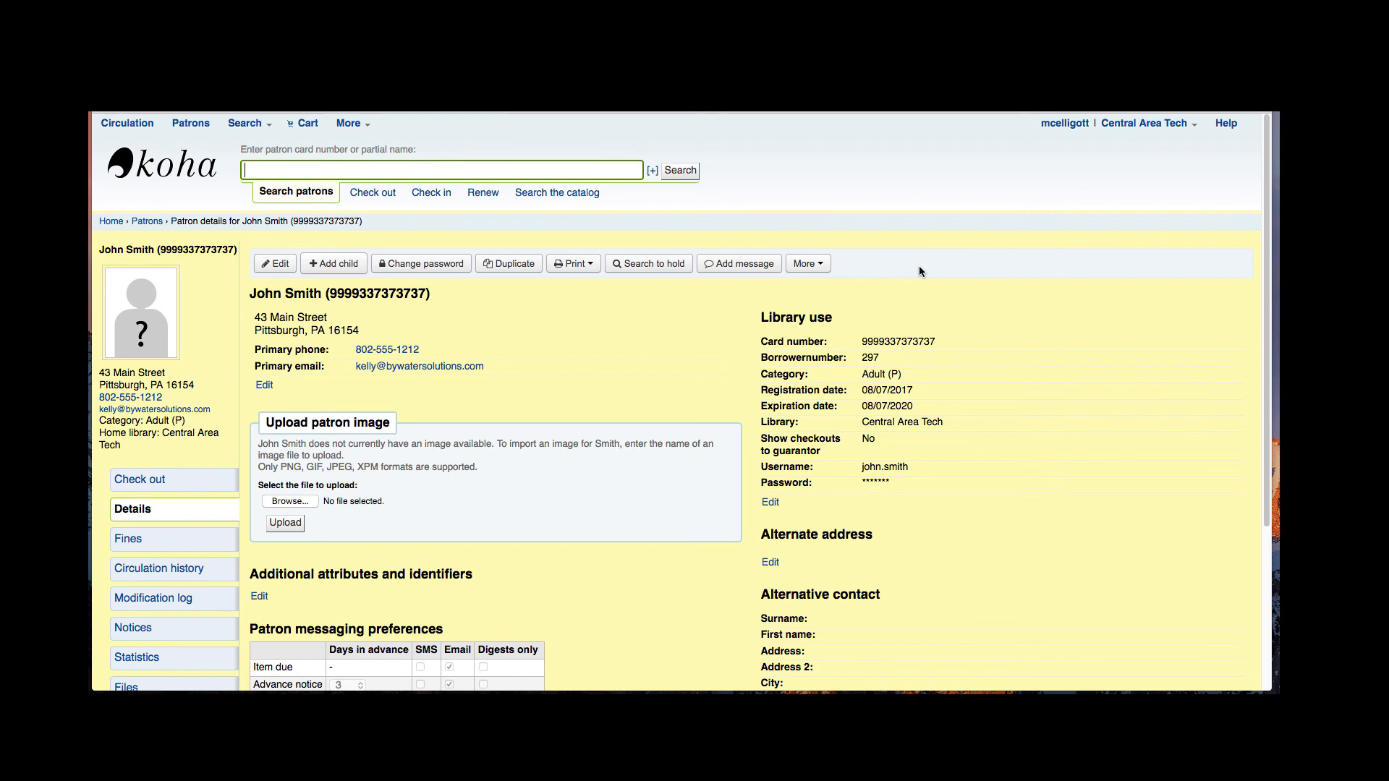
mouse_move(362, 391)
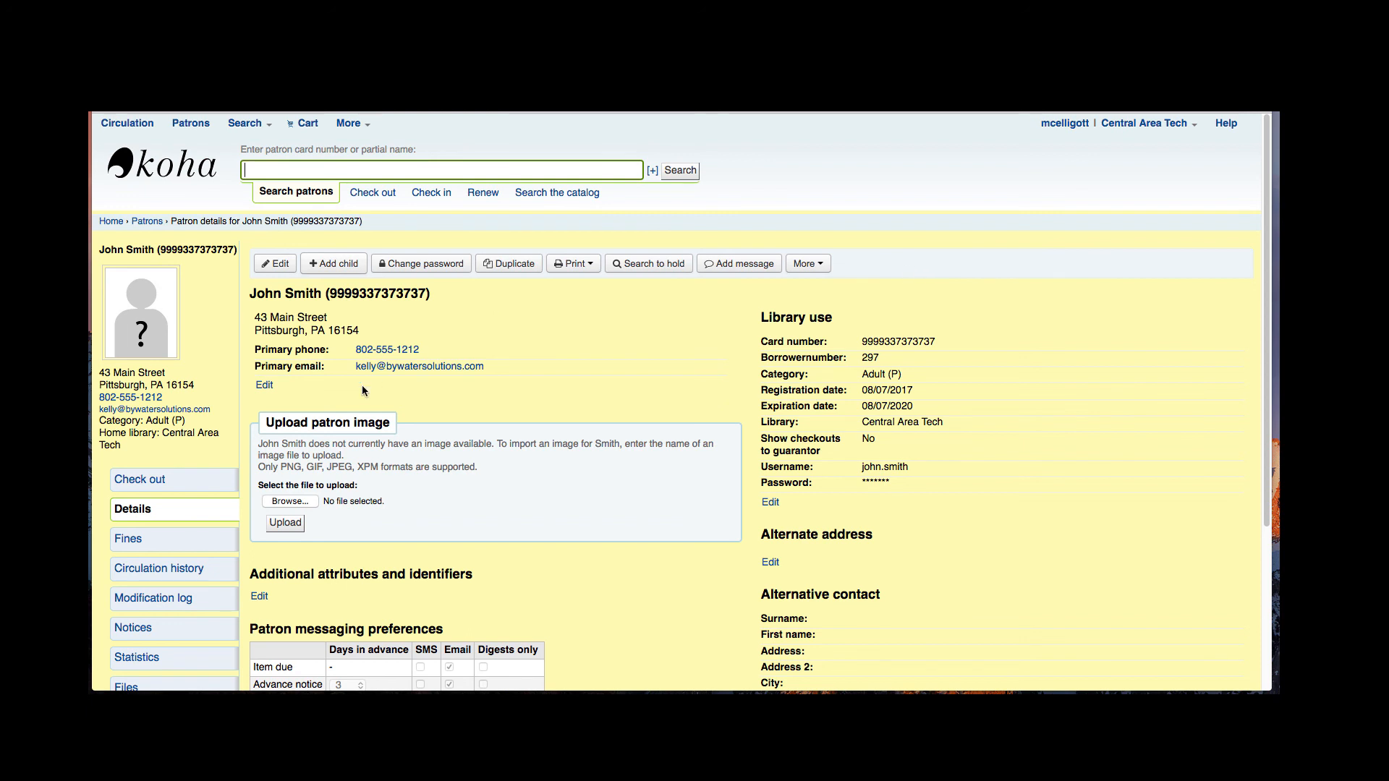
mouse_move(133, 508)
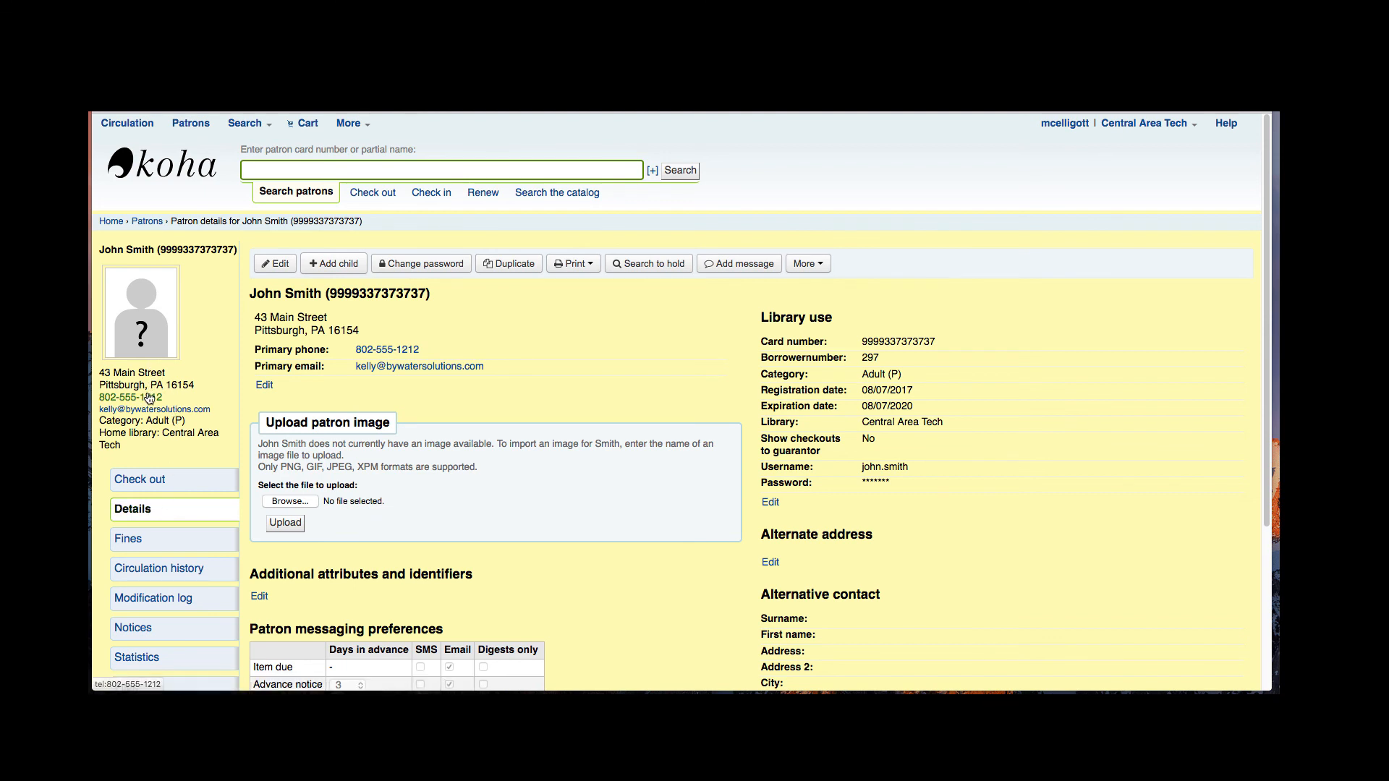
mouse_move(150, 417)
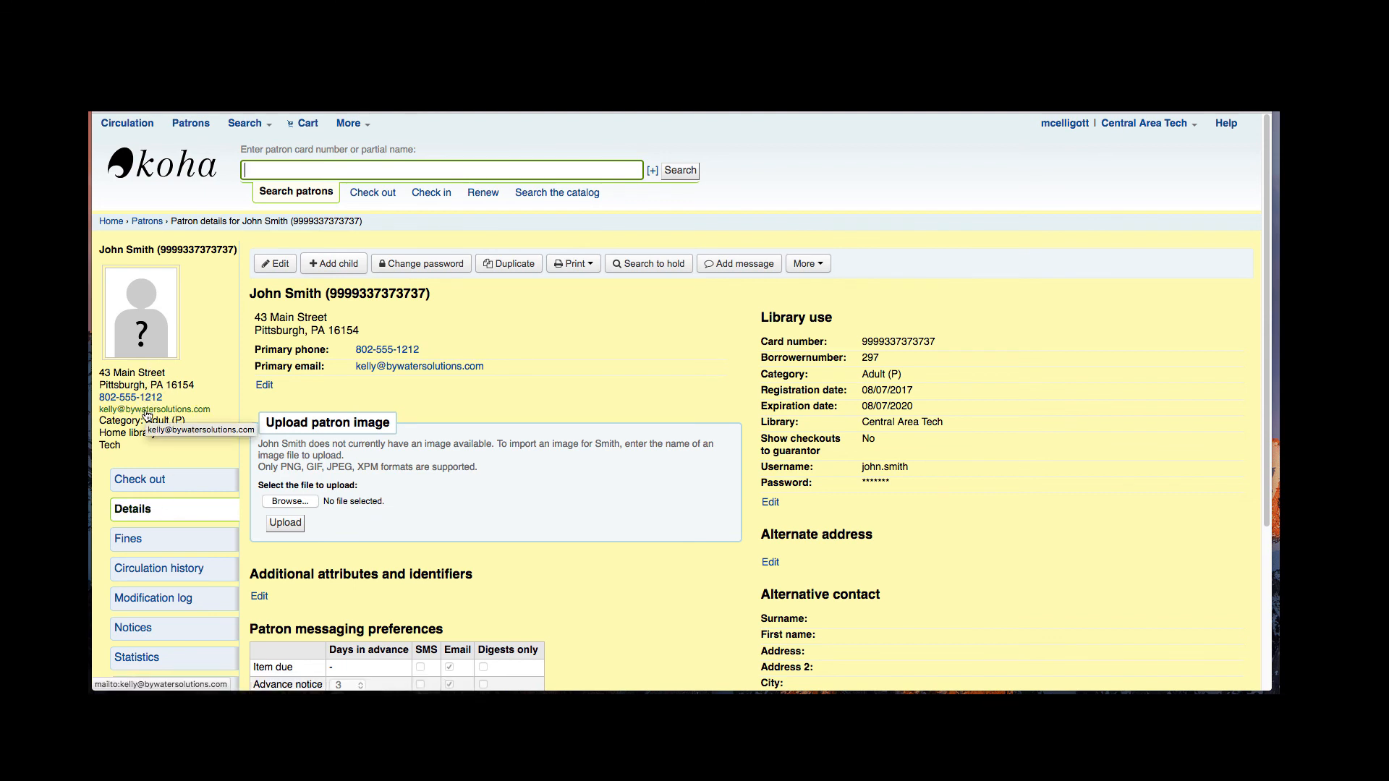
mouse_move(139, 436)
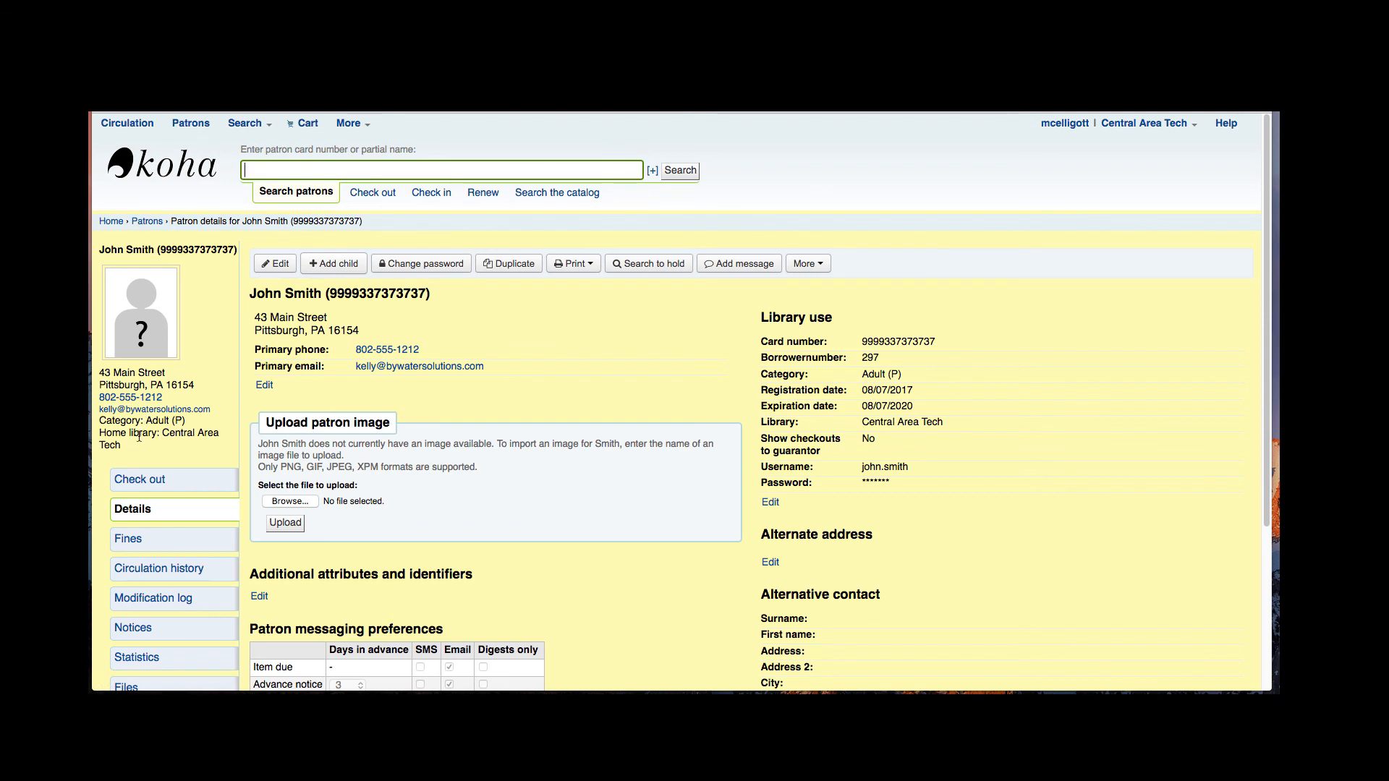
mouse_move(321, 379)
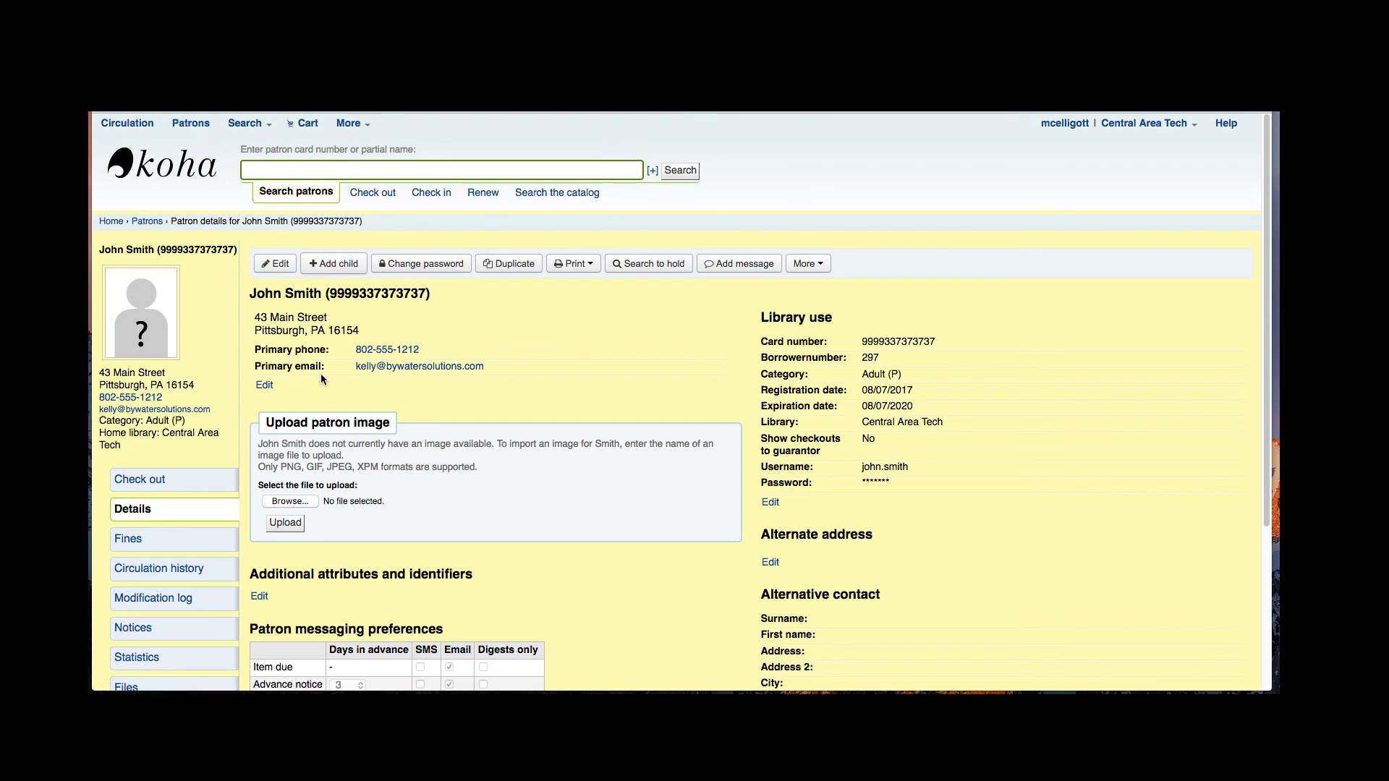
mouse_move(740, 428)
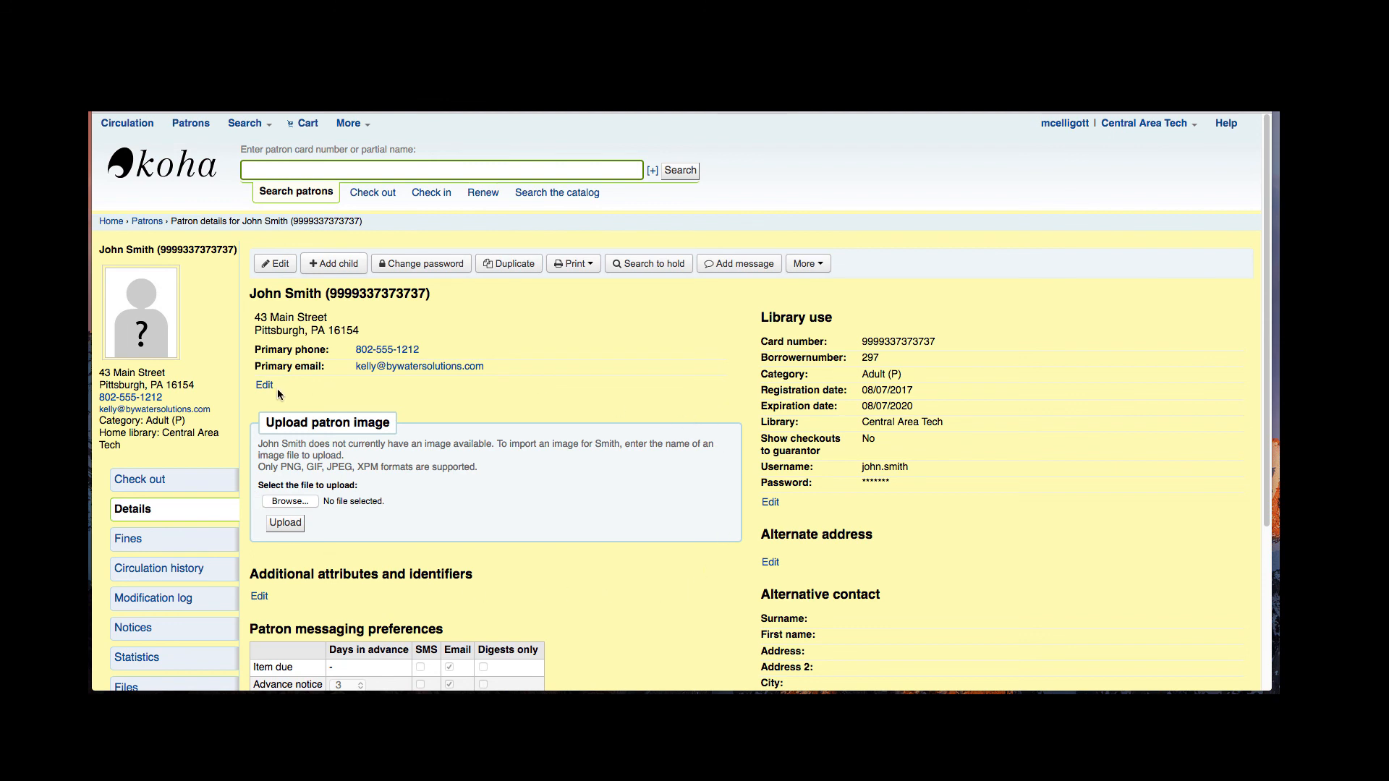
click(441, 170)
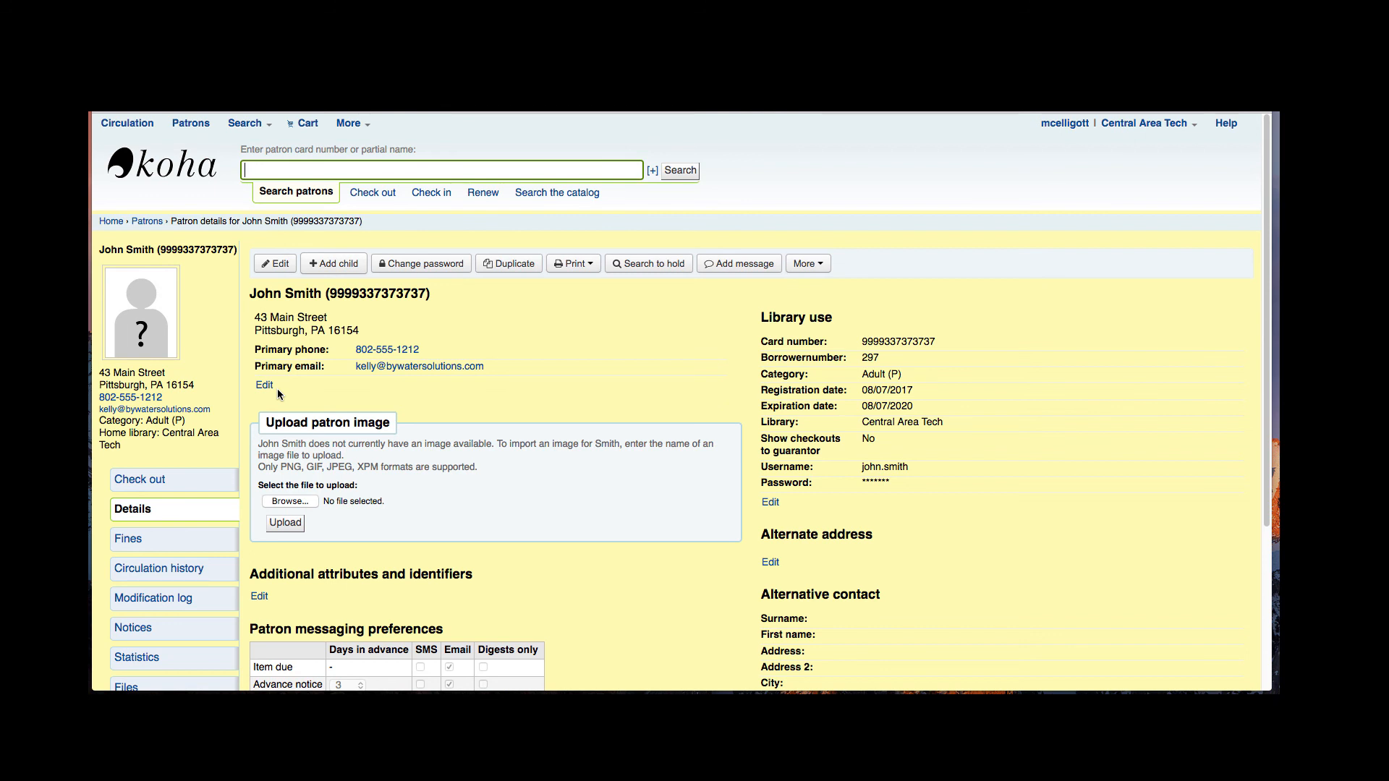
mouse_move(454, 583)
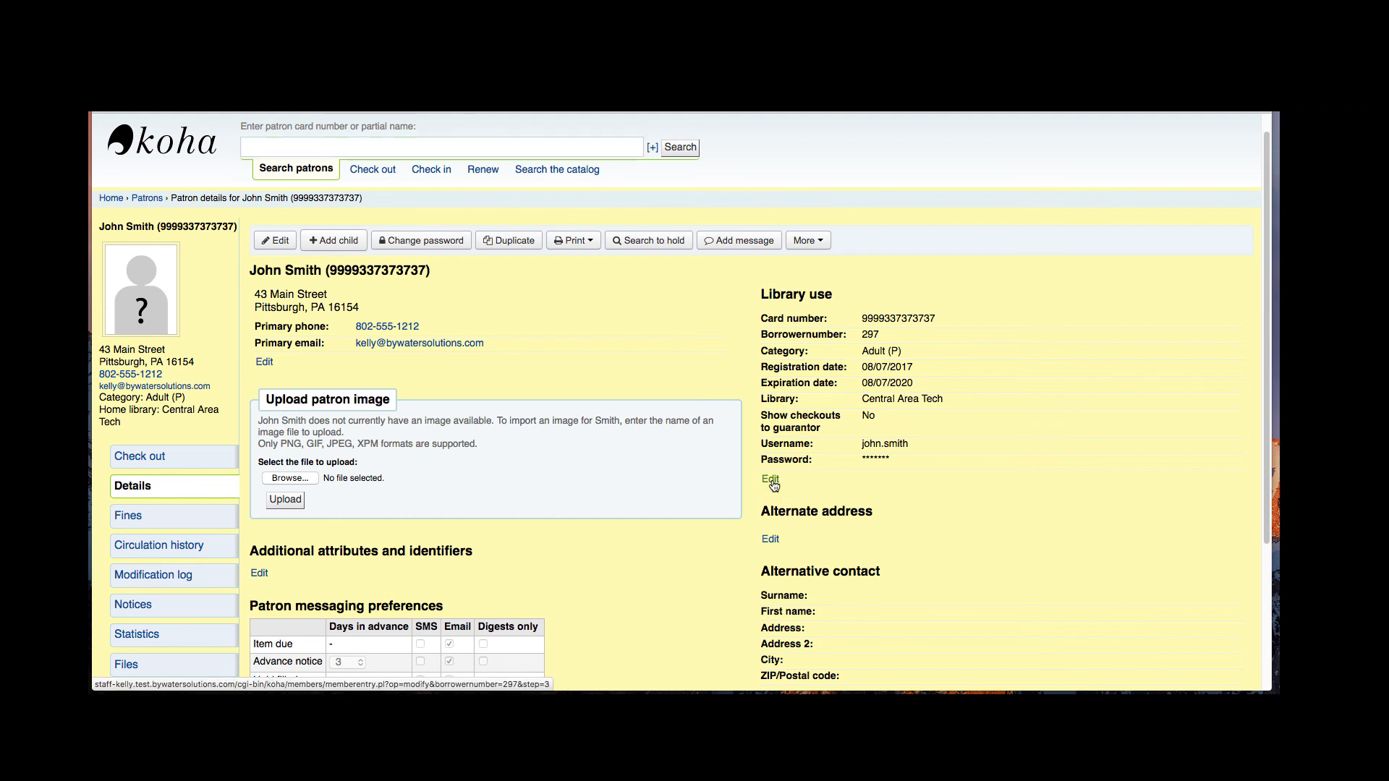
click(769, 478)
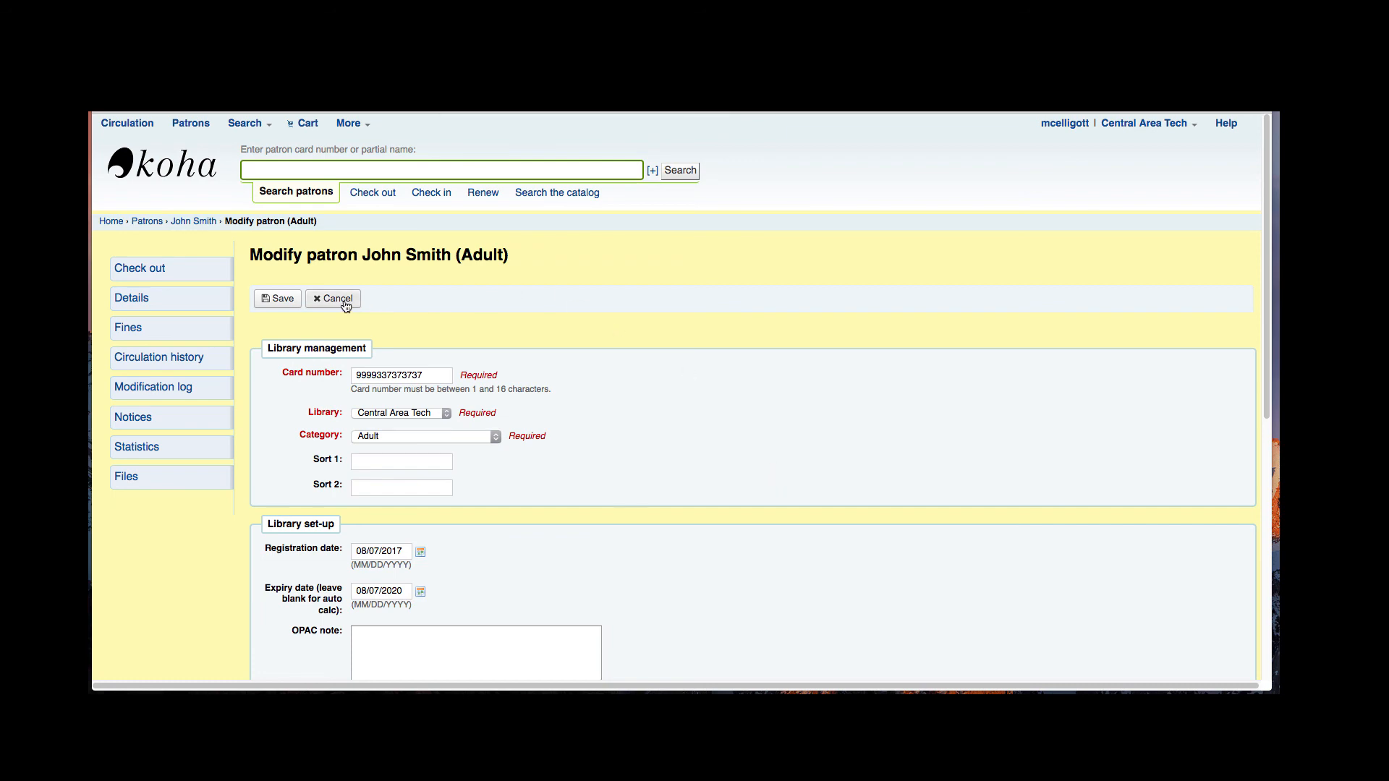
click(333, 299)
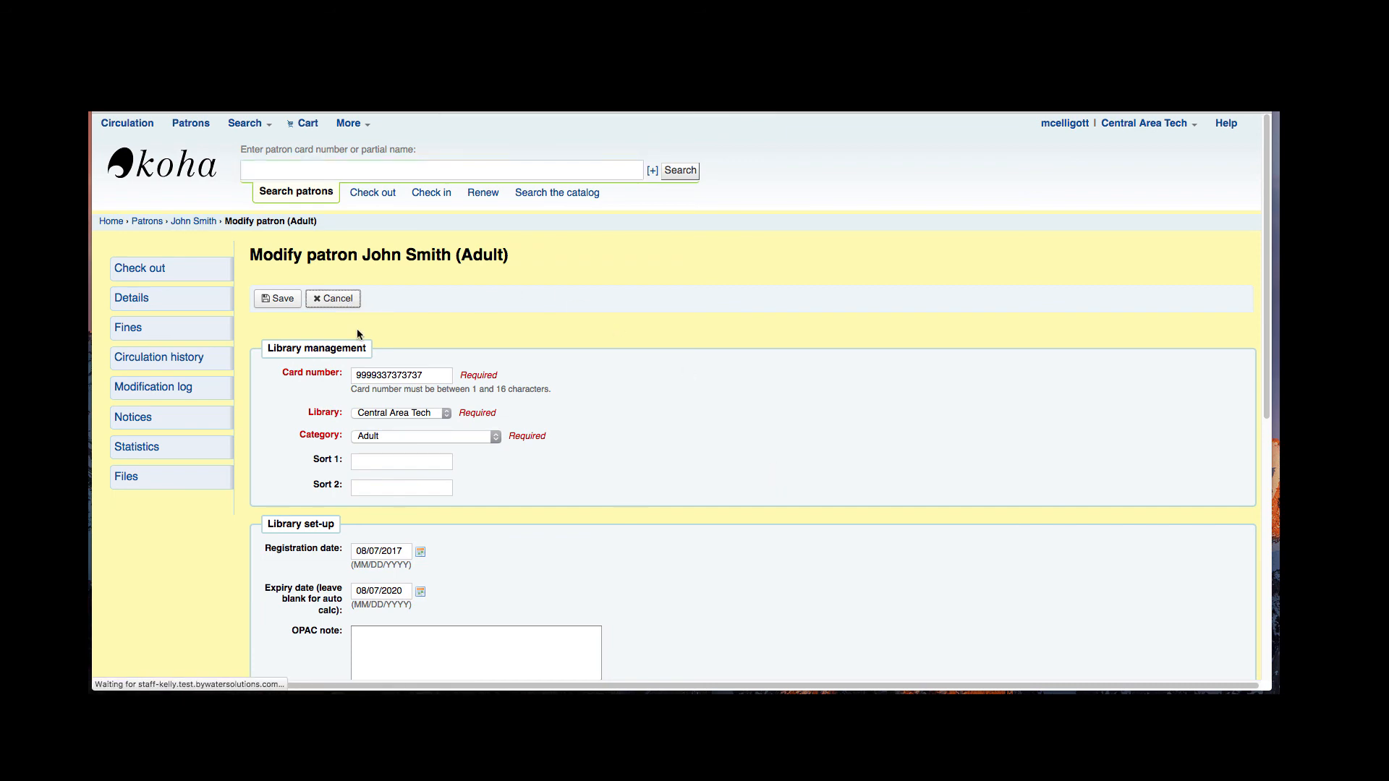
click(276, 299)
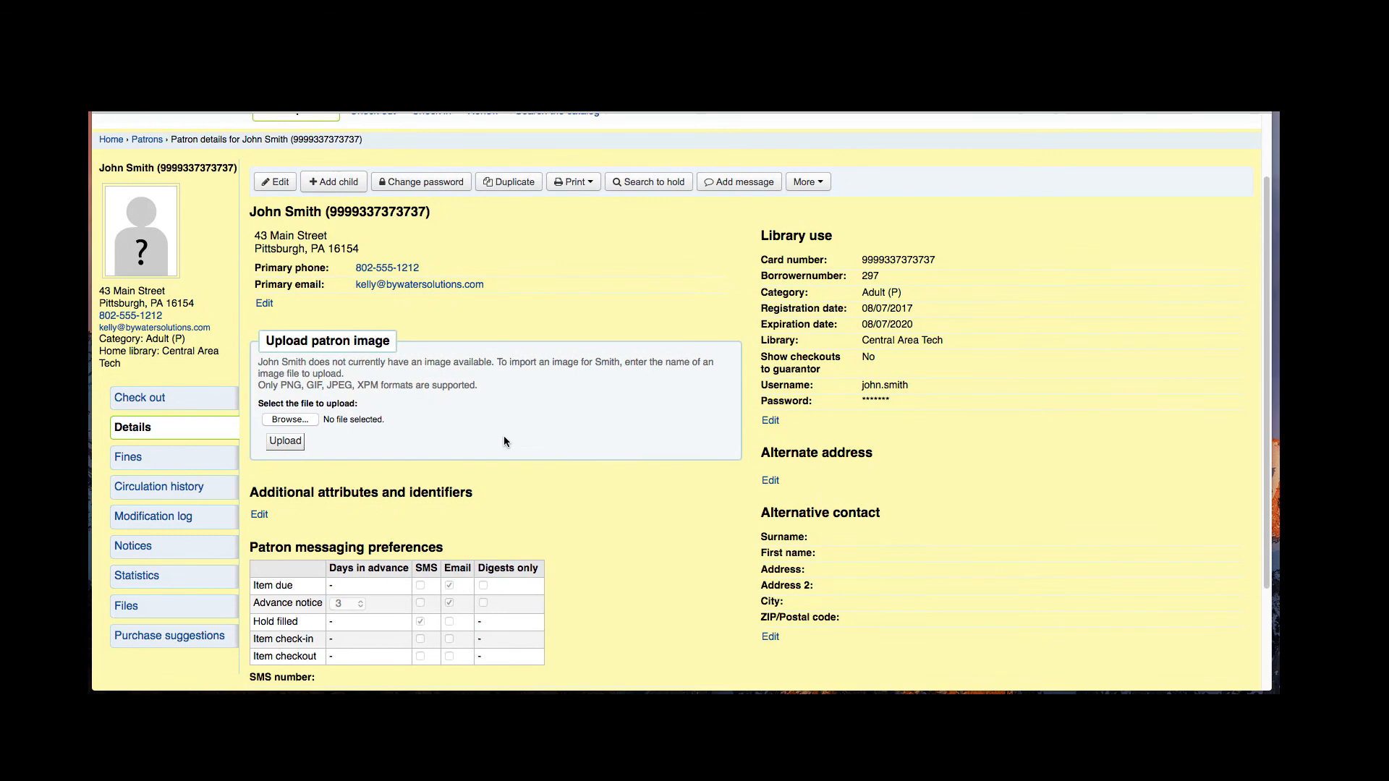
scroll(down, 3)
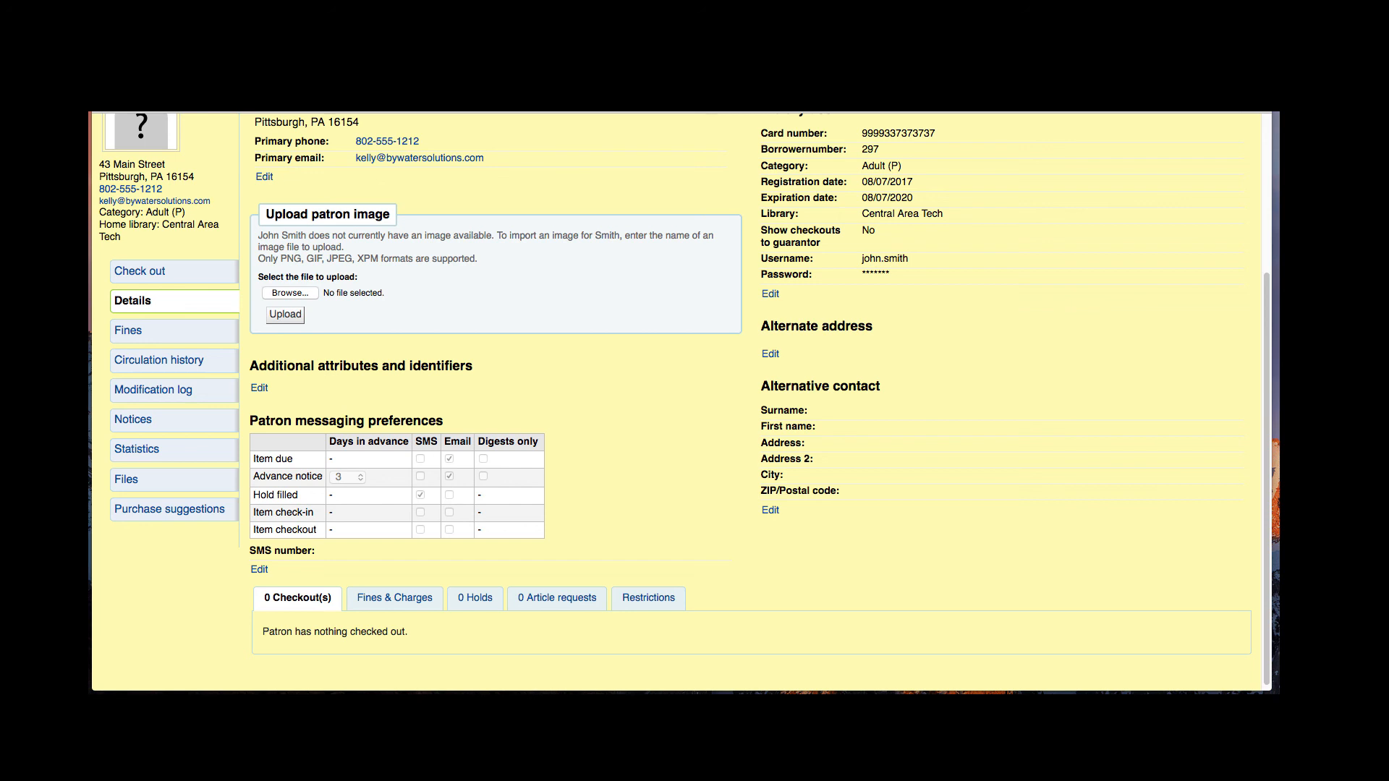
scroll(up, 3)
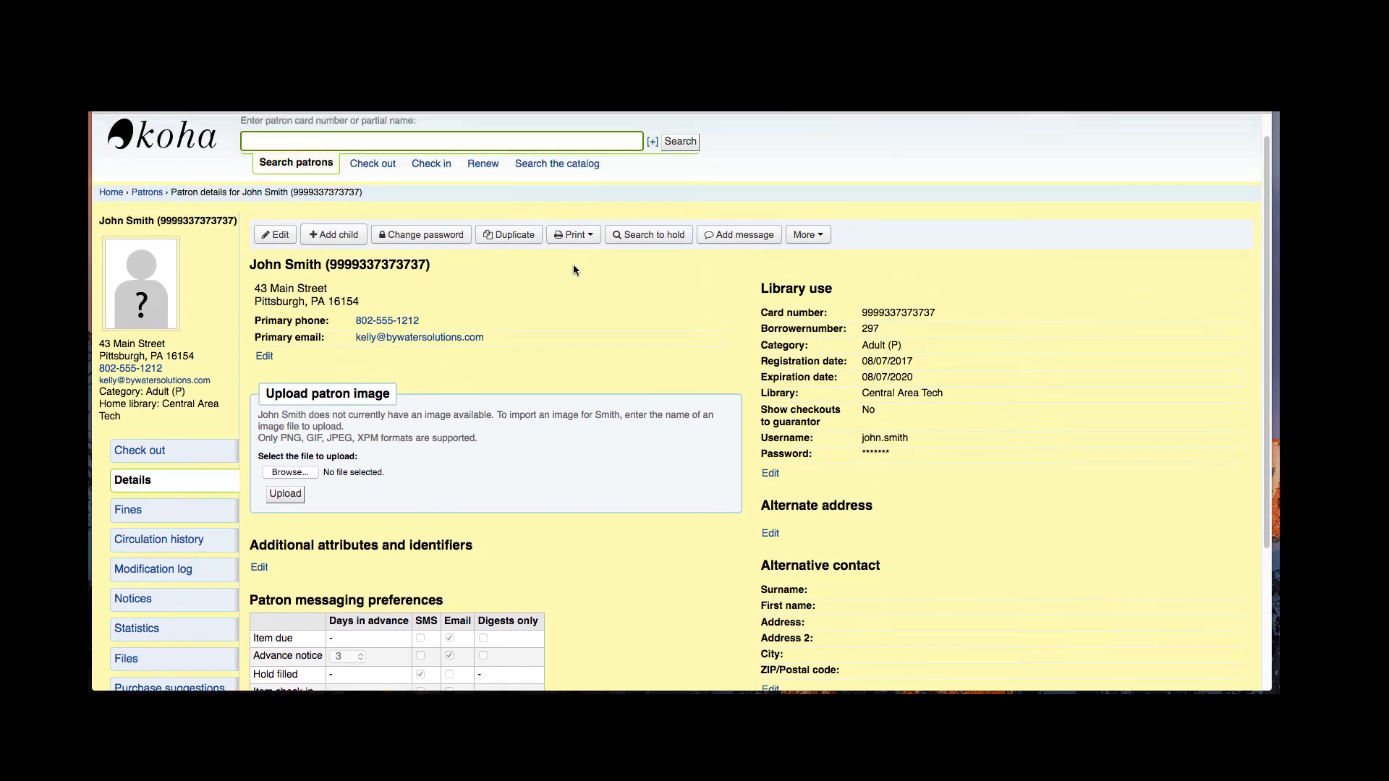